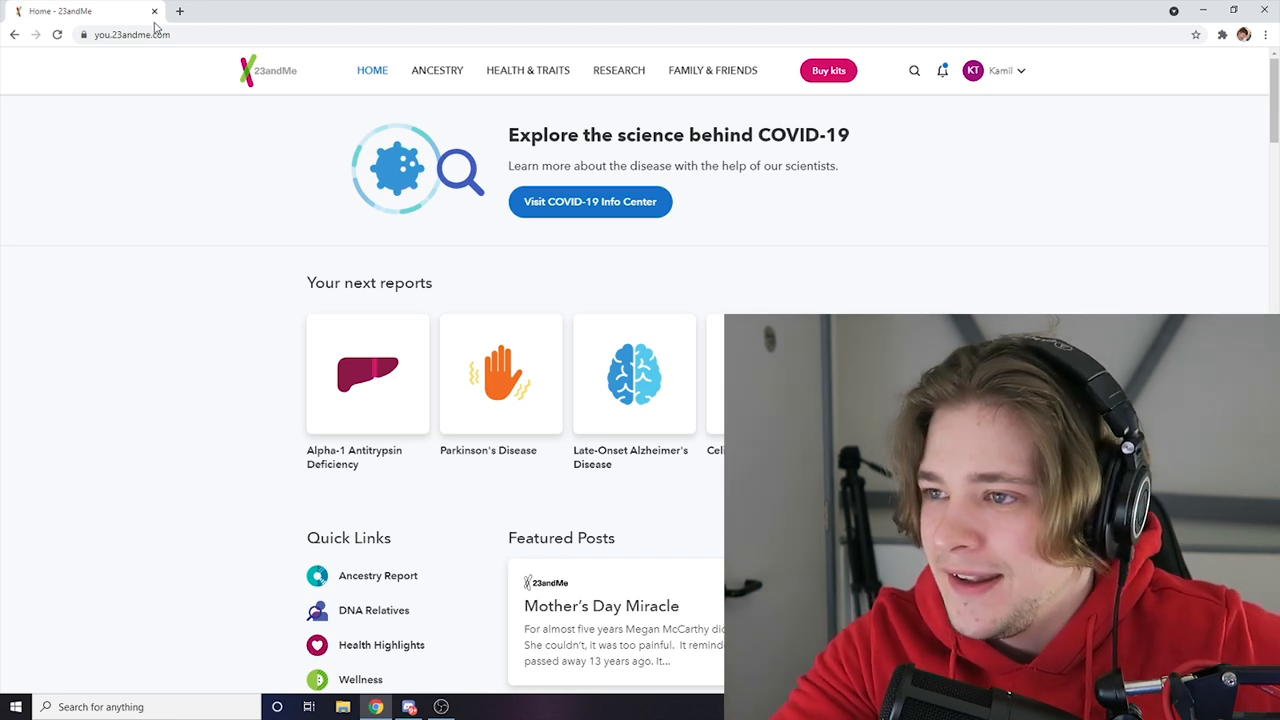
pyautogui.moveTo(212, 188)
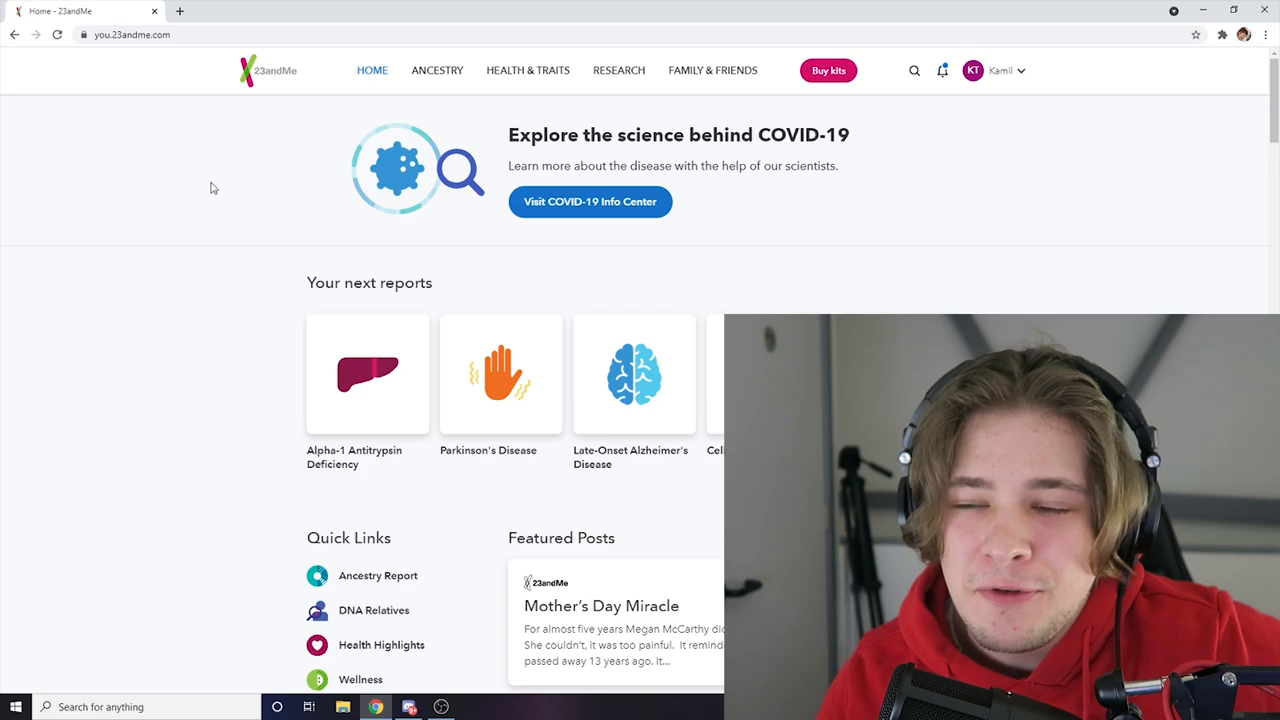
# - Go from the home dashboard to the Ancestry overview via the top navigation
pyautogui.click(437, 70)
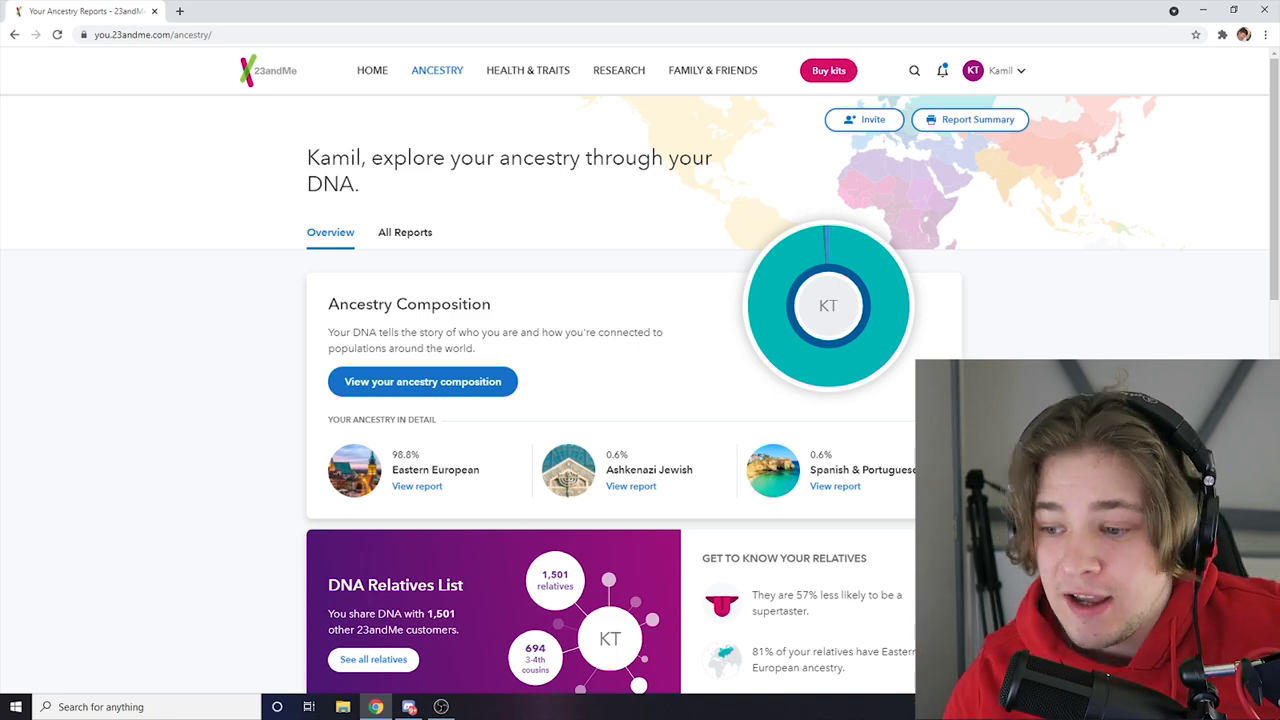
# - Open 'View your ancestry composition' for the full 100% European report
pyautogui.scroll(-3)
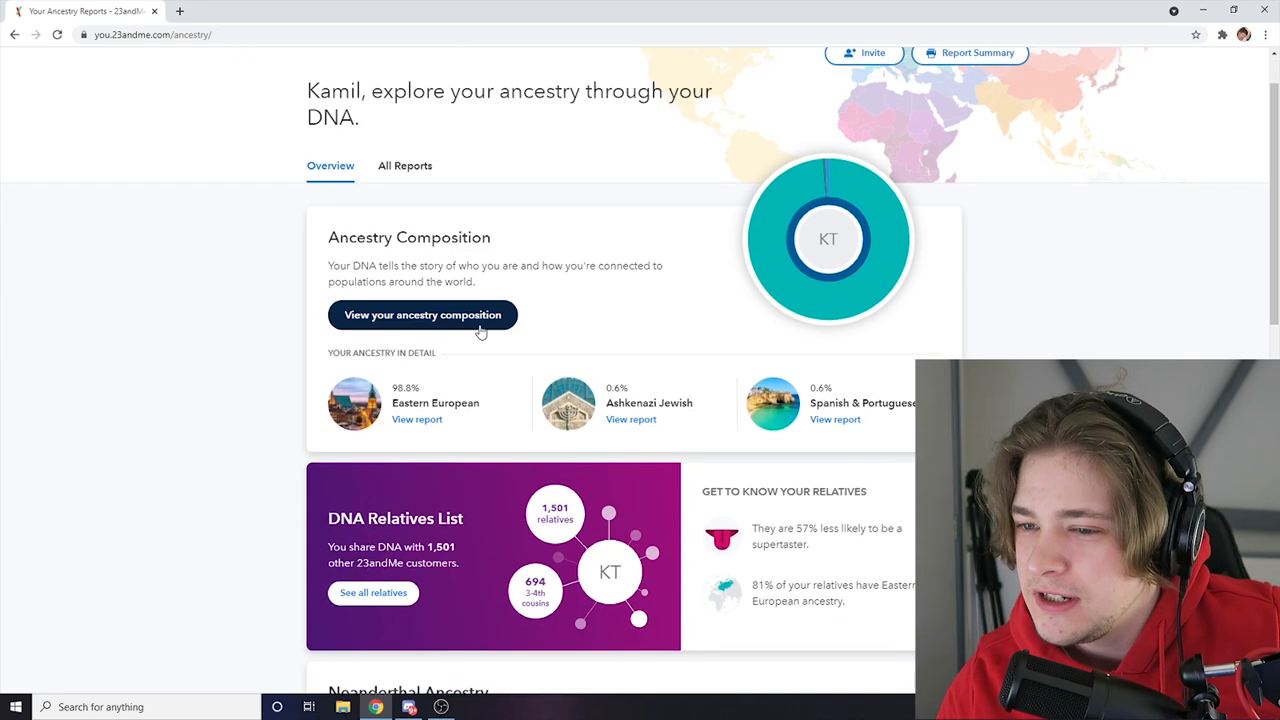
pyautogui.click(423, 314)
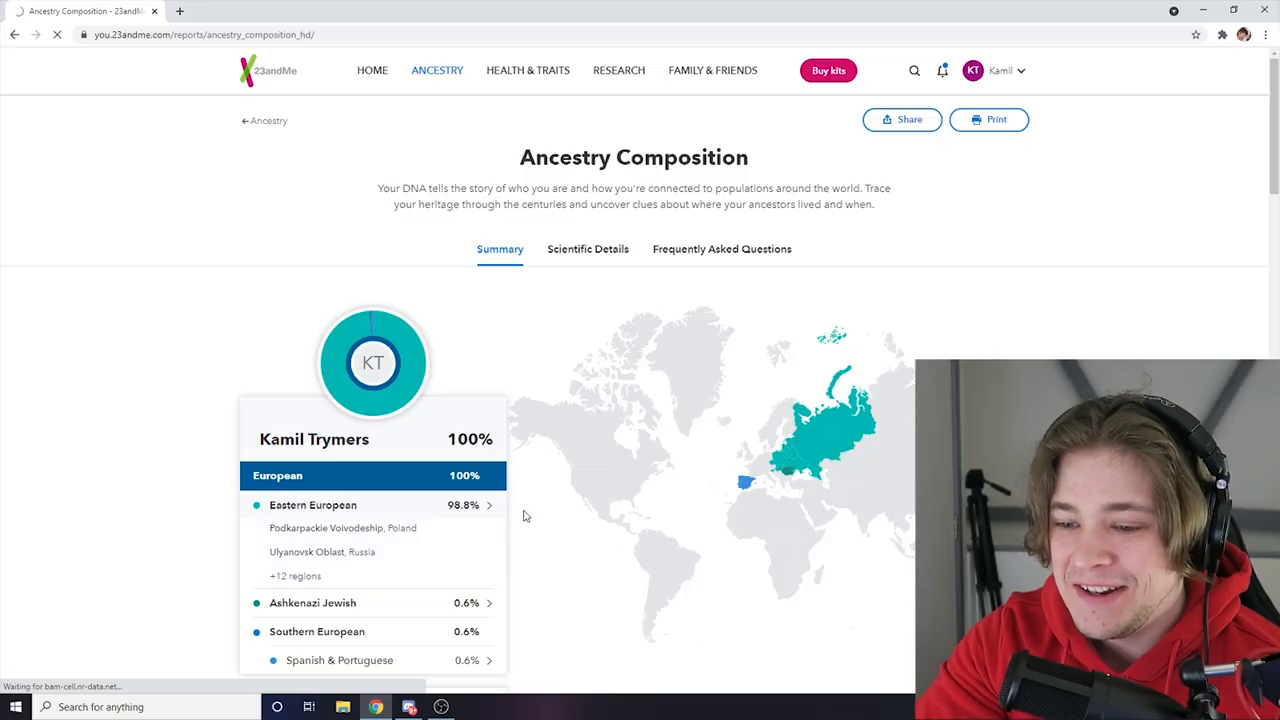
# - Open the Eastern European 98.8% report and scroll to its Polish locations
pyautogui.click(313, 505)
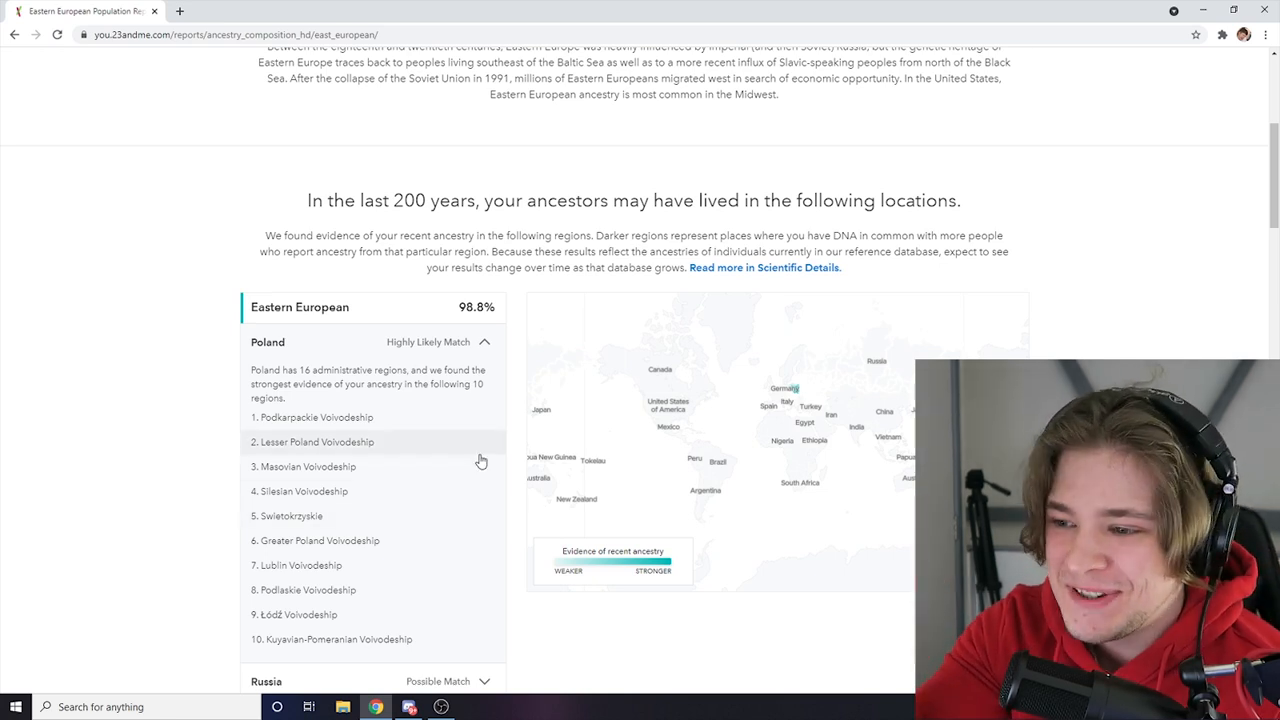
pyautogui.scroll(-3)
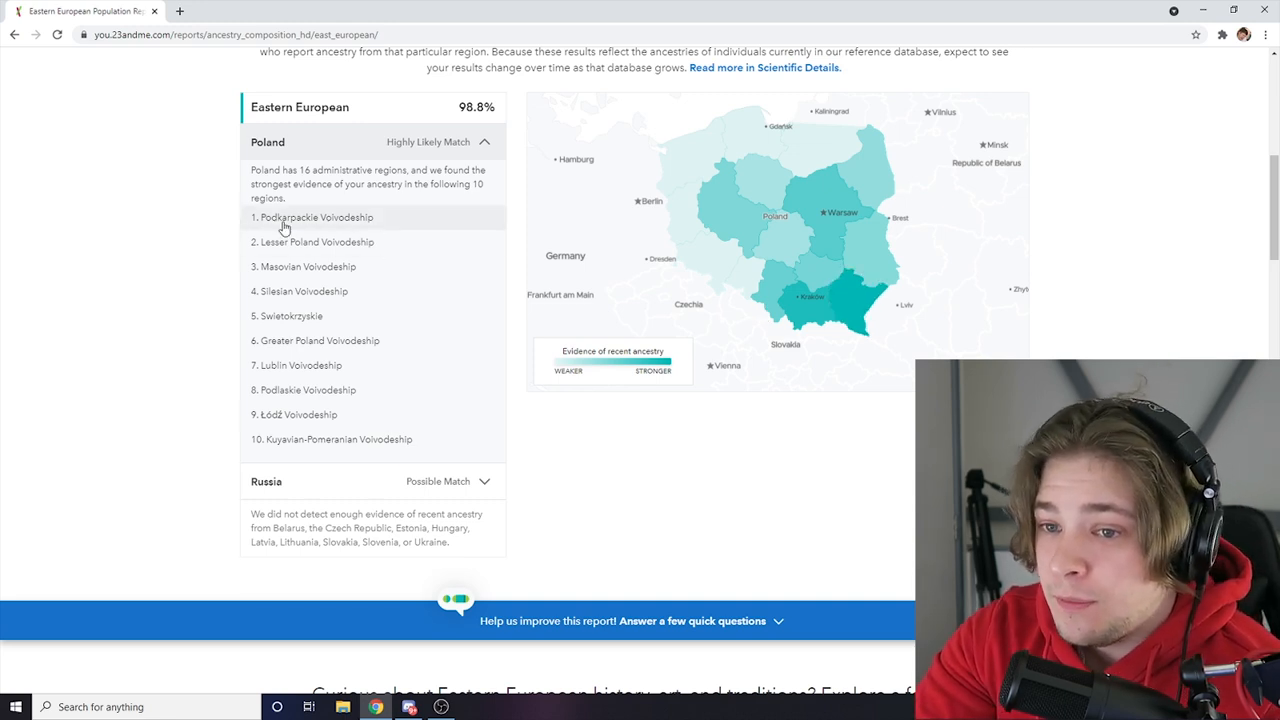
pyautogui.moveTo(873, 307)
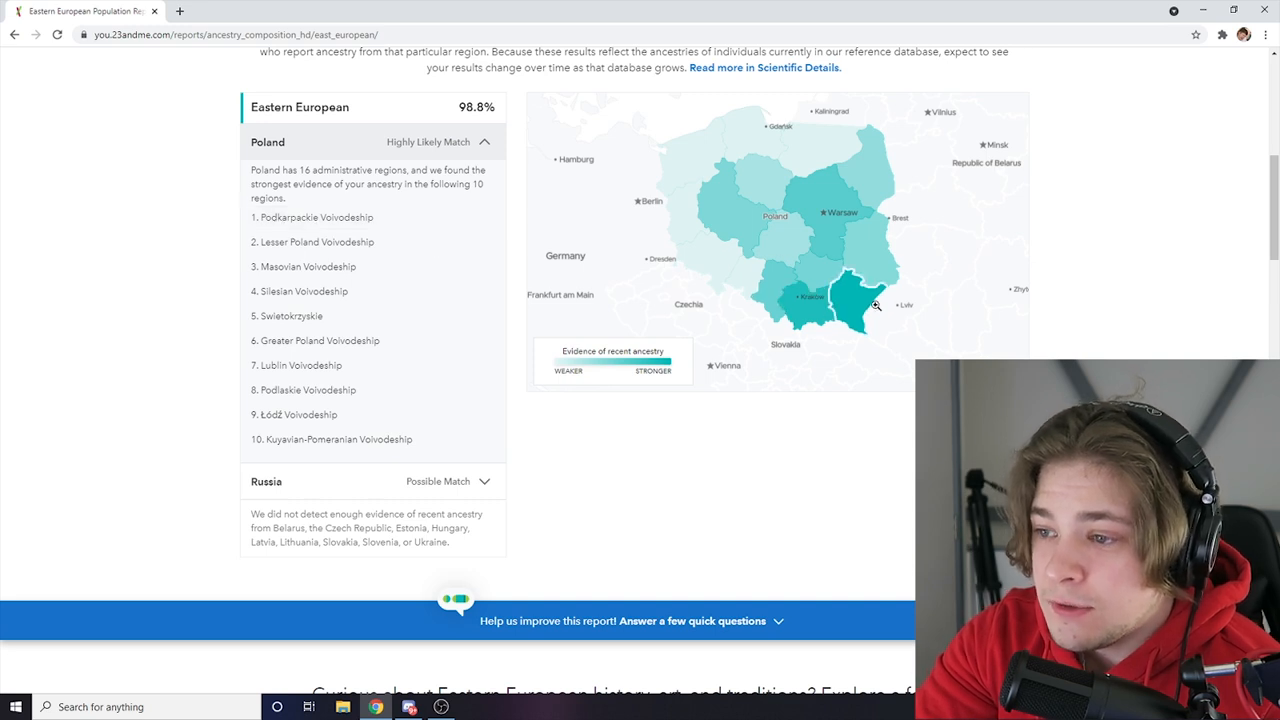
pyautogui.moveTo(859, 302)
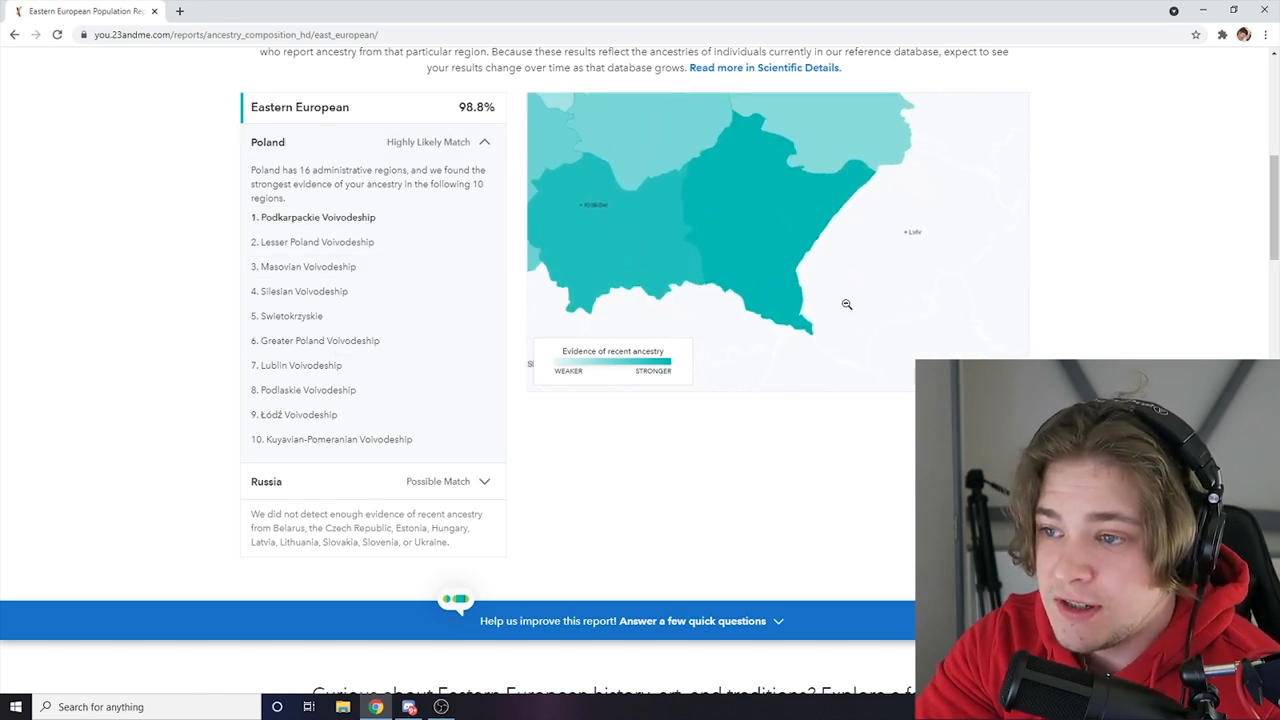
pyautogui.moveTo(714, 218)
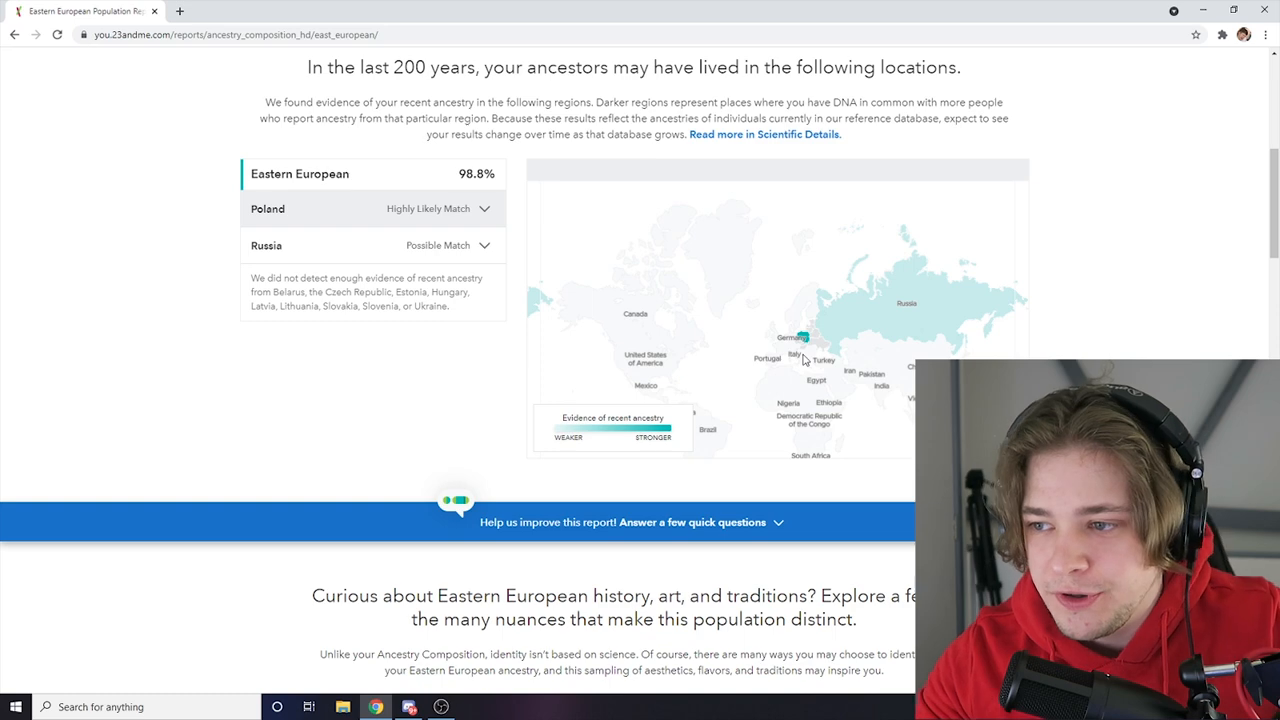
# - Map Russian regions Ulyanovsk Oblast and Khabarovsk Krai, then scroll back up
pyautogui.scroll(-3)
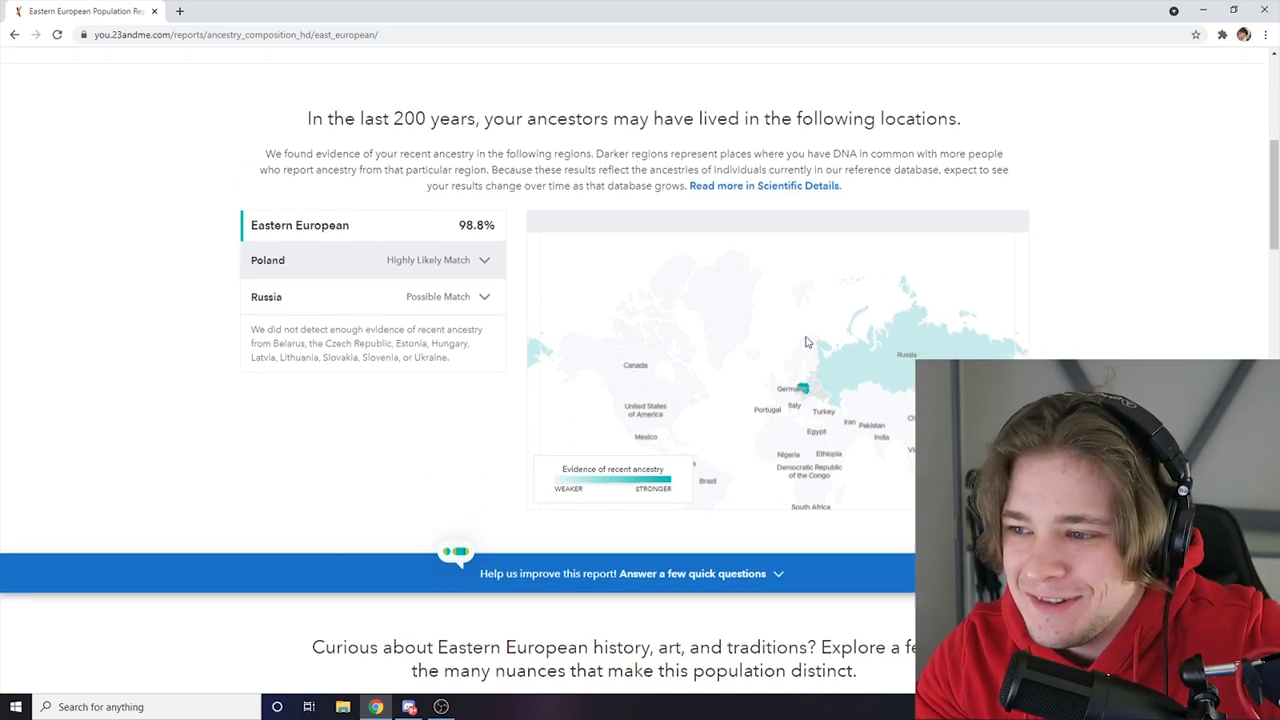
pyautogui.scroll(-3)
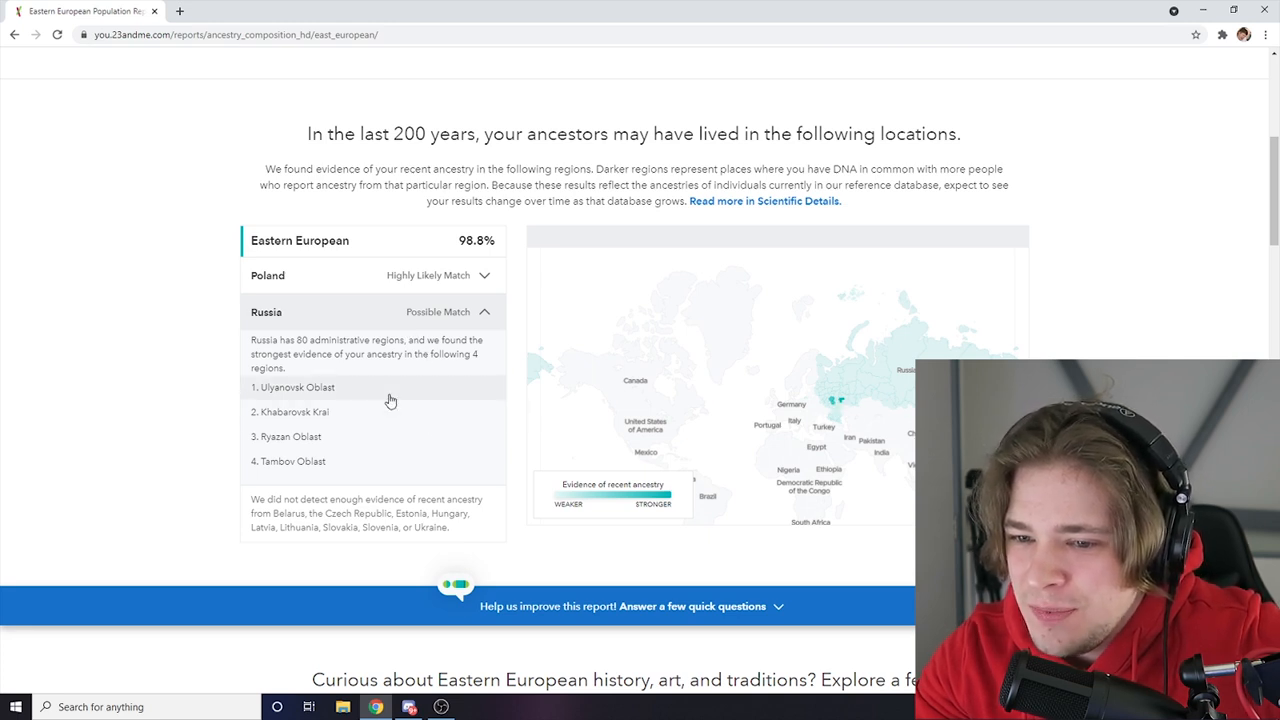
pyautogui.click(293, 387)
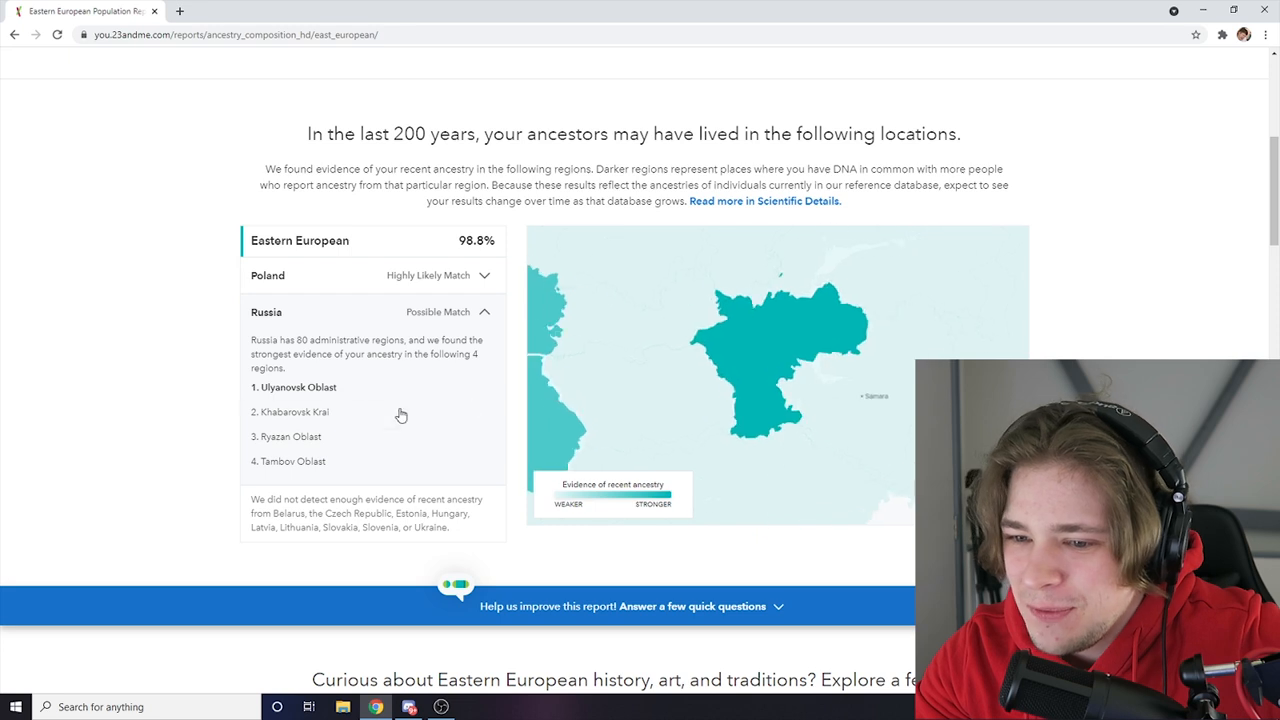
pyautogui.click(293, 411)
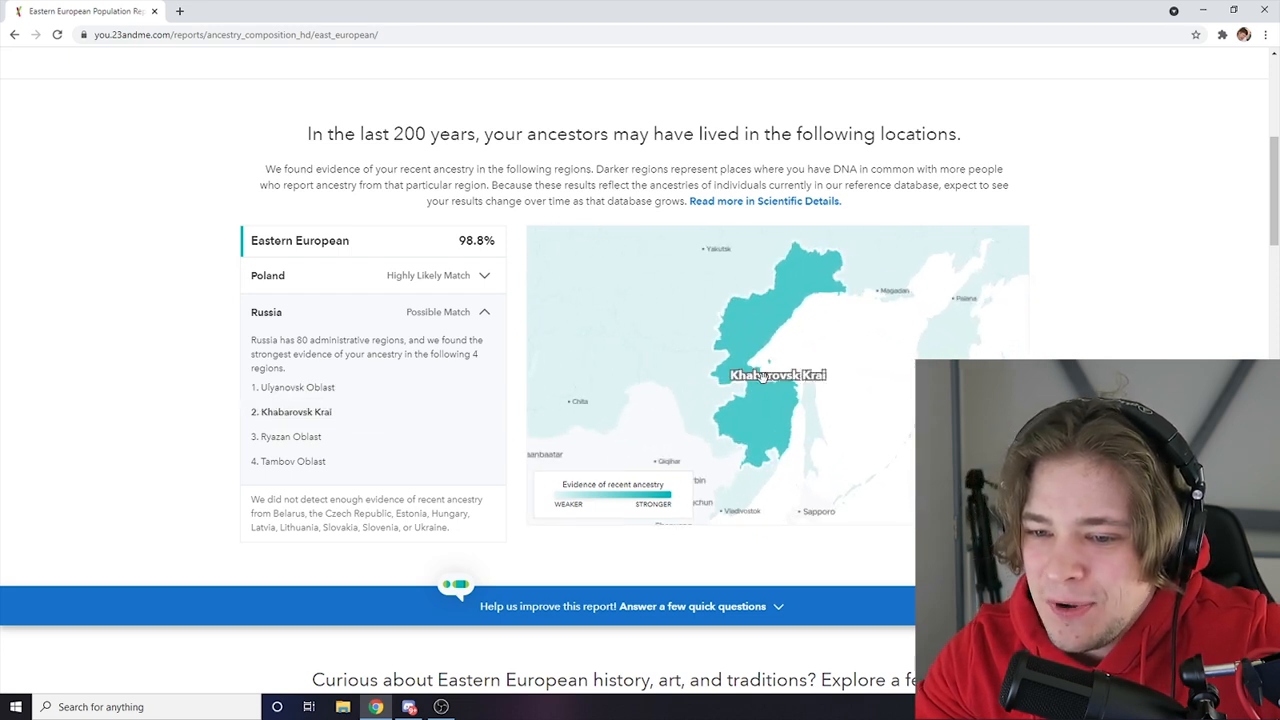
pyautogui.scroll(-3)
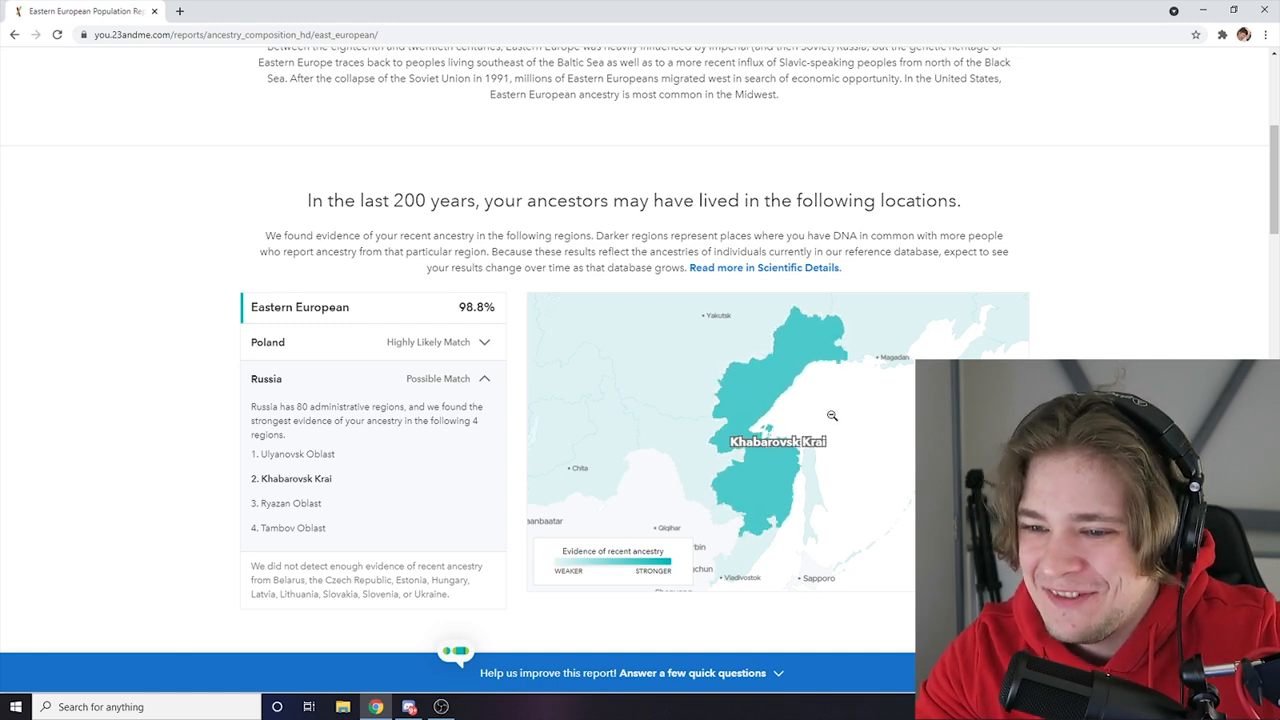
pyautogui.scroll(3)
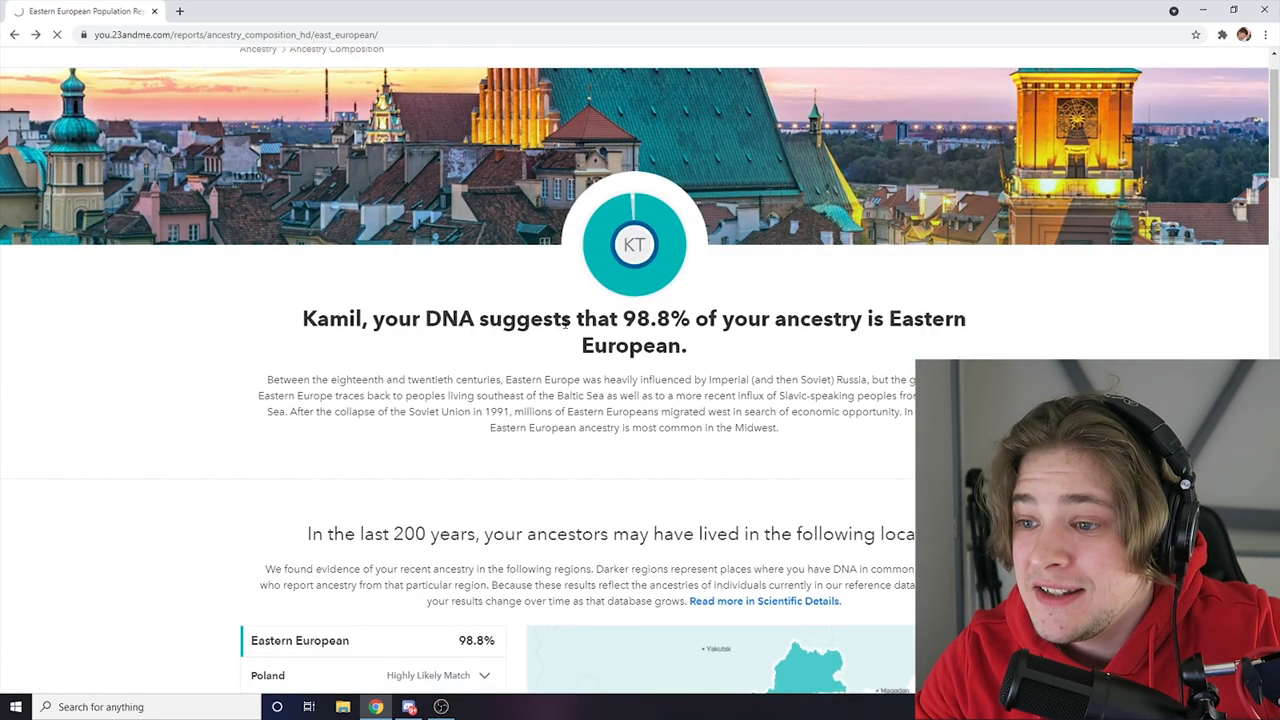
# - Go back to the Ancestry Composition summary and scroll down its sections
pyautogui.click(14, 34)
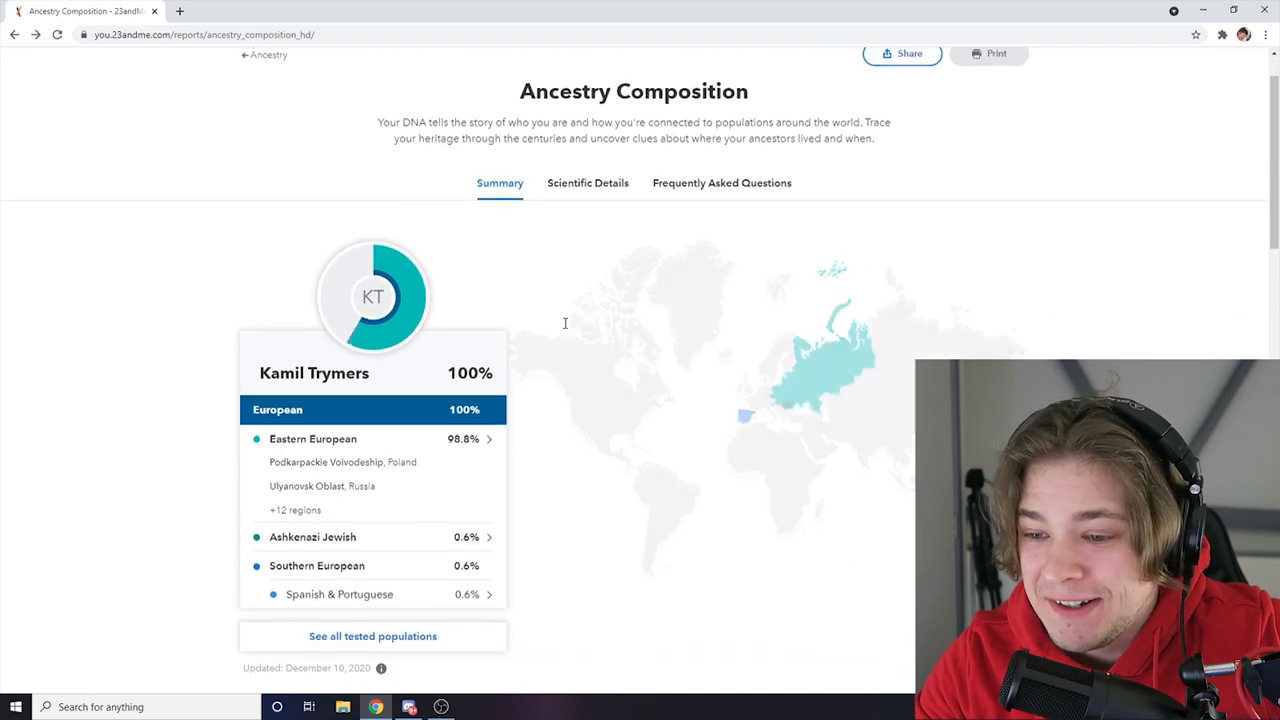
pyautogui.scroll(-3)
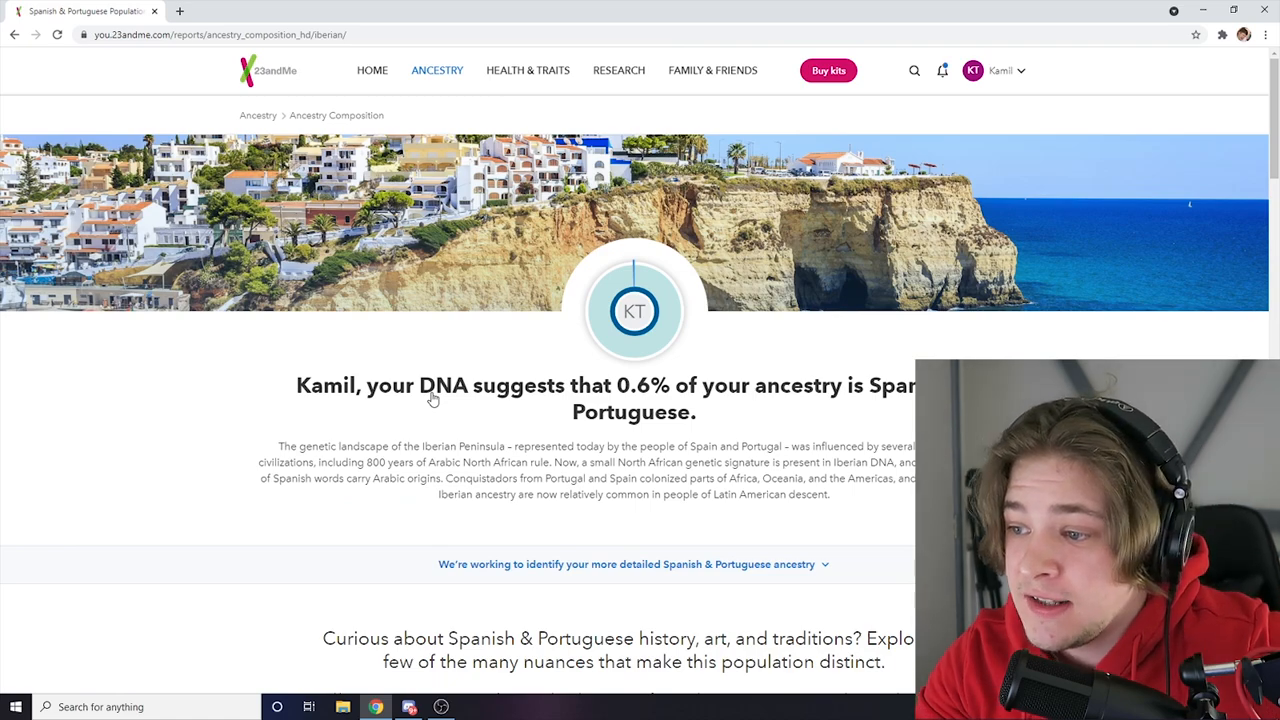
pyautogui.scroll(-3)
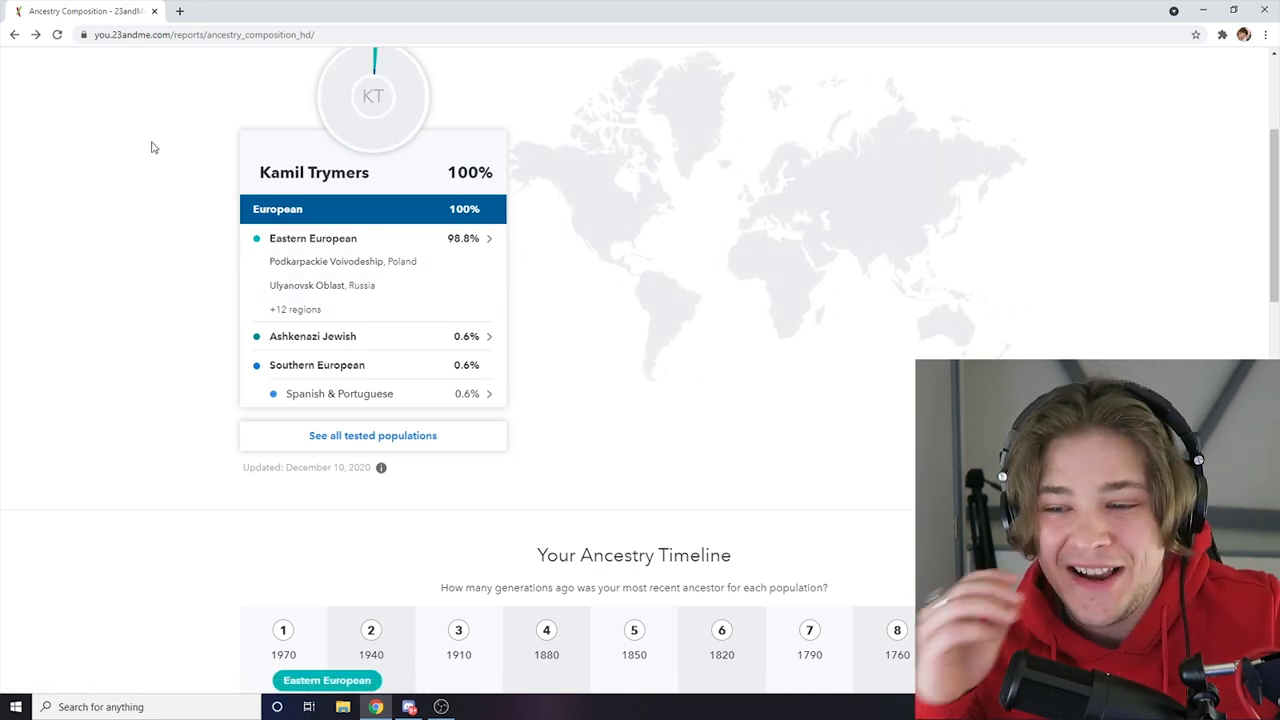
# - Scroll through the Ancestry Timeline and Chromosome Painting sections
pyautogui.scroll(-3)
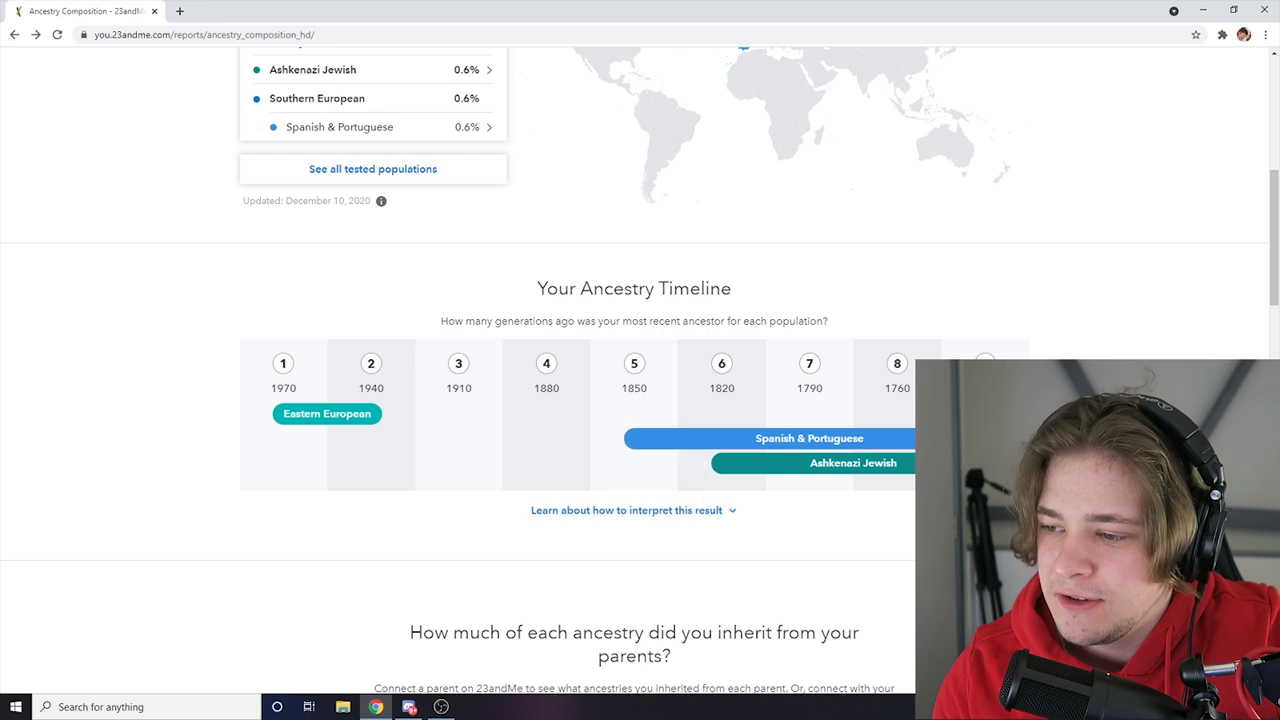
pyautogui.moveTo(807, 470)
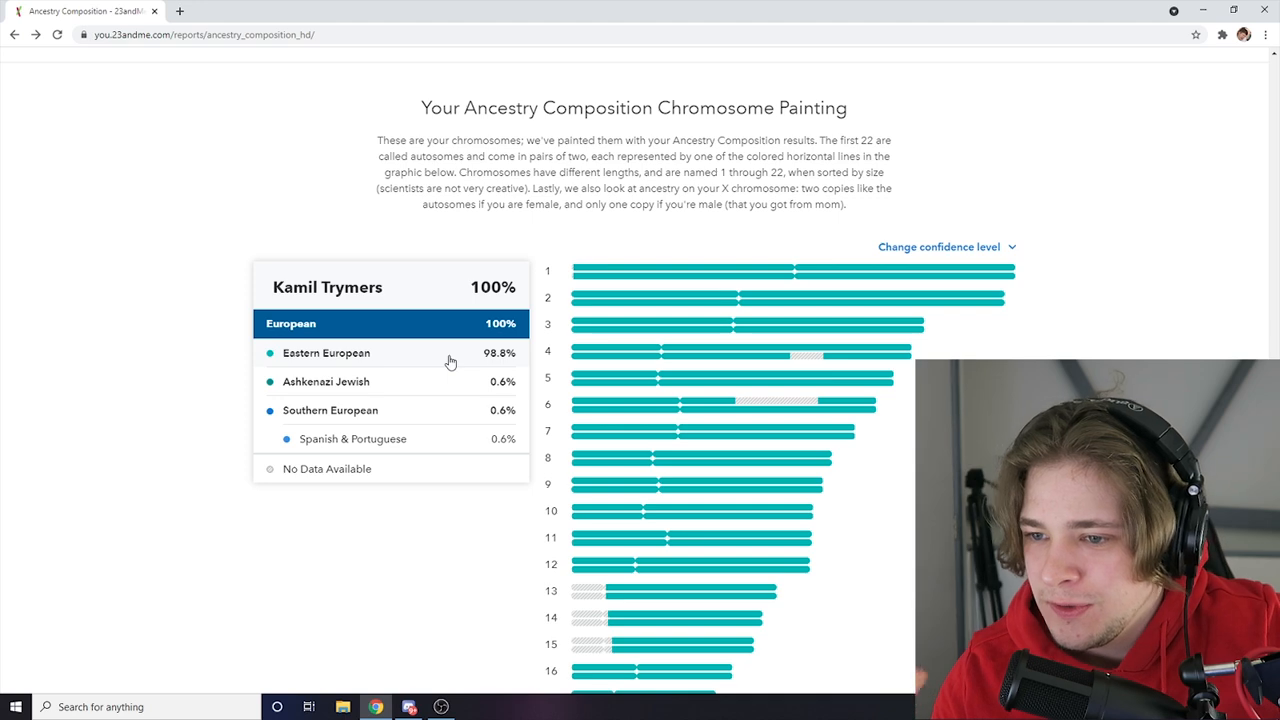
pyautogui.scroll(-3)
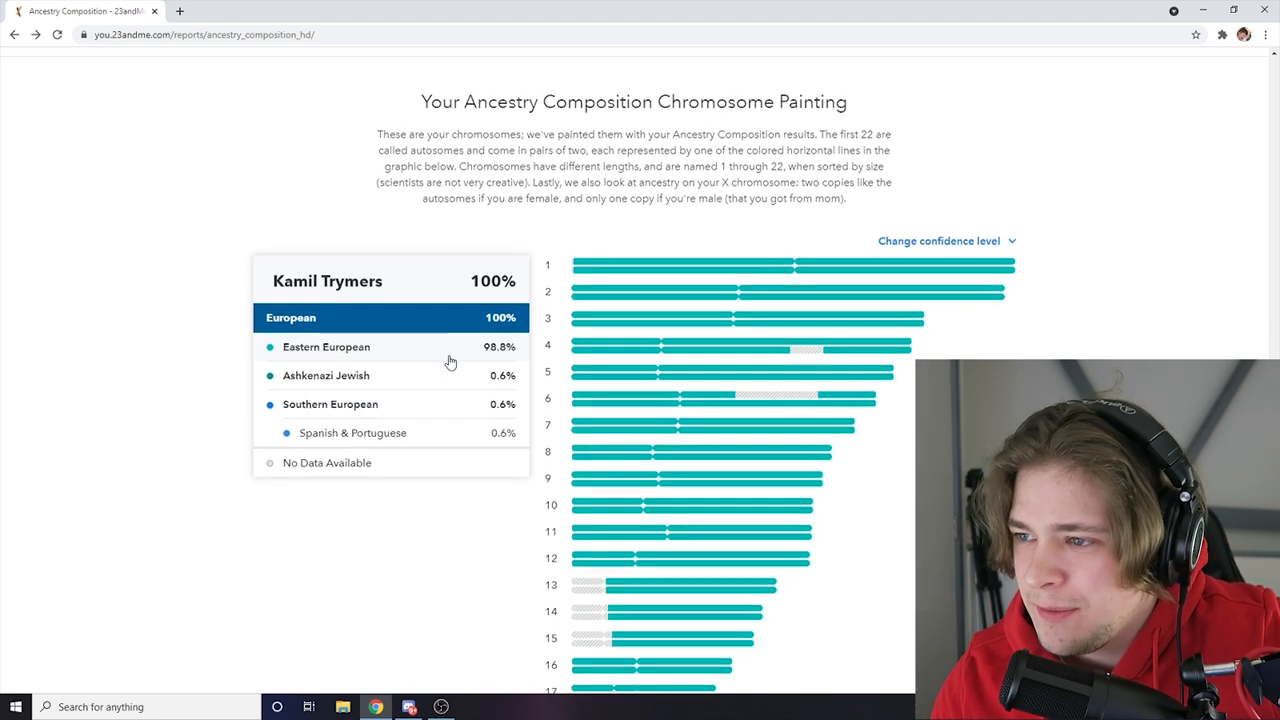
pyautogui.scroll(-3)
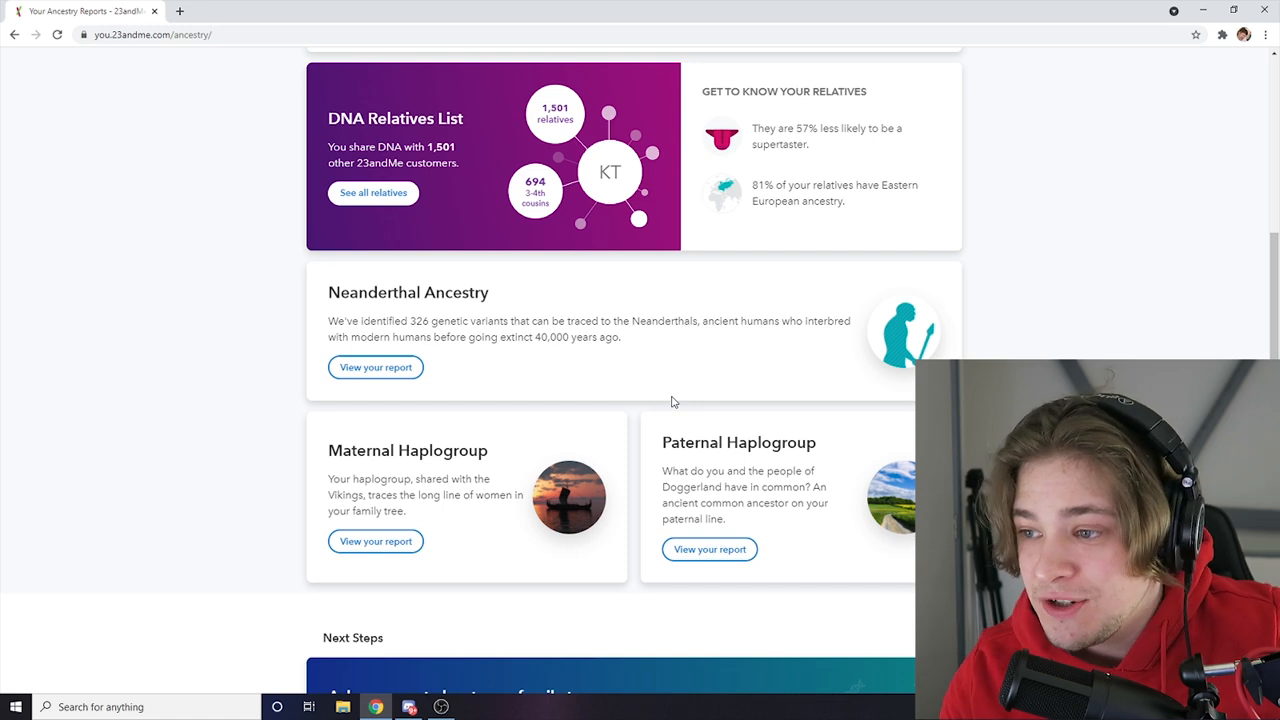
pyautogui.click(375, 367)
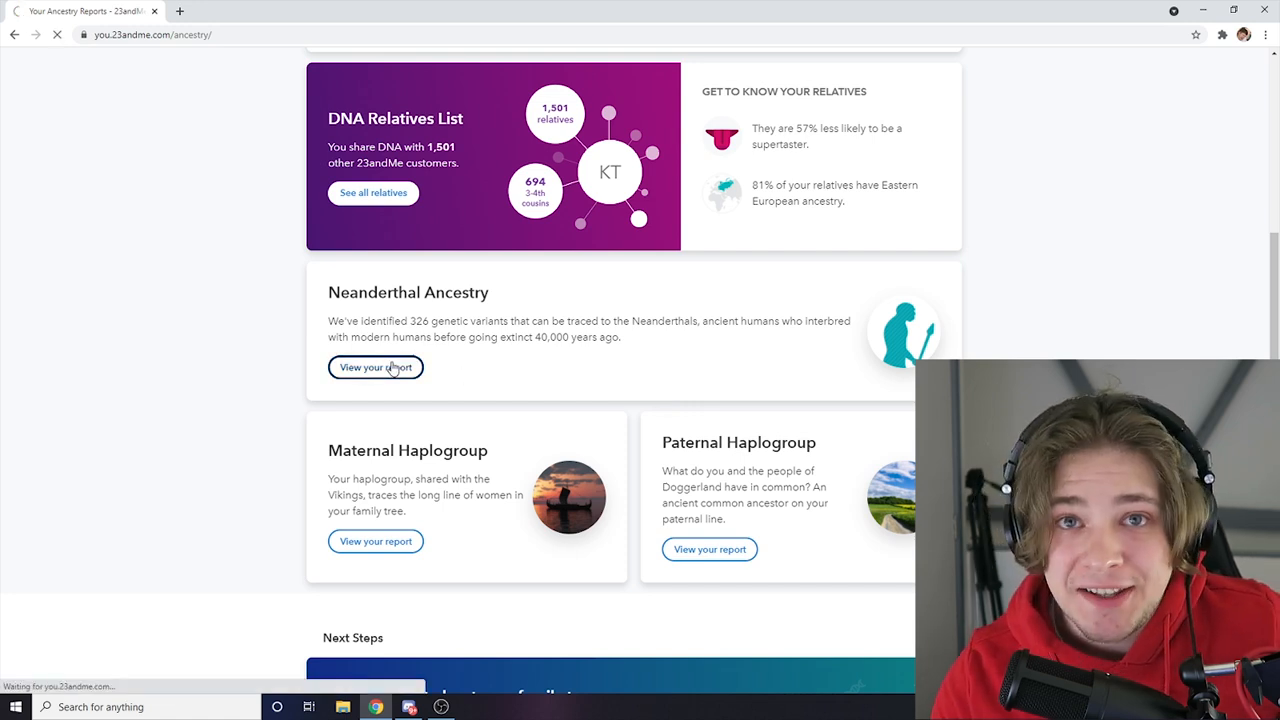
pyautogui.click(375, 367)
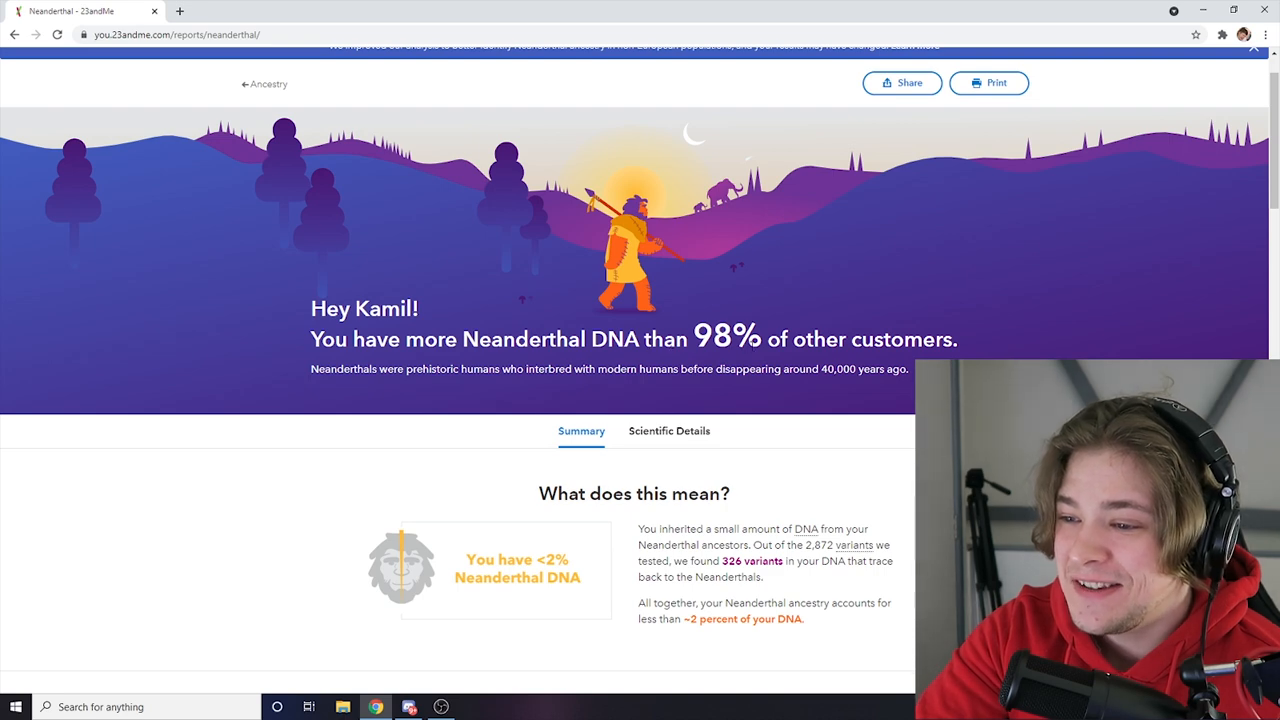
pyautogui.scroll(-3)
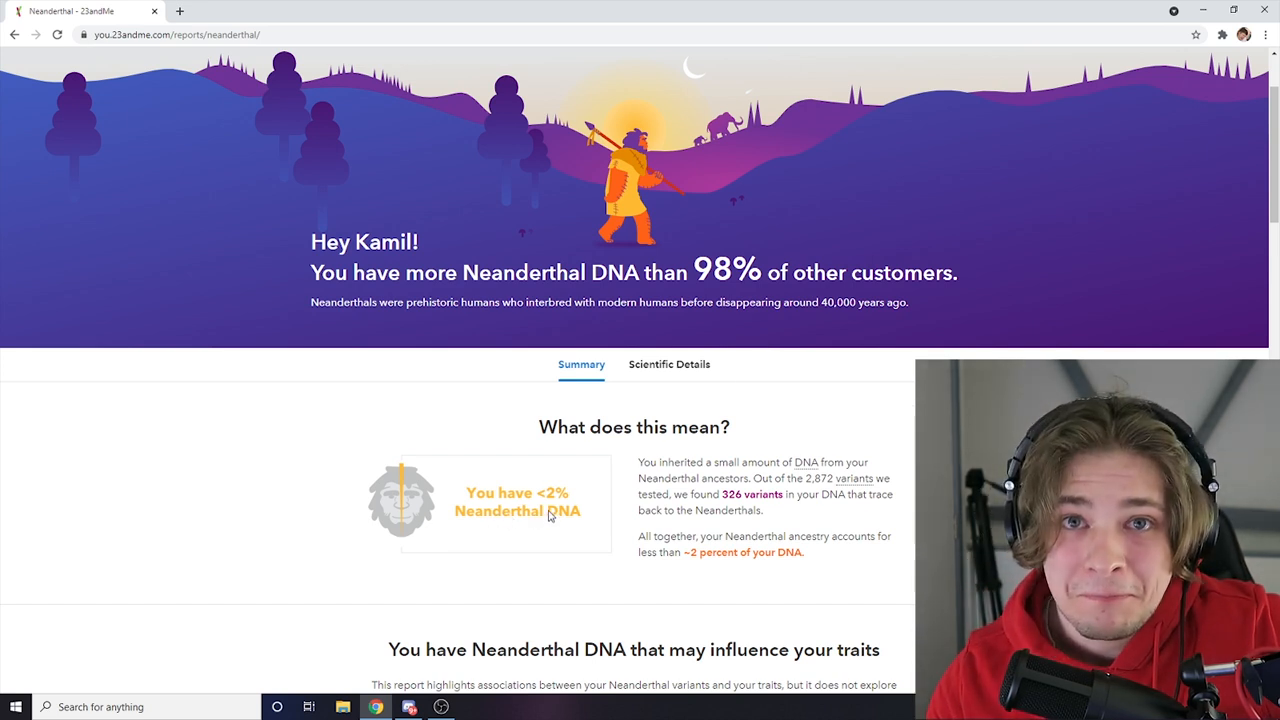
pyautogui.moveTo(585, 474)
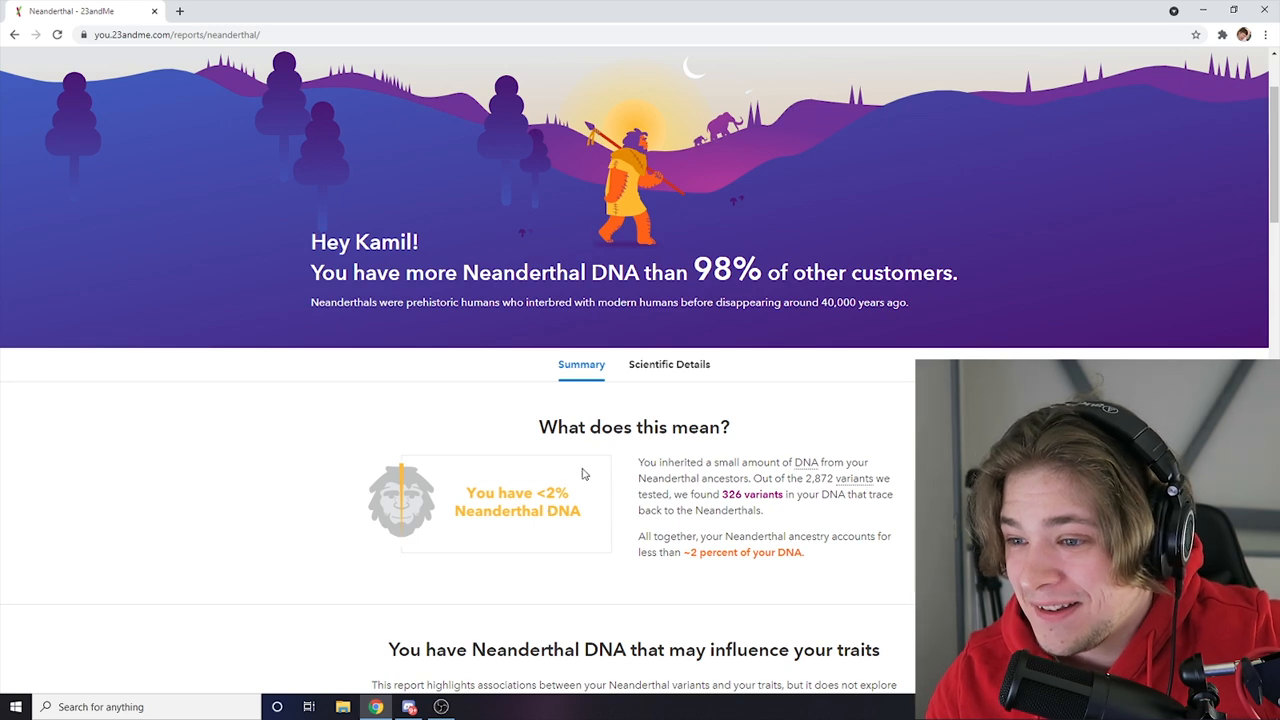
pyautogui.scroll(-3)
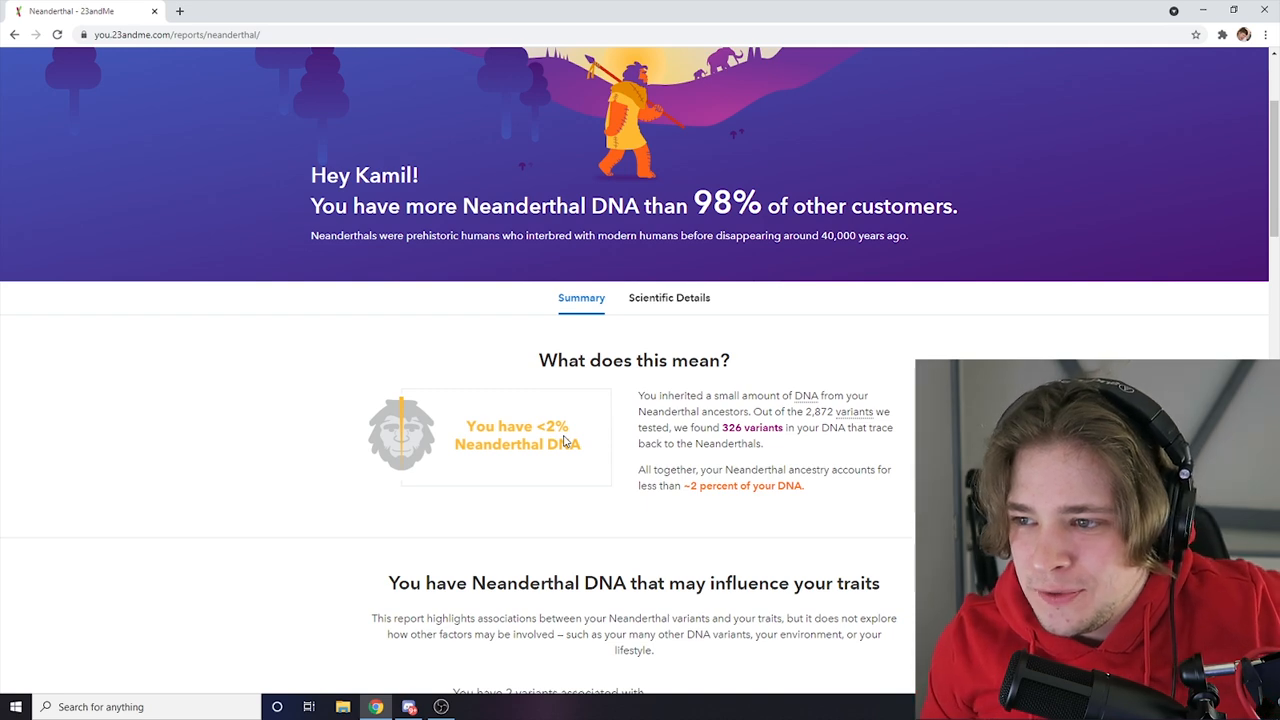
pyautogui.scroll(-3)
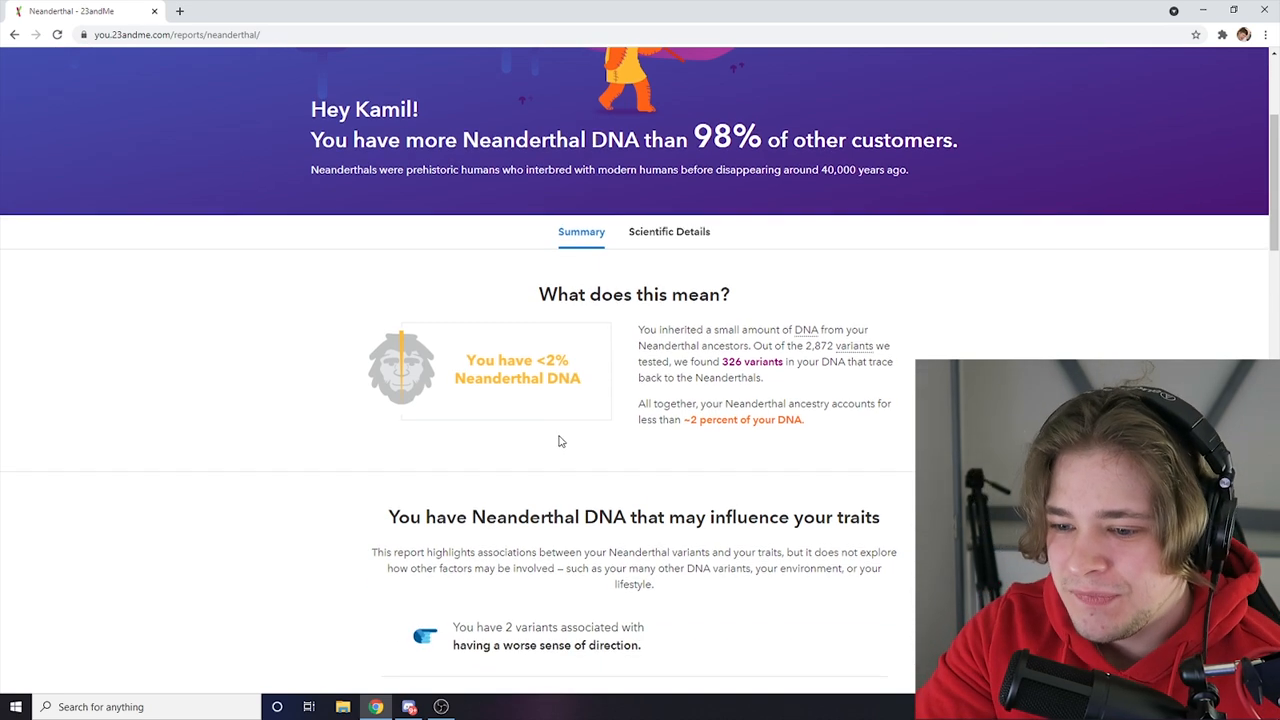
pyautogui.scroll(-3)
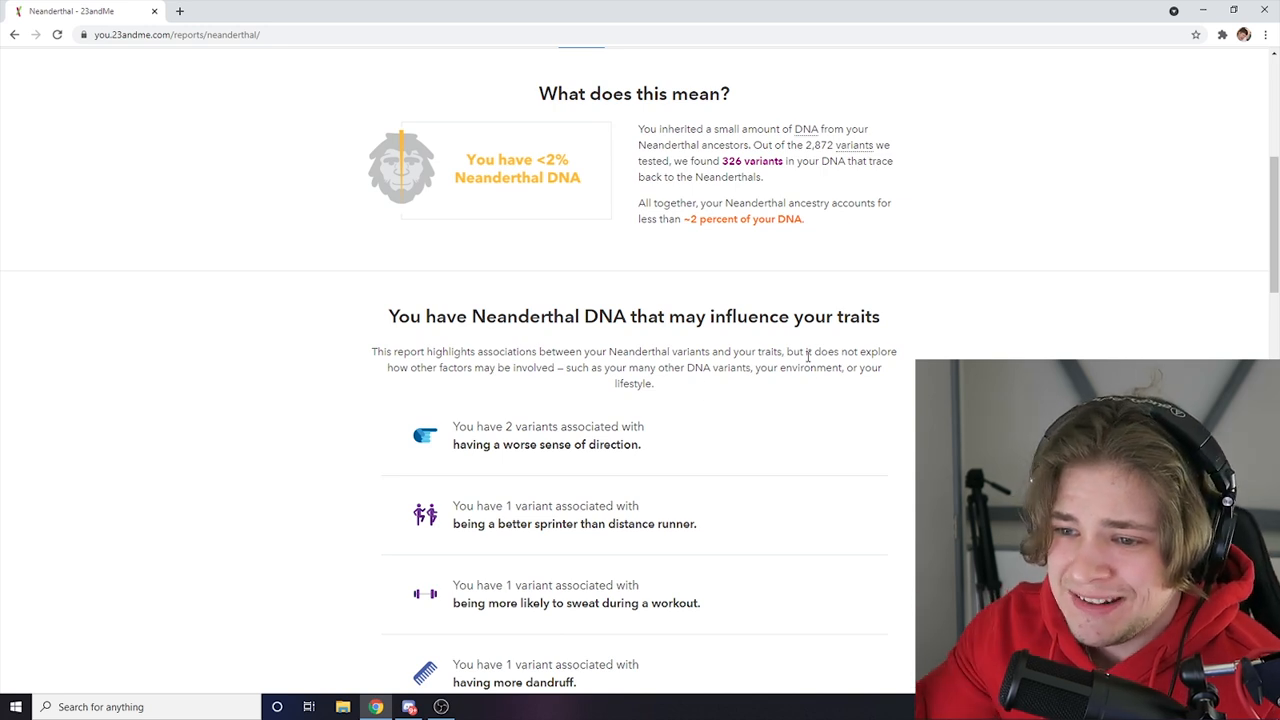
pyautogui.scroll(-3)
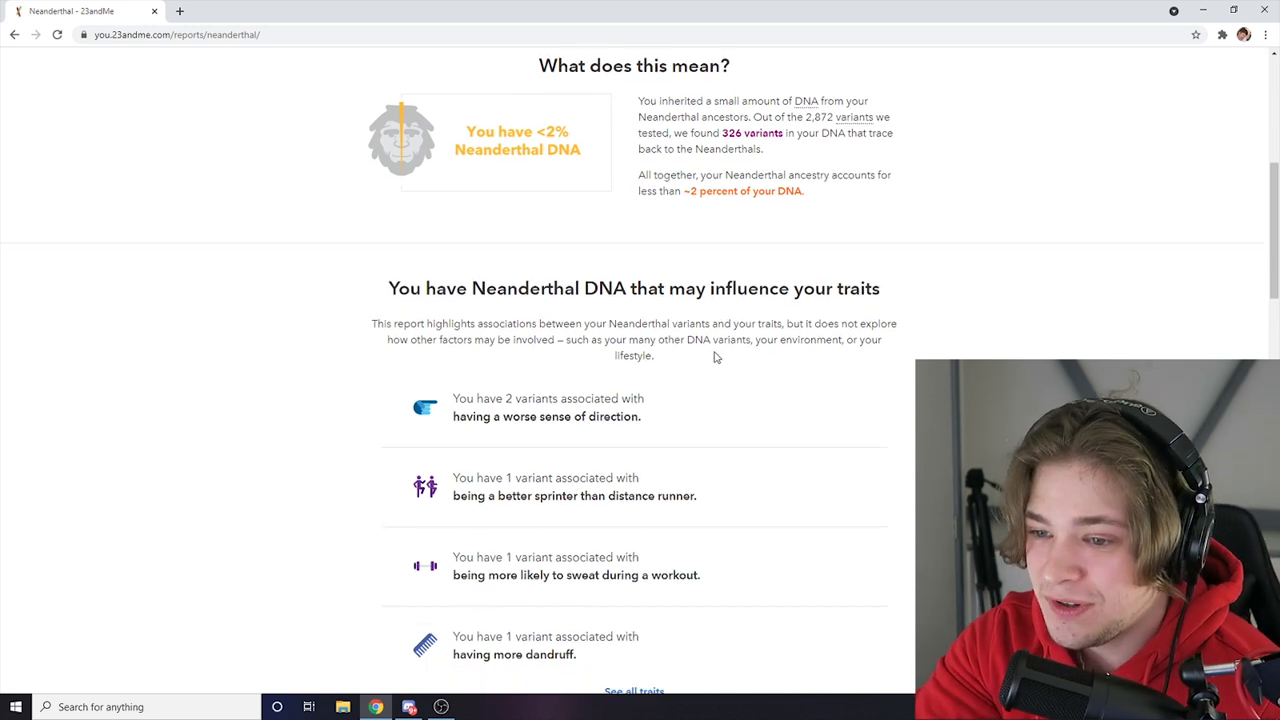
pyautogui.scroll(-3)
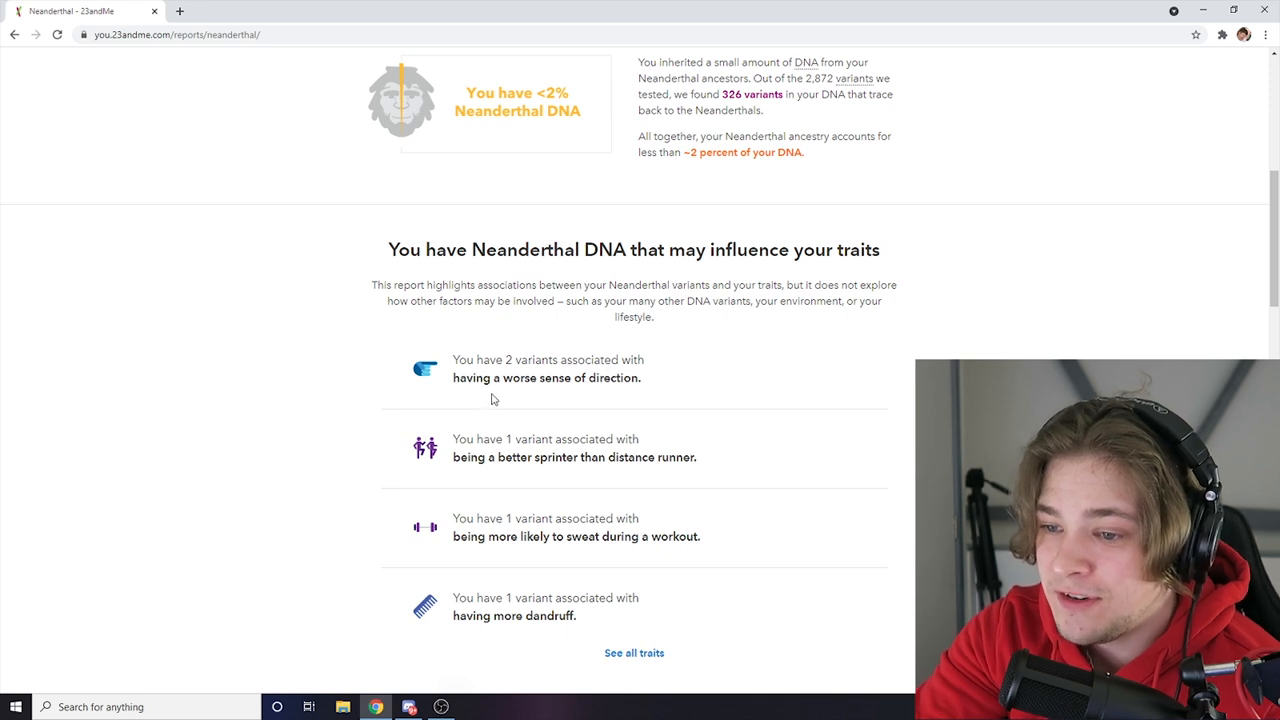
pyautogui.moveTo(561, 391)
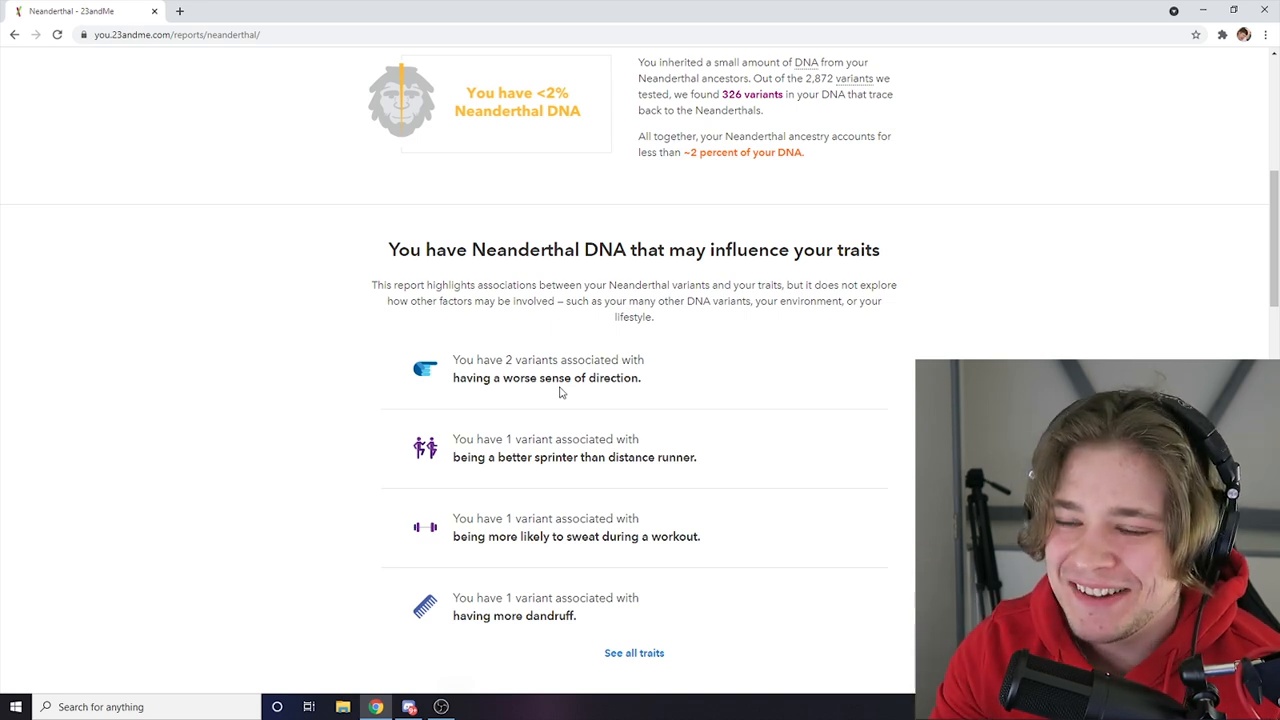
pyautogui.scroll(-3)
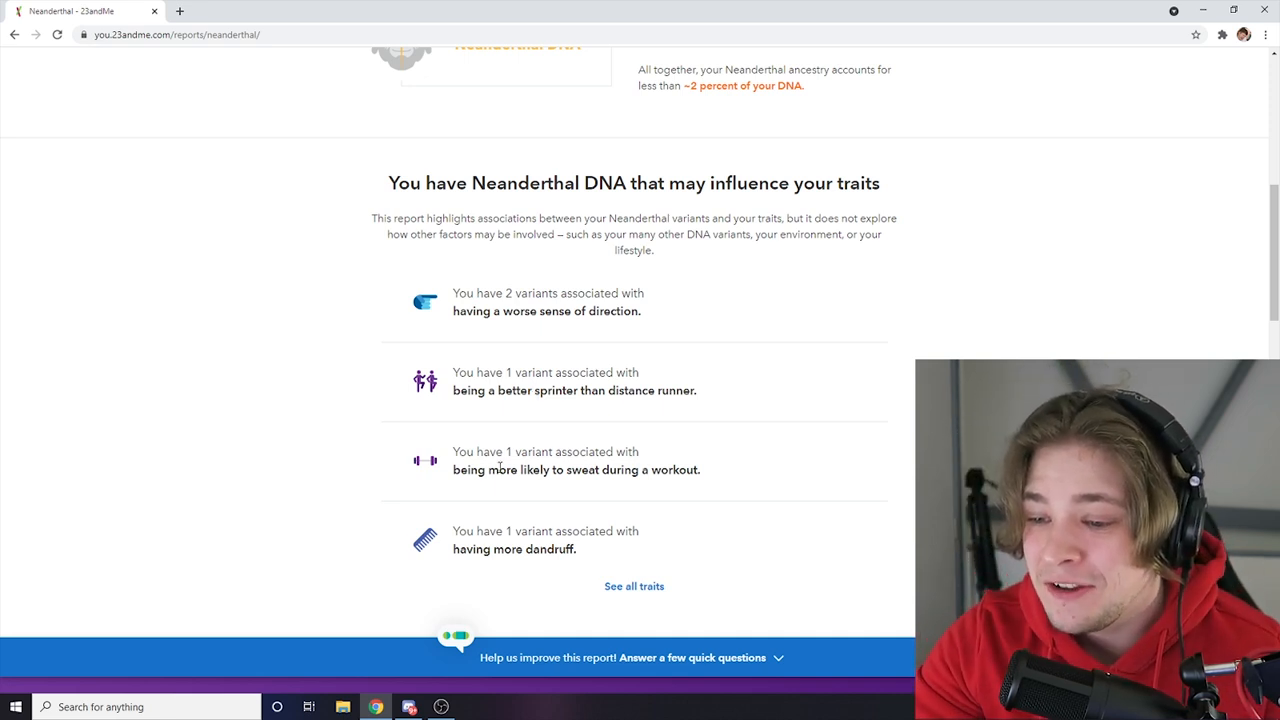
pyautogui.moveTo(636, 486)
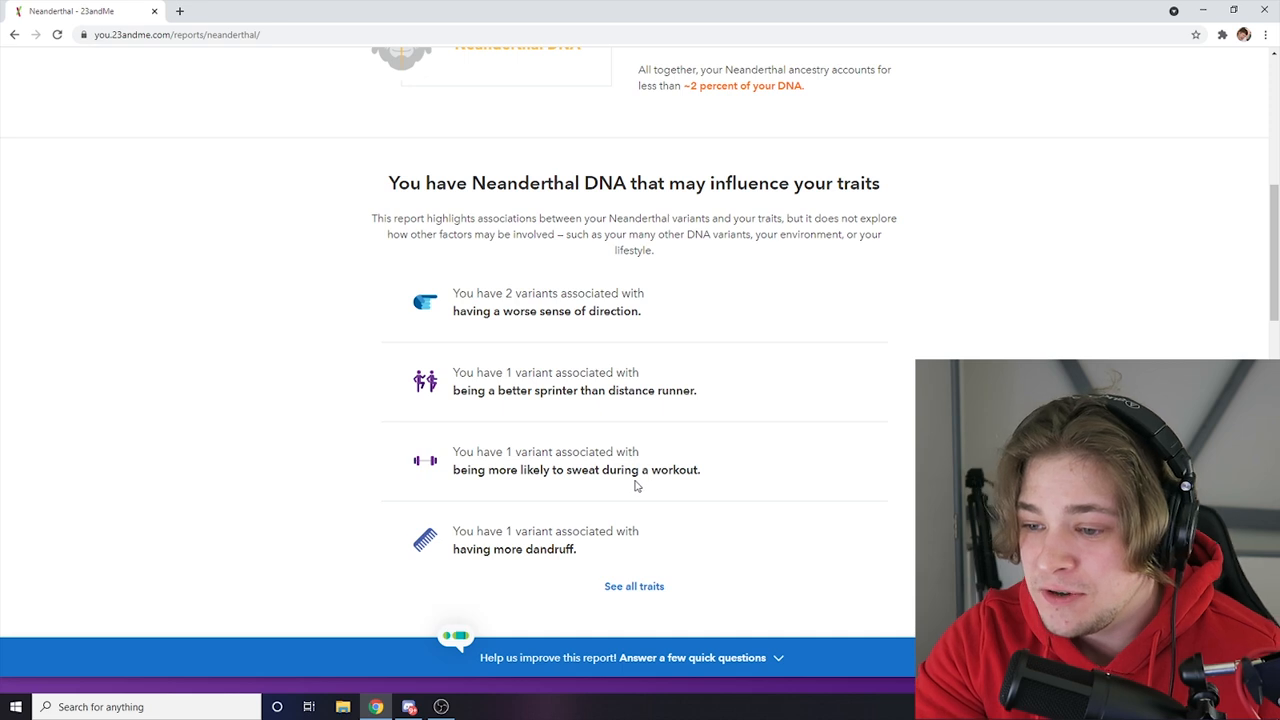
pyautogui.moveTo(678, 496)
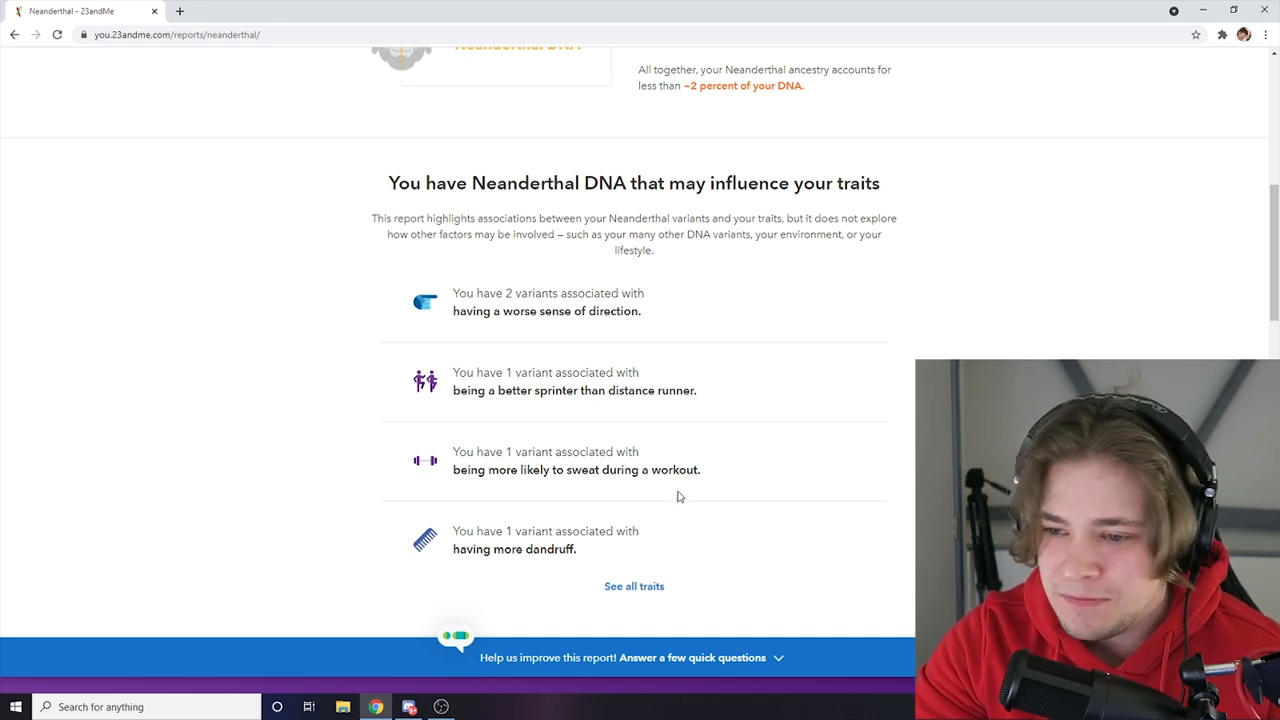
pyautogui.scroll(-3)
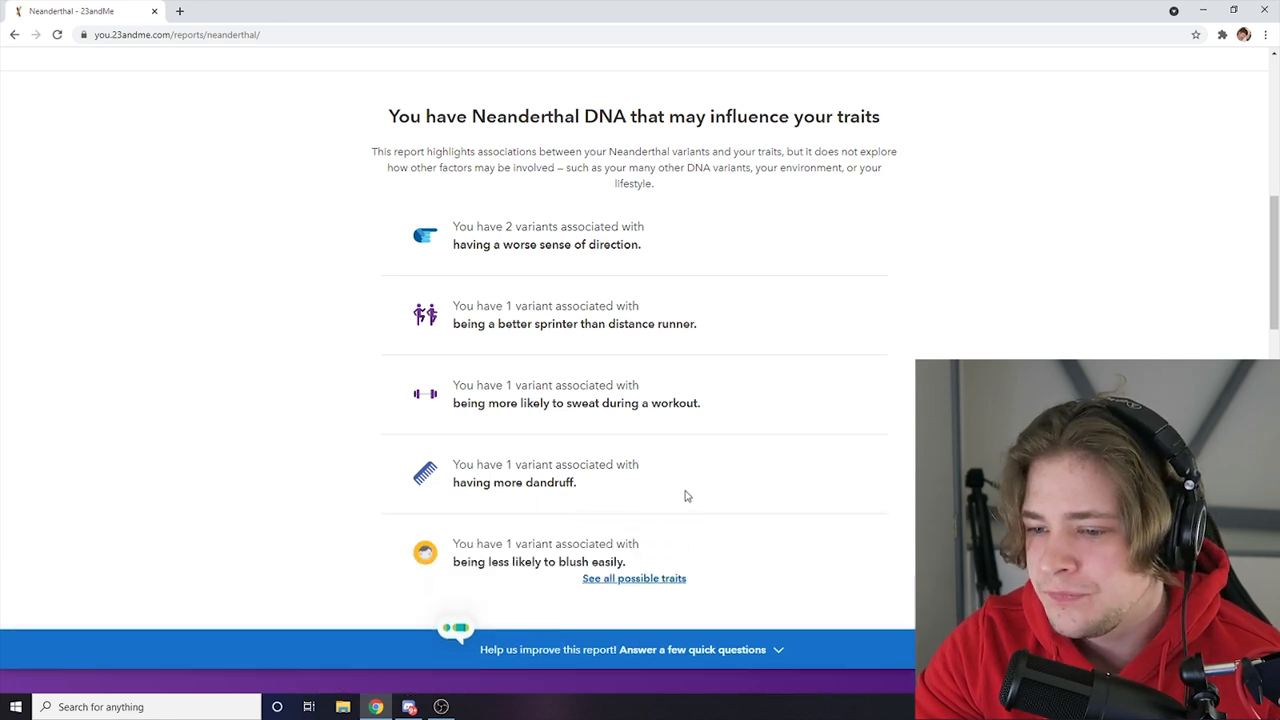
pyautogui.scroll(-3)
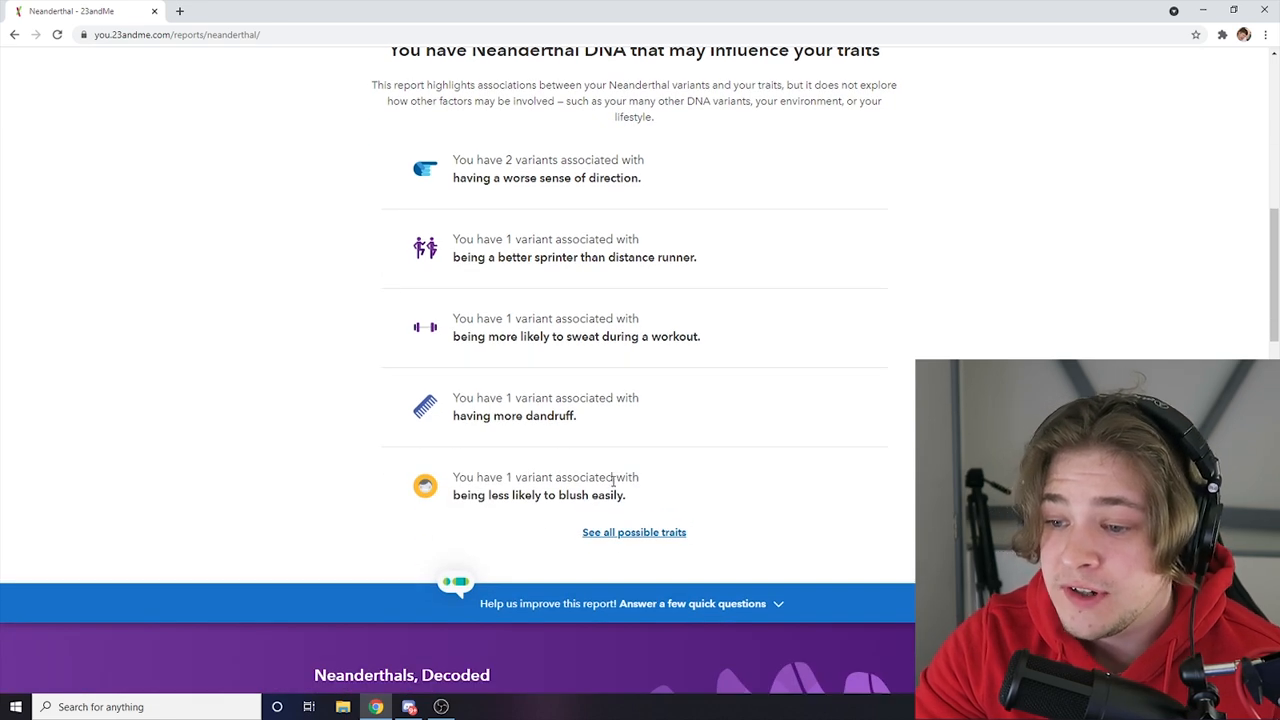
pyautogui.moveTo(520, 510)
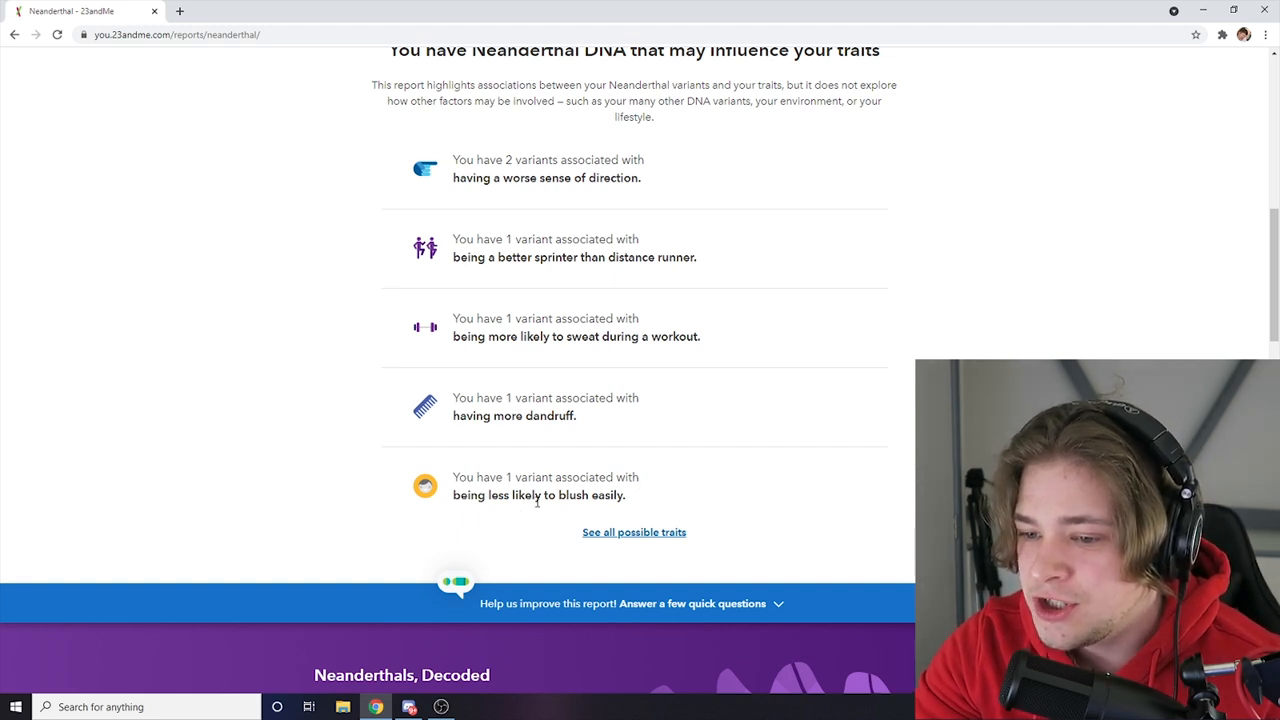
pyautogui.moveTo(647, 484)
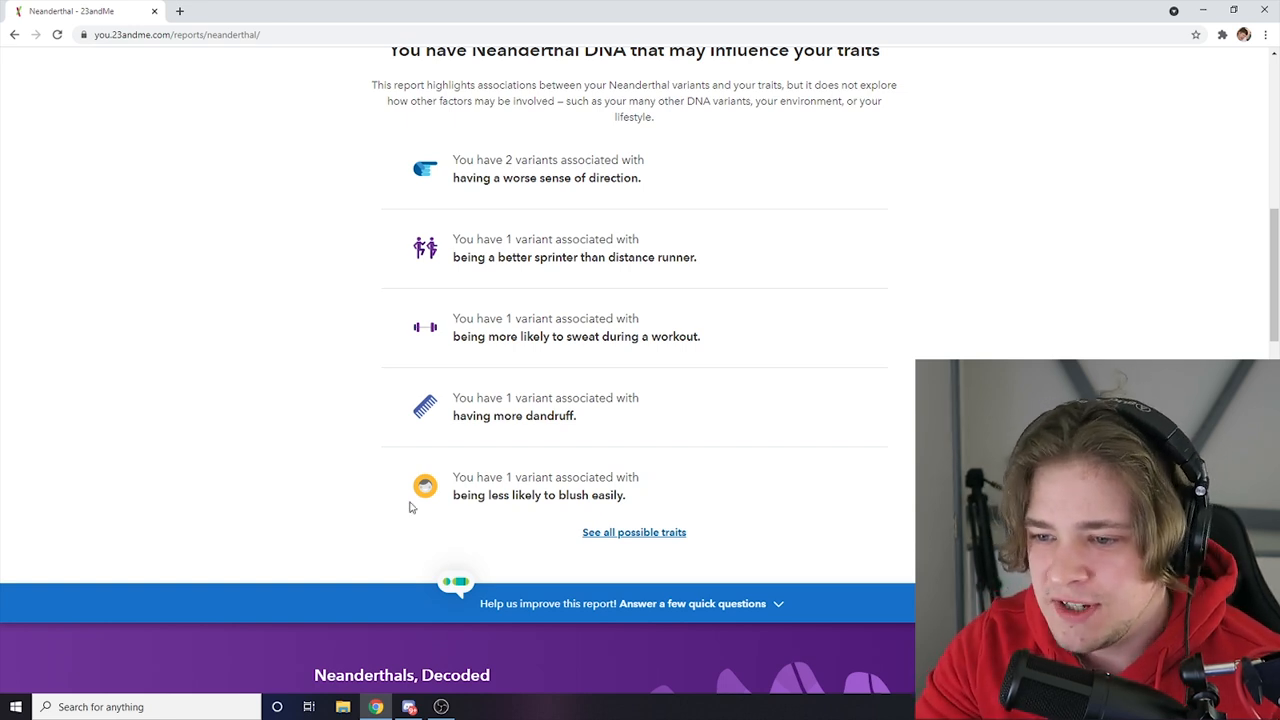
pyautogui.moveTo(510, 518)
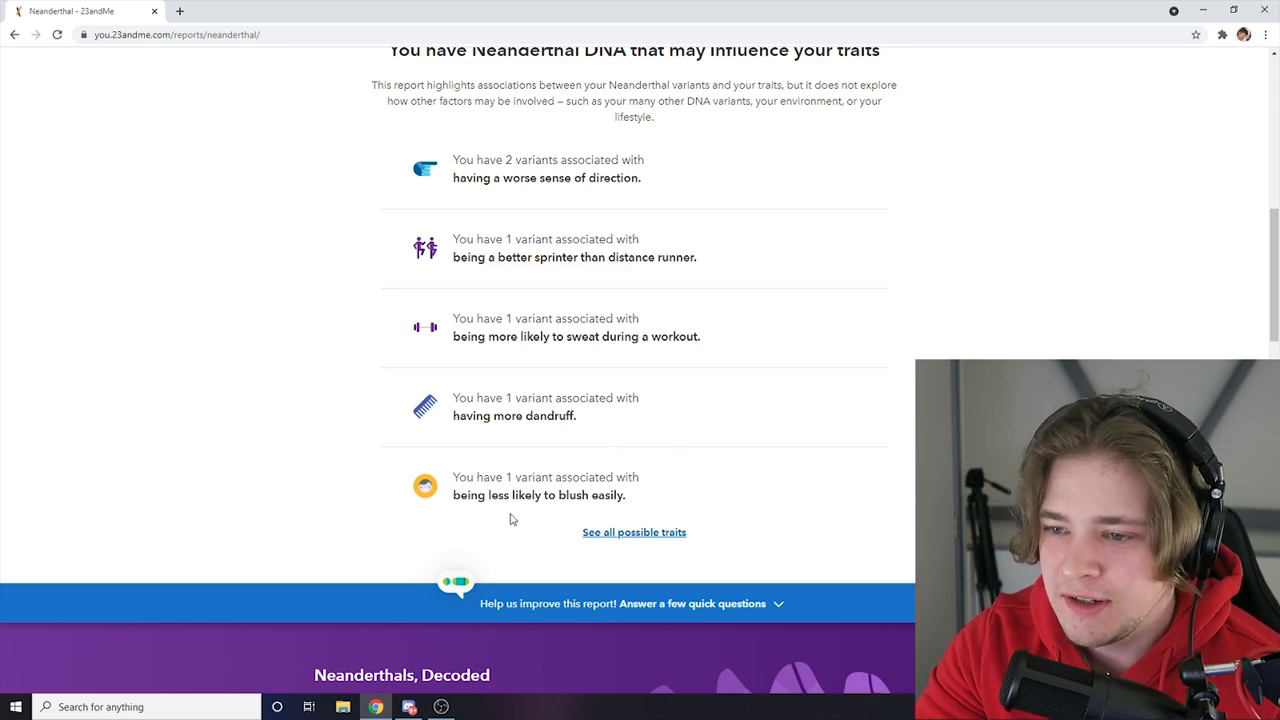
pyautogui.scroll(3)
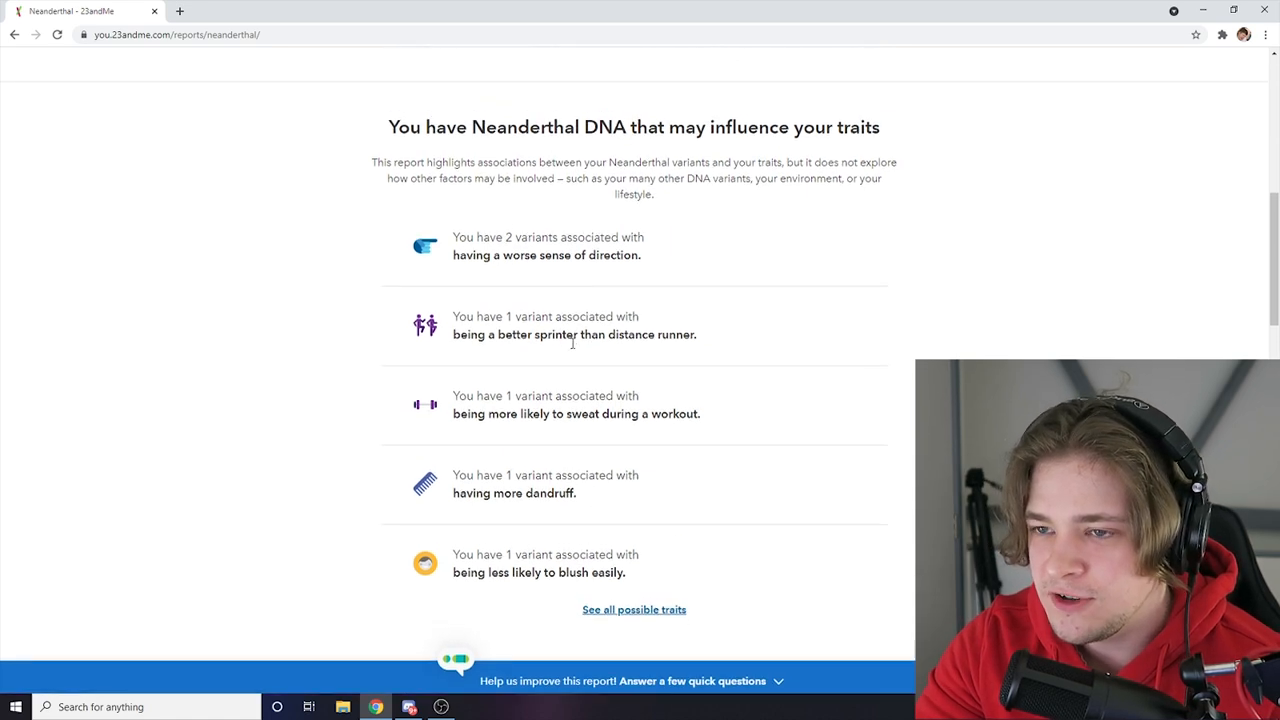
# - Return to the Ancestry page and scroll down to Next Steps and Help and Resources
pyautogui.click(14, 34)
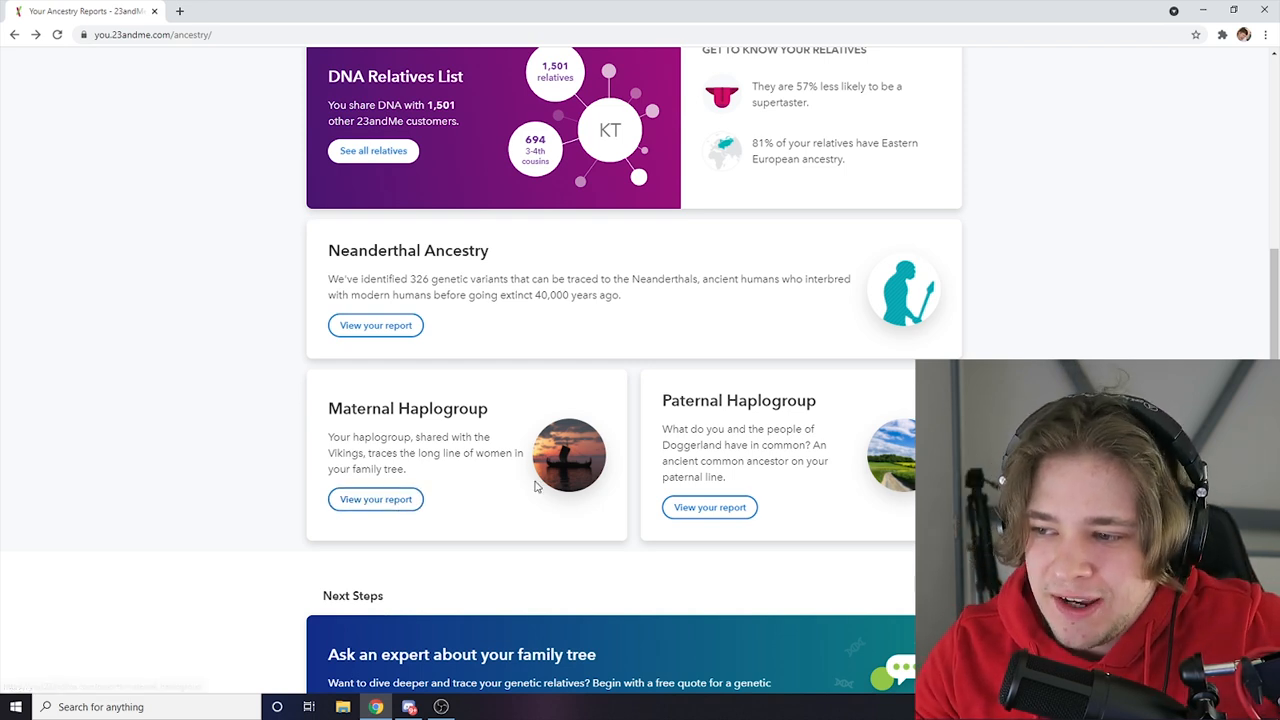
pyautogui.scroll(-3)
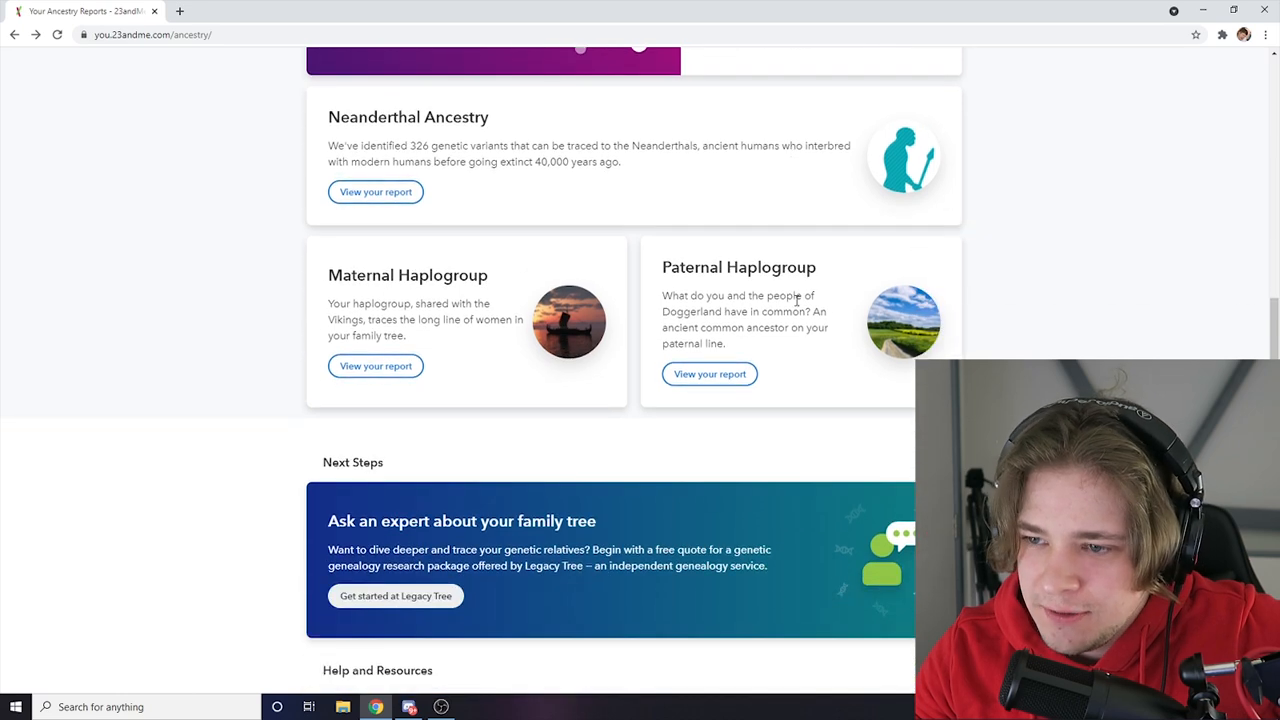
pyautogui.scroll(-3)
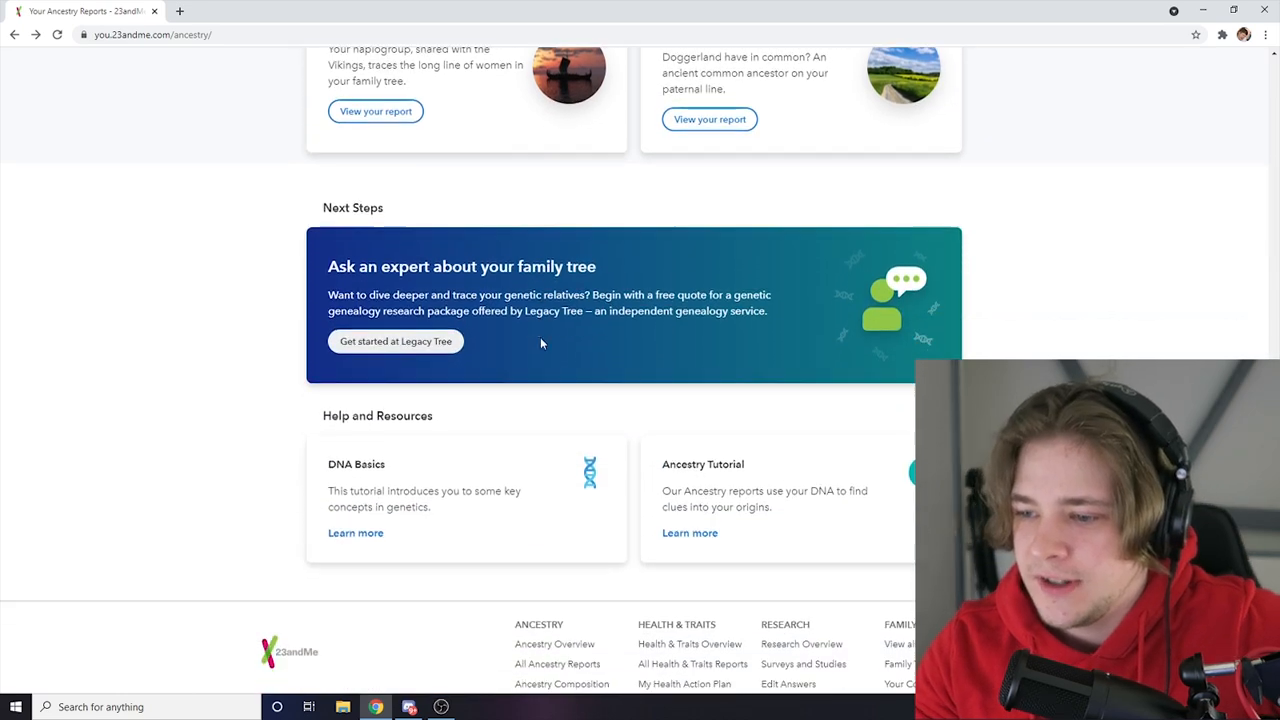
# - Open Health & Traits and scroll through predisposition, carrier status, wellness and traits reports
pyautogui.click(528, 70)
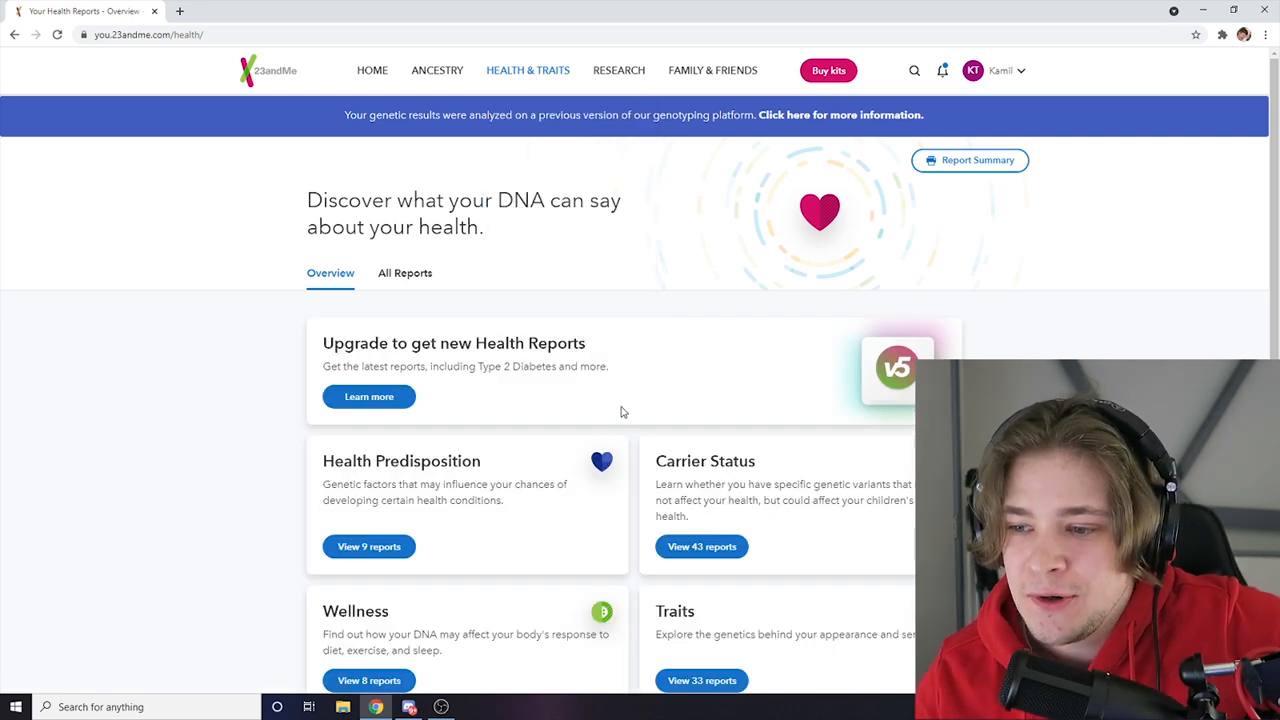
pyautogui.scroll(-3)
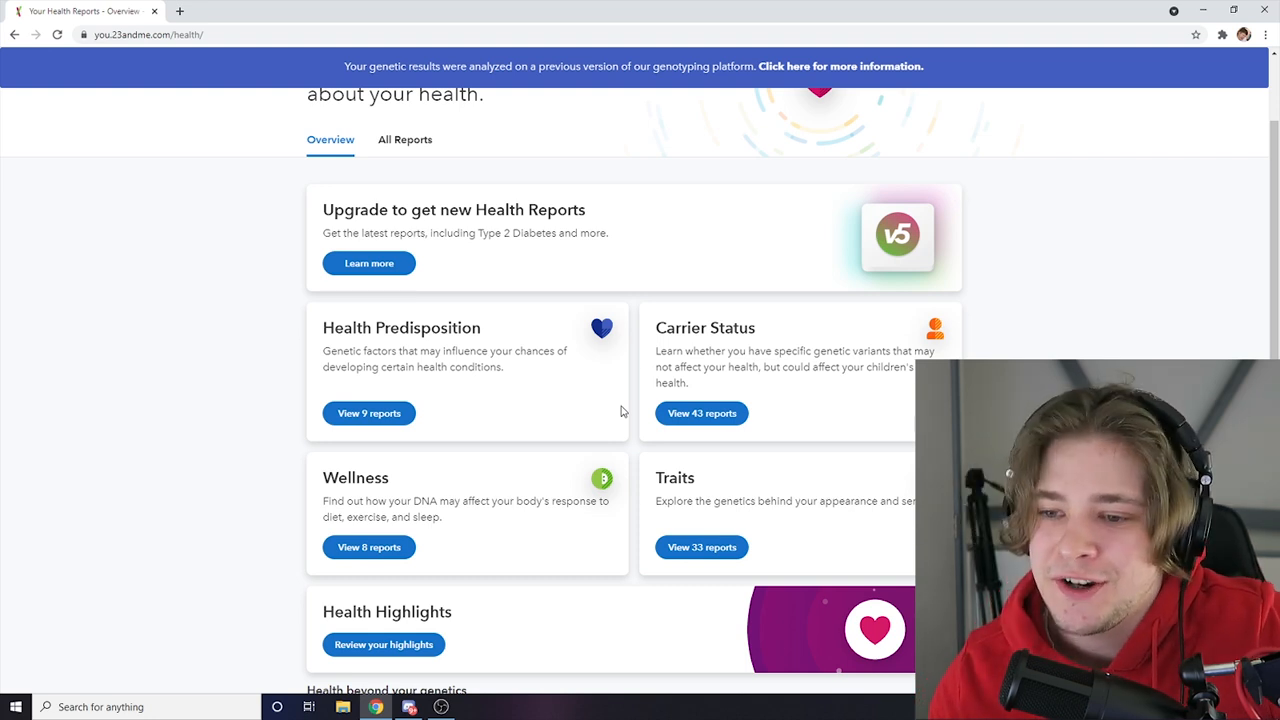
pyautogui.scroll(-3)
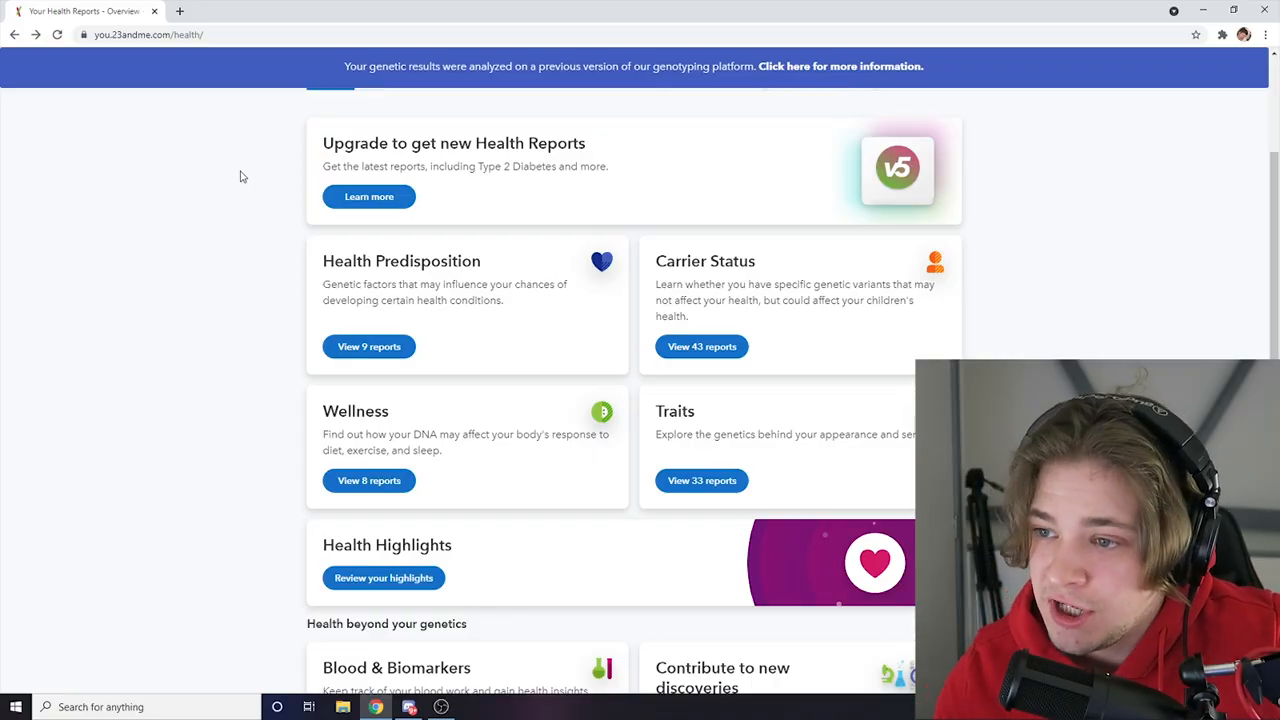
pyautogui.click(368, 480)
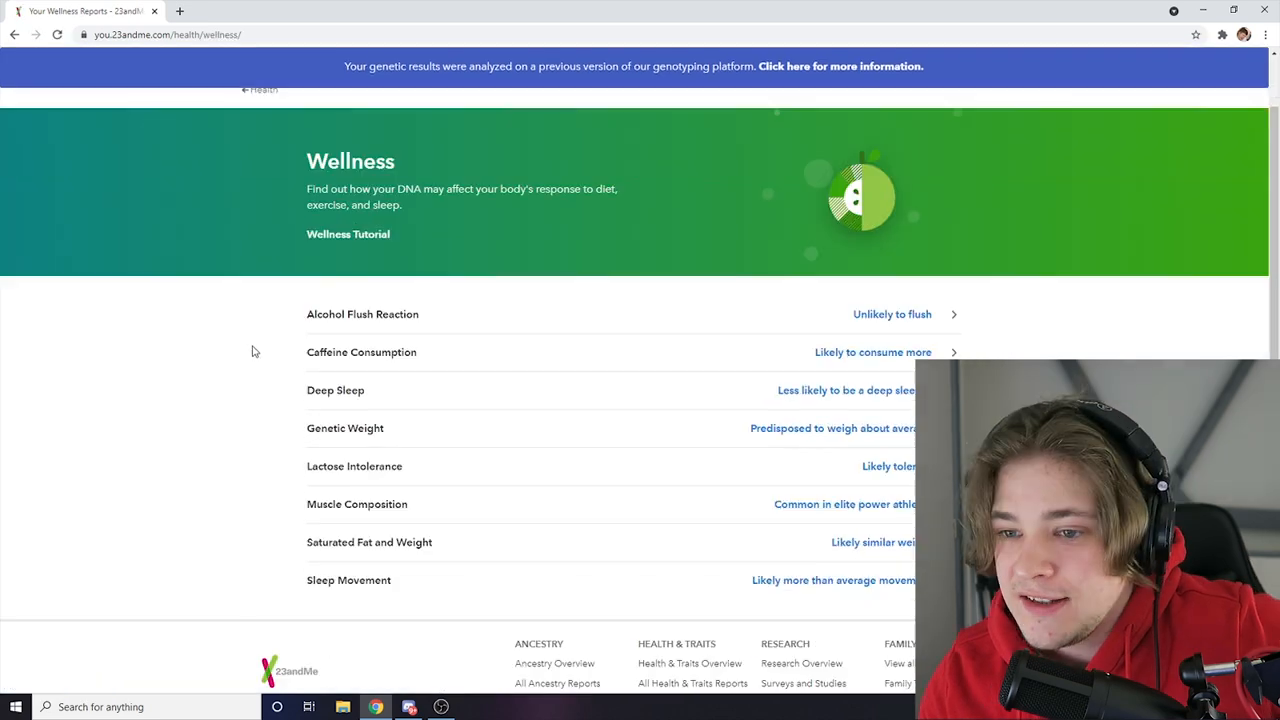
pyautogui.moveTo(405, 328)
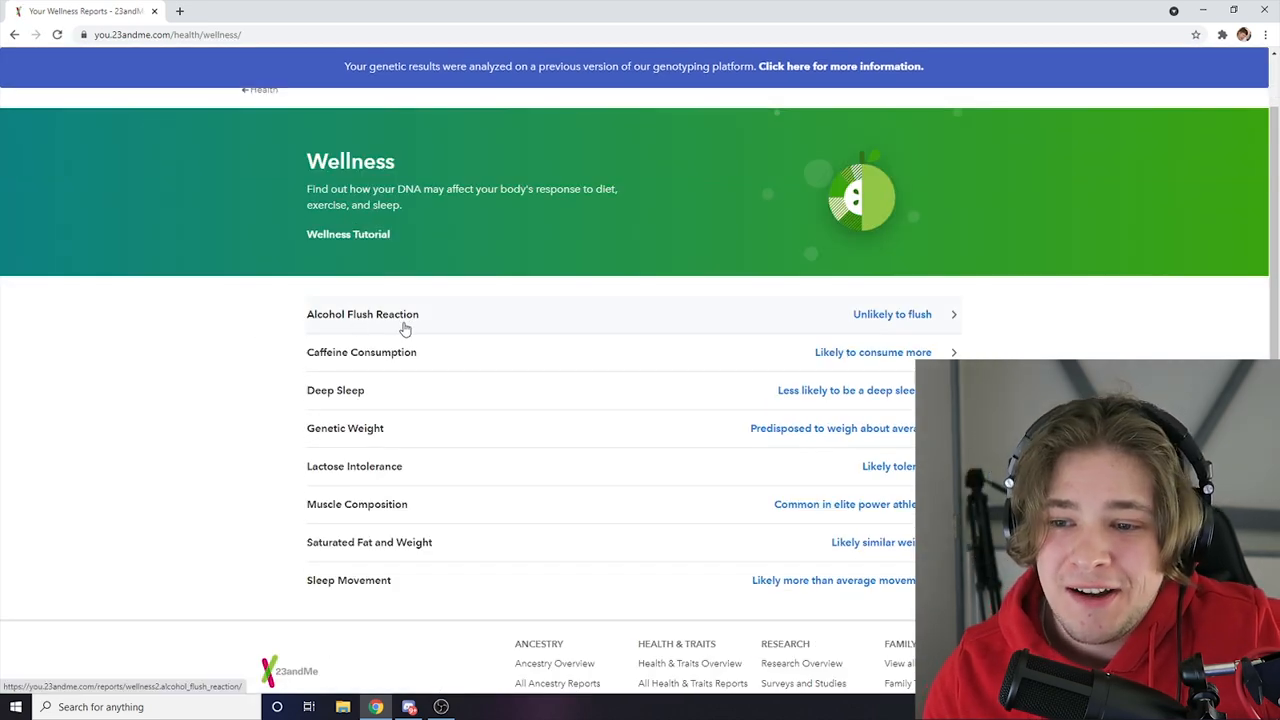
pyautogui.moveTo(801, 325)
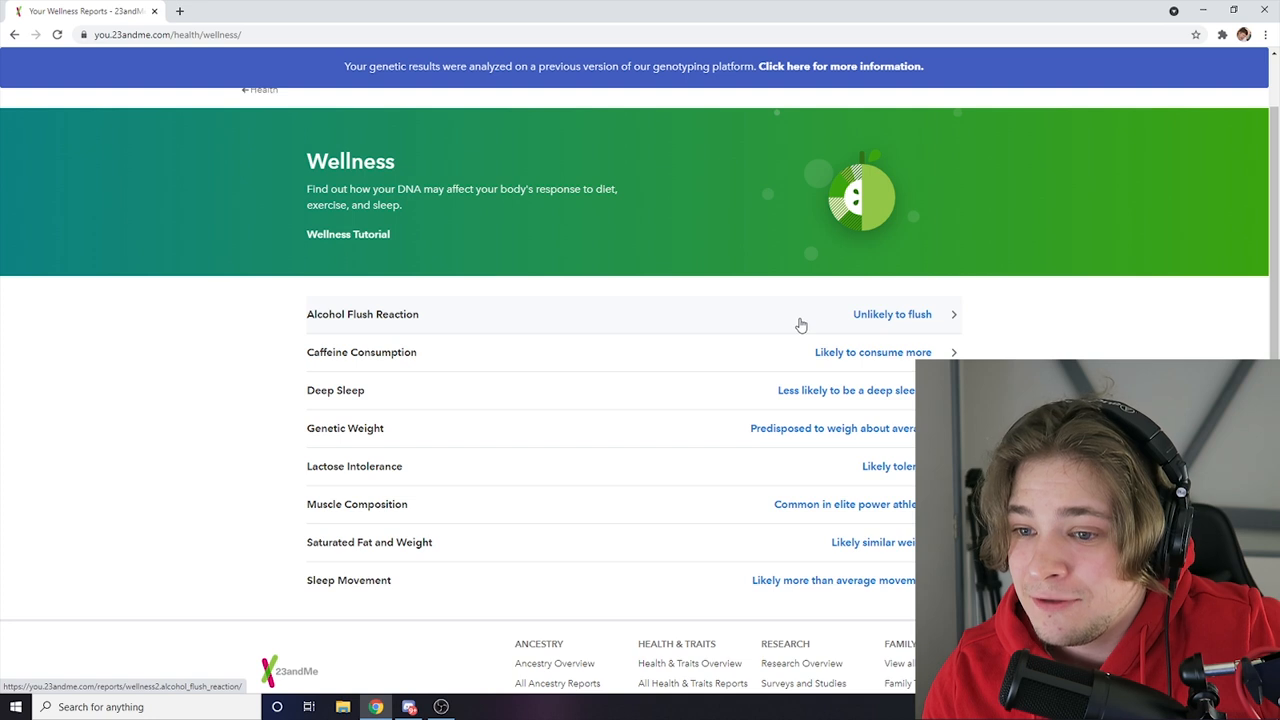
pyautogui.moveTo(418, 358)
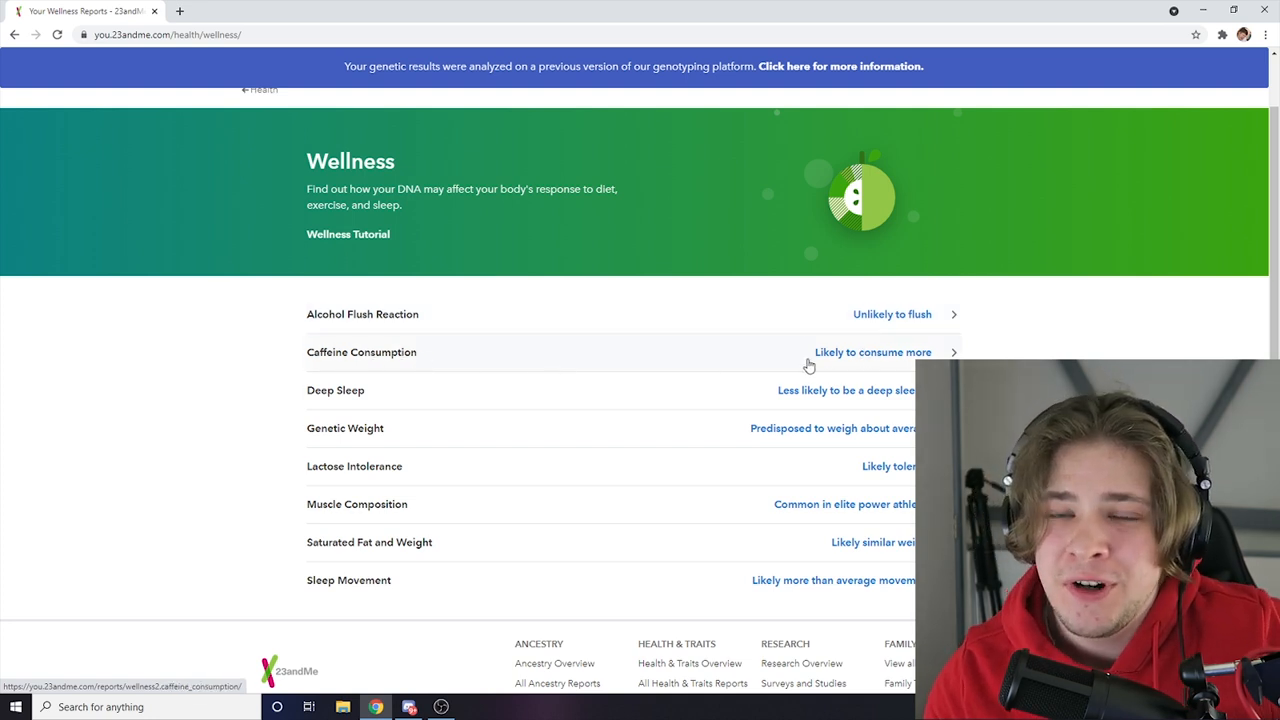
pyautogui.moveTo(668, 337)
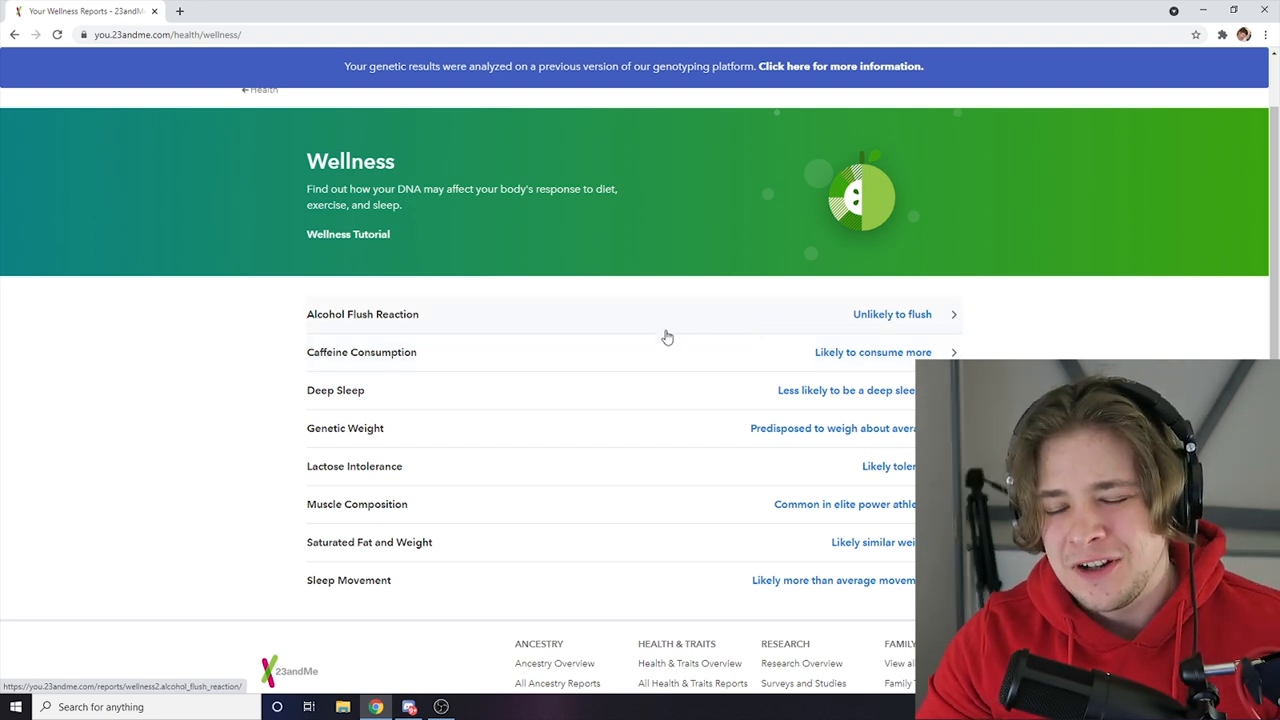
pyautogui.moveTo(585, 390)
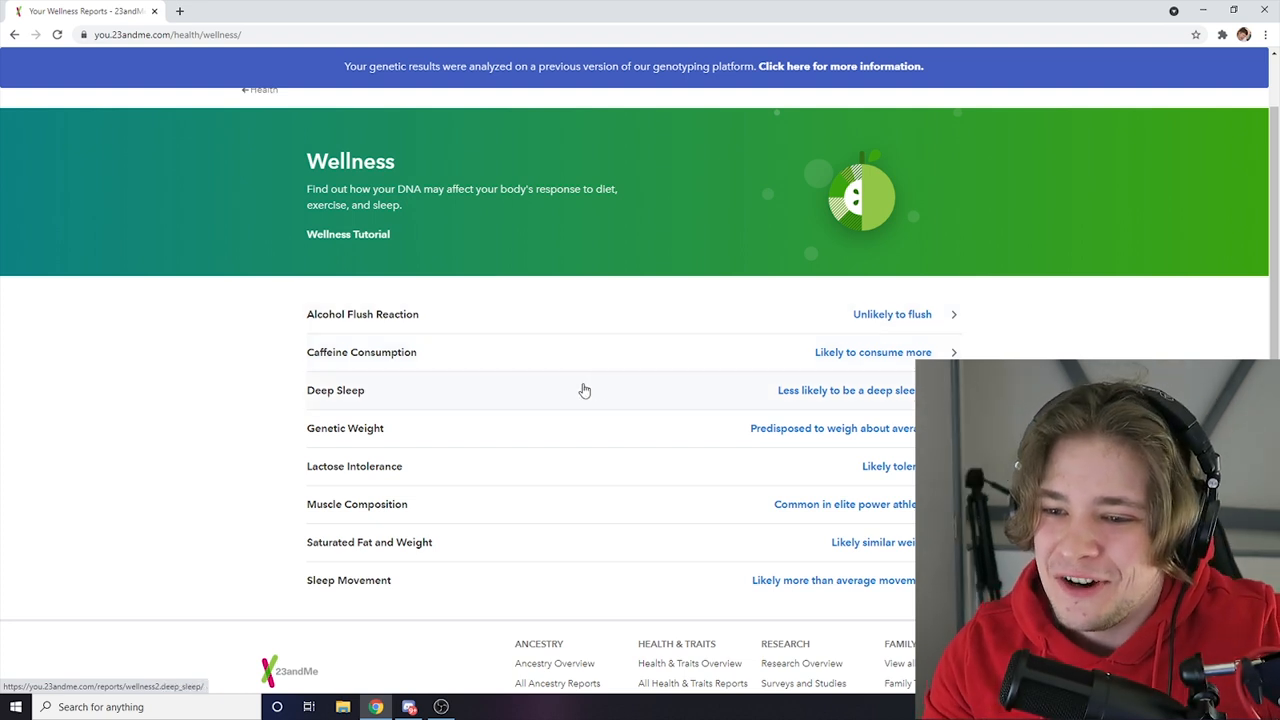
pyautogui.moveTo(547, 399)
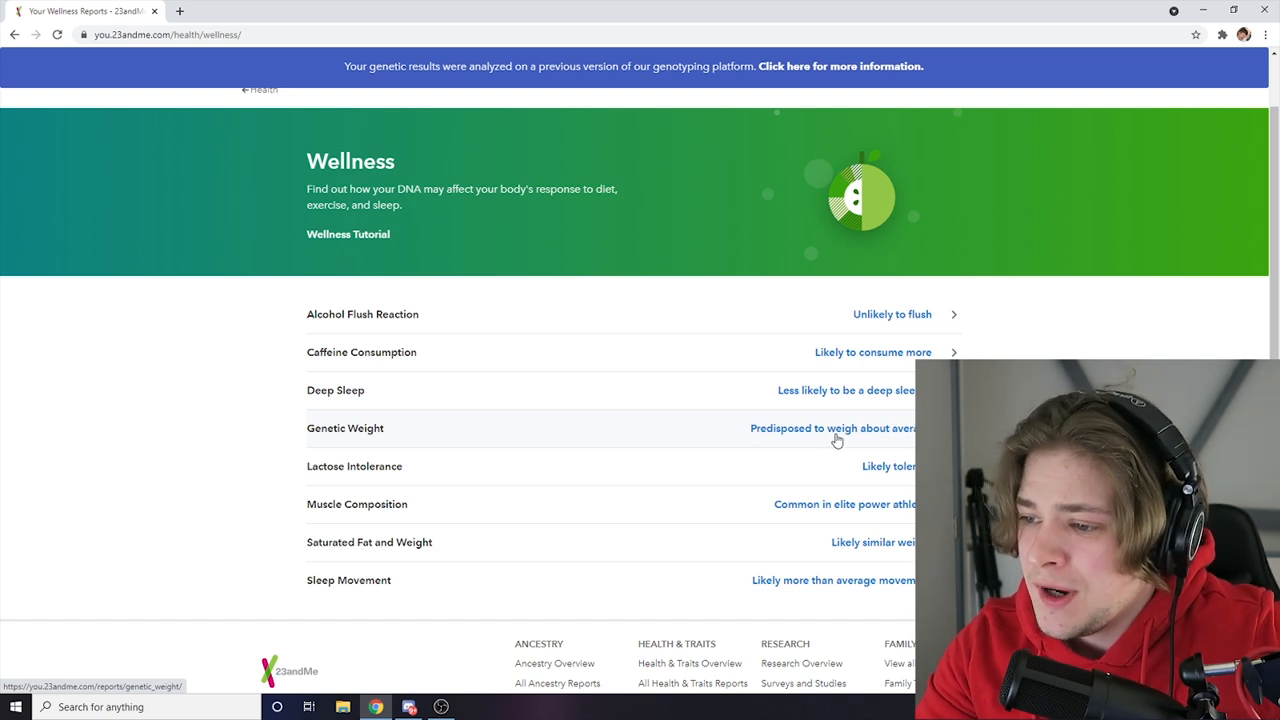
pyautogui.moveTo(665, 466)
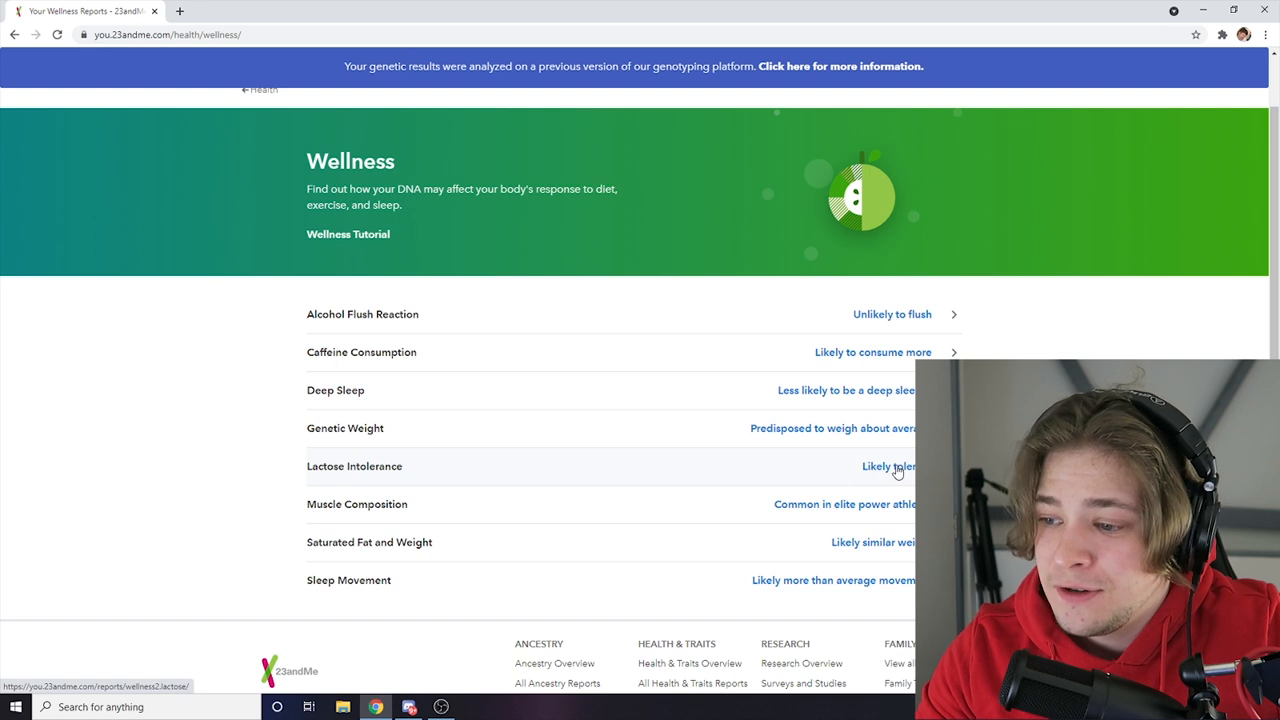
pyautogui.moveTo(880, 470)
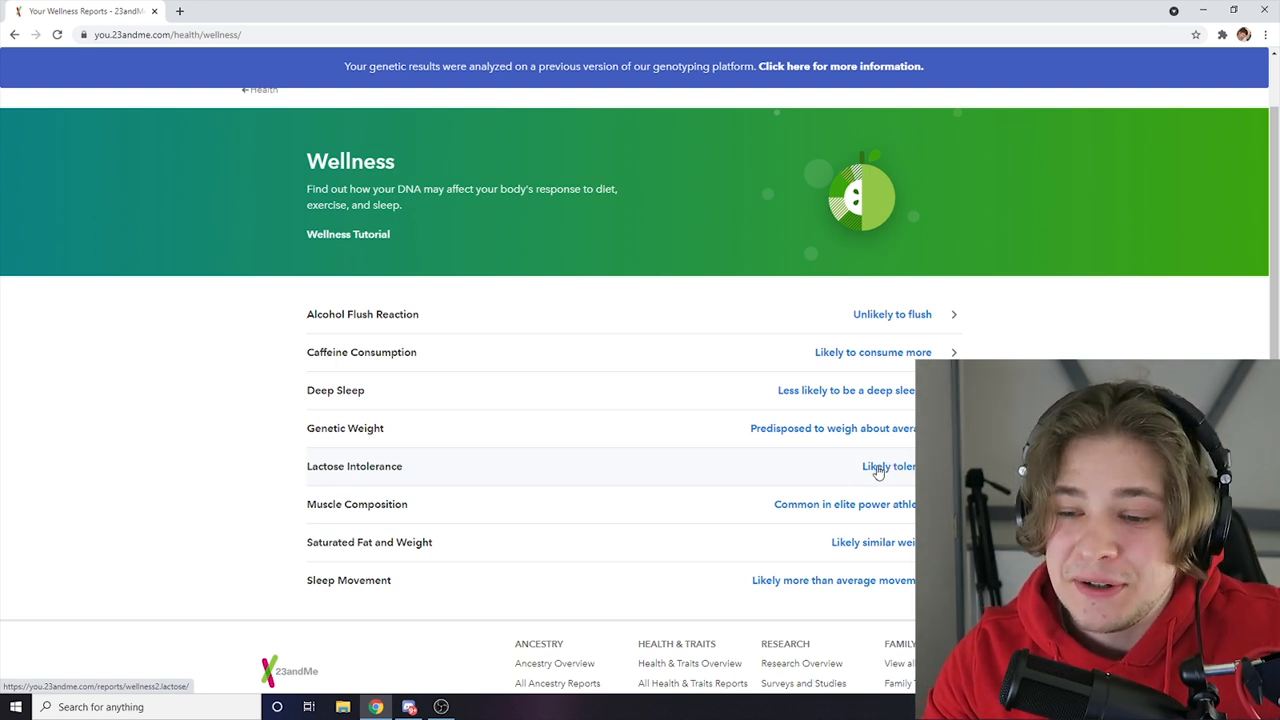
pyautogui.moveTo(786, 519)
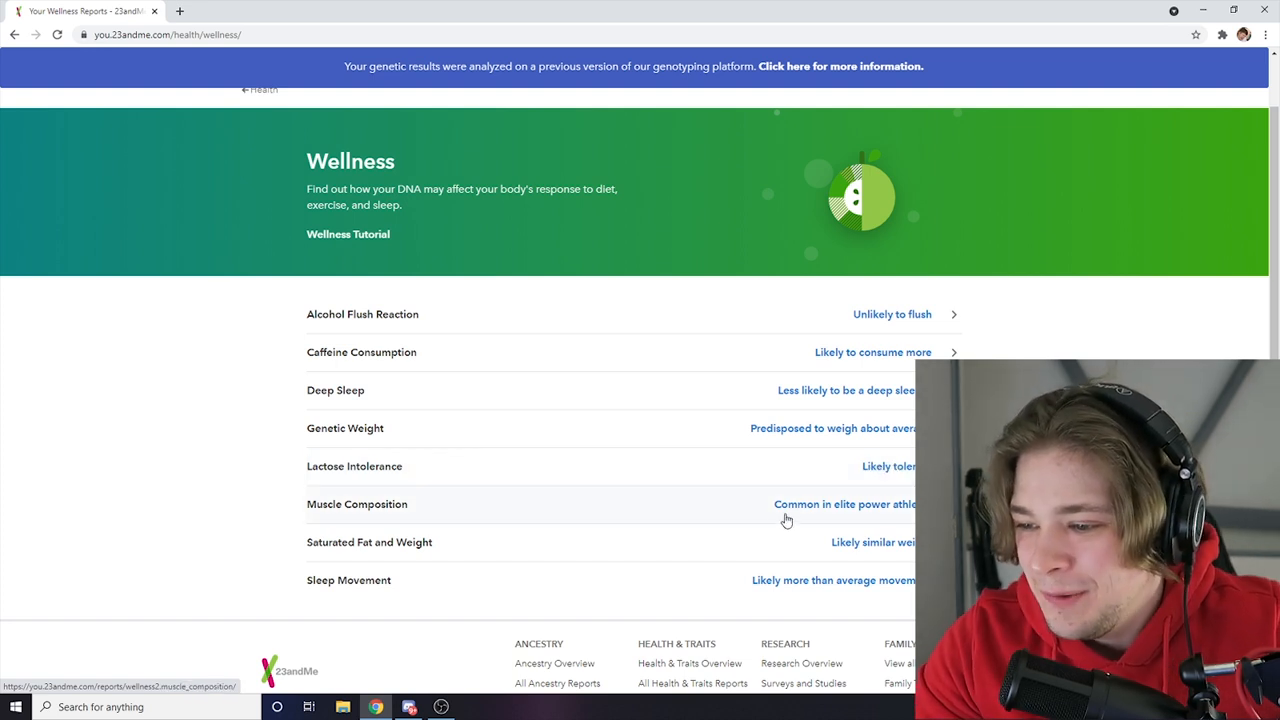
pyautogui.moveTo(670, 510)
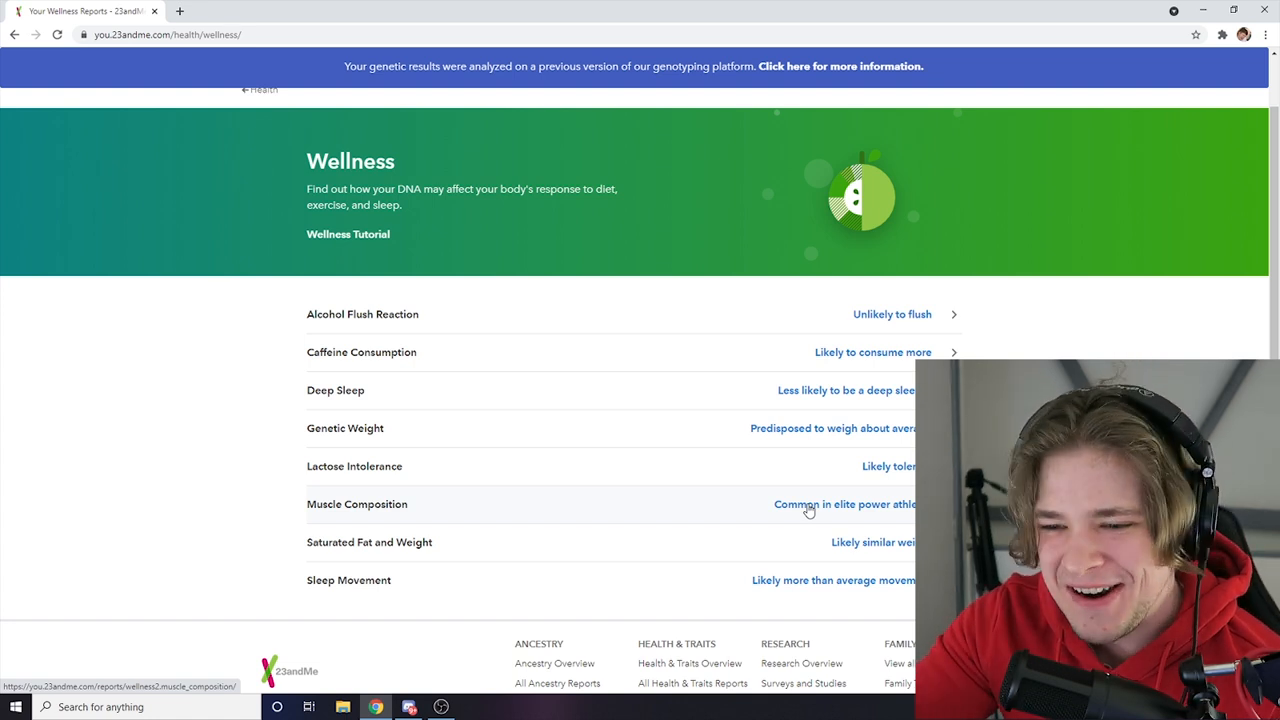
pyautogui.moveTo(840, 557)
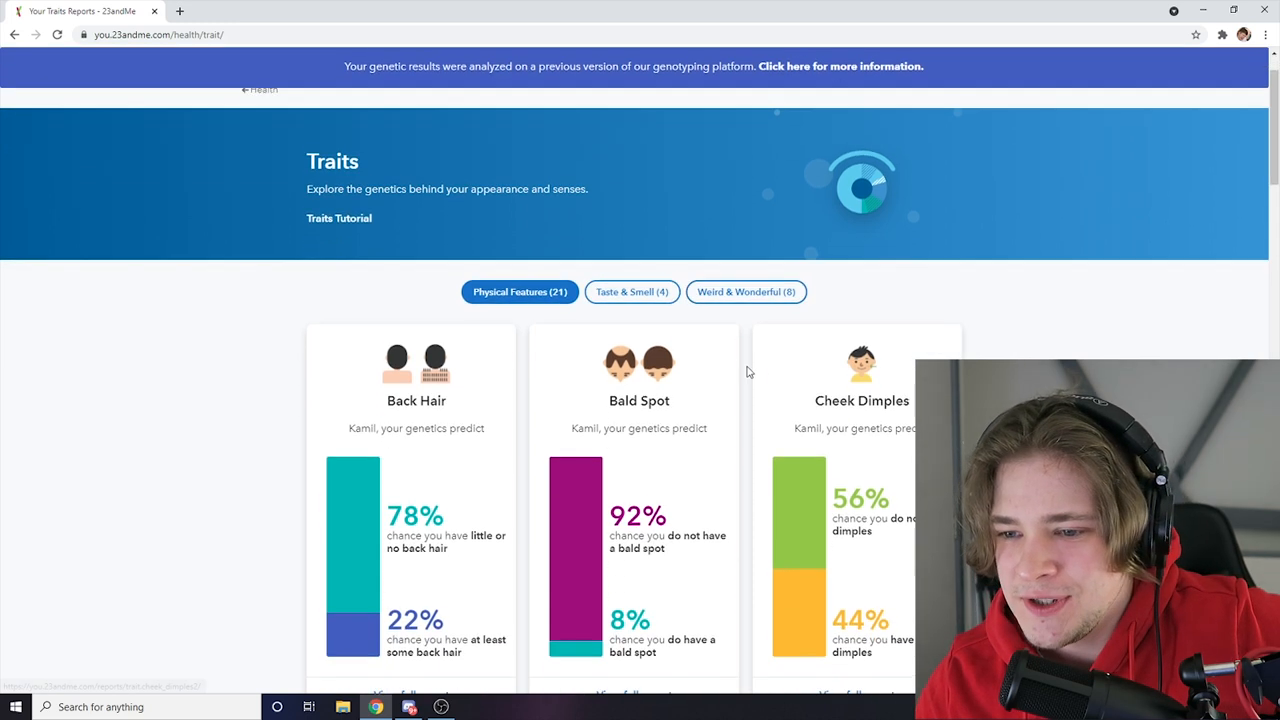
# - Scroll the Physical Features trait cards from back hair down to Freckles and Hair Photobleaching
pyautogui.scroll(-3)
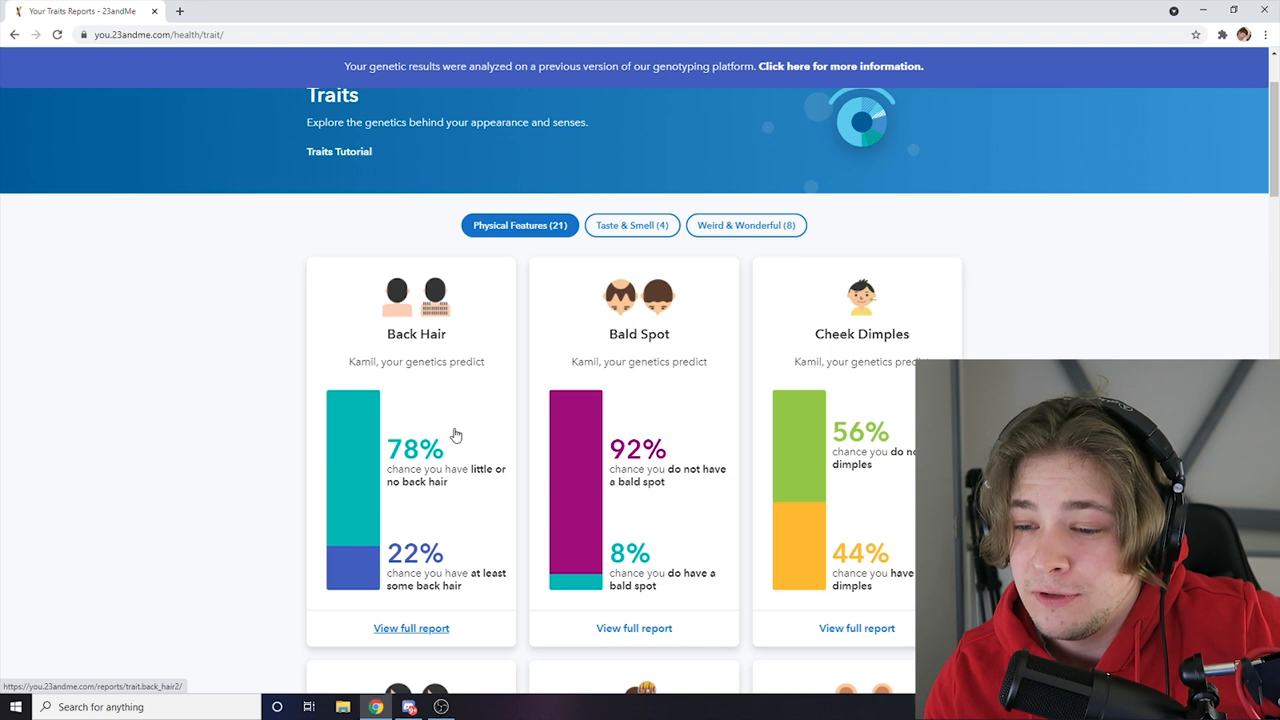
pyautogui.moveTo(394, 449)
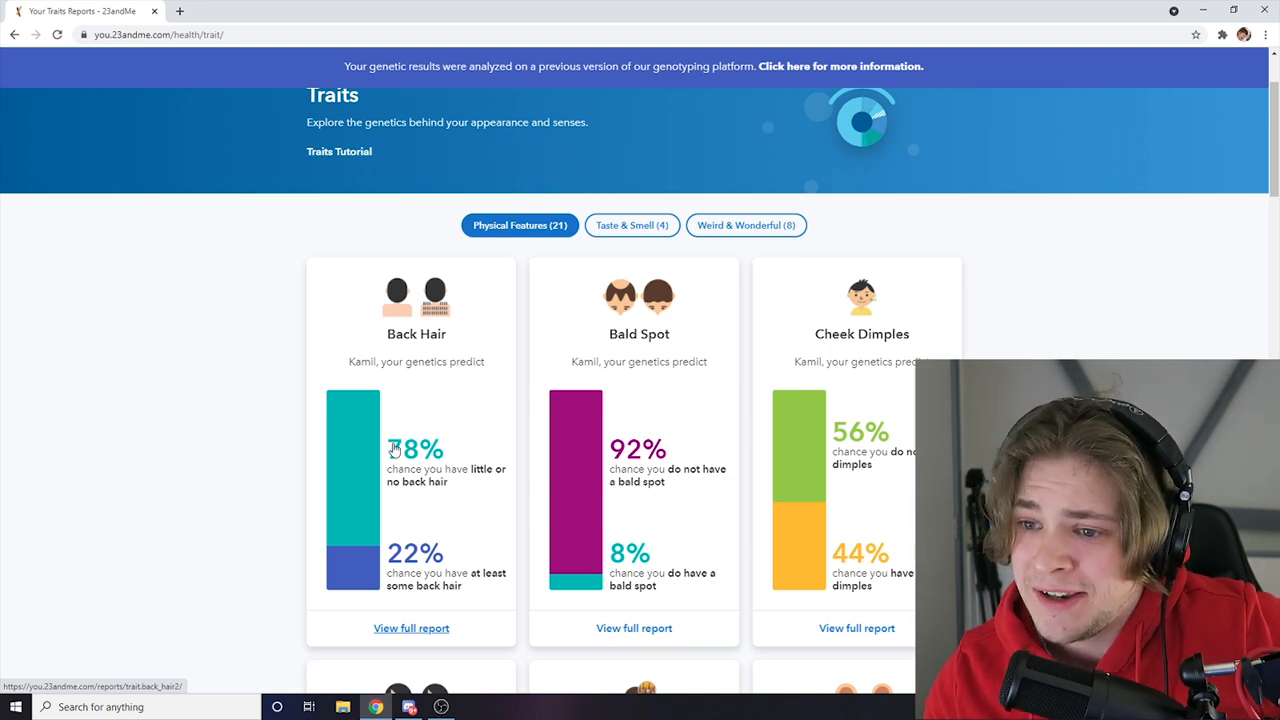
pyautogui.moveTo(450, 523)
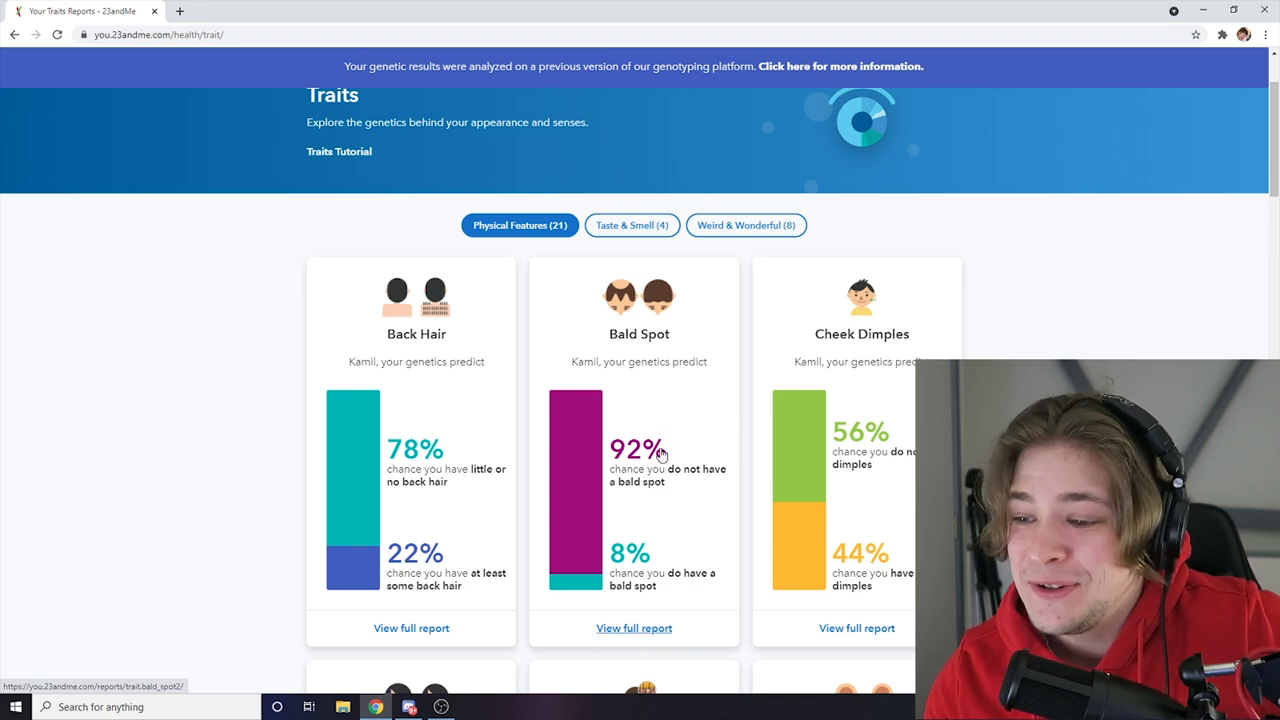
pyautogui.moveTo(684, 448)
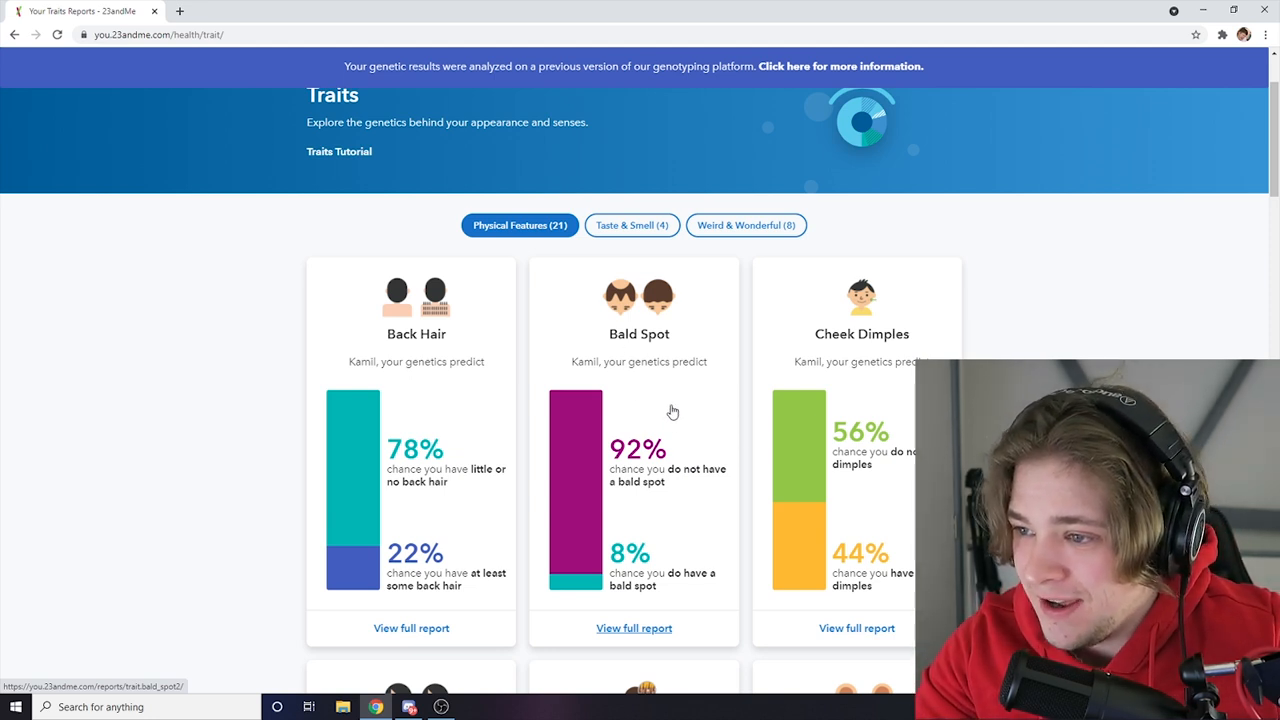
pyautogui.moveTo(868, 483)
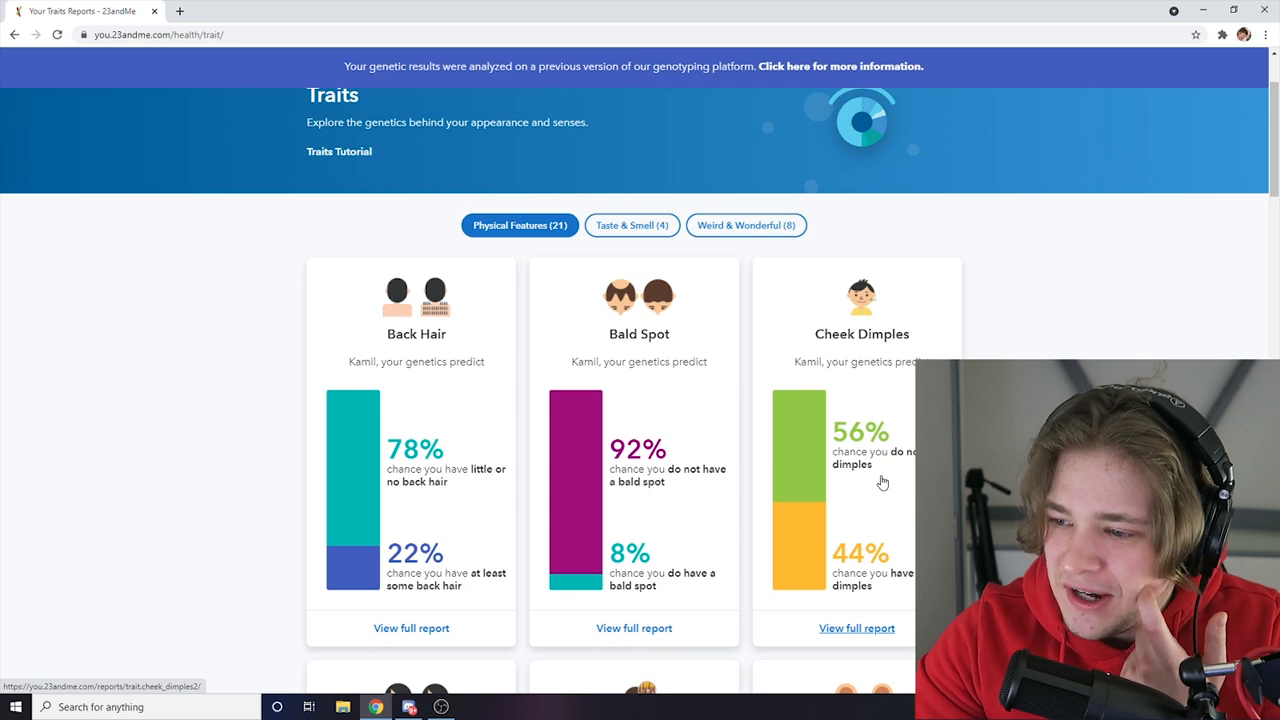
pyautogui.scroll(-3)
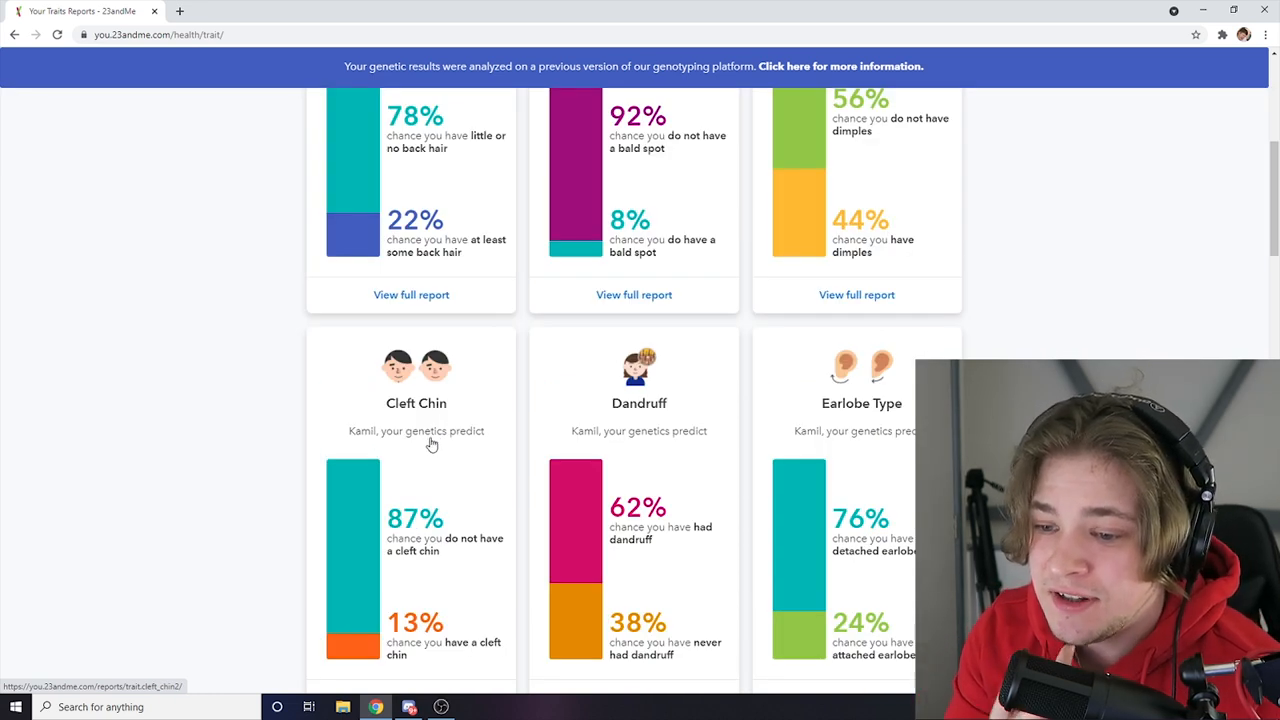
pyautogui.moveTo(465, 550)
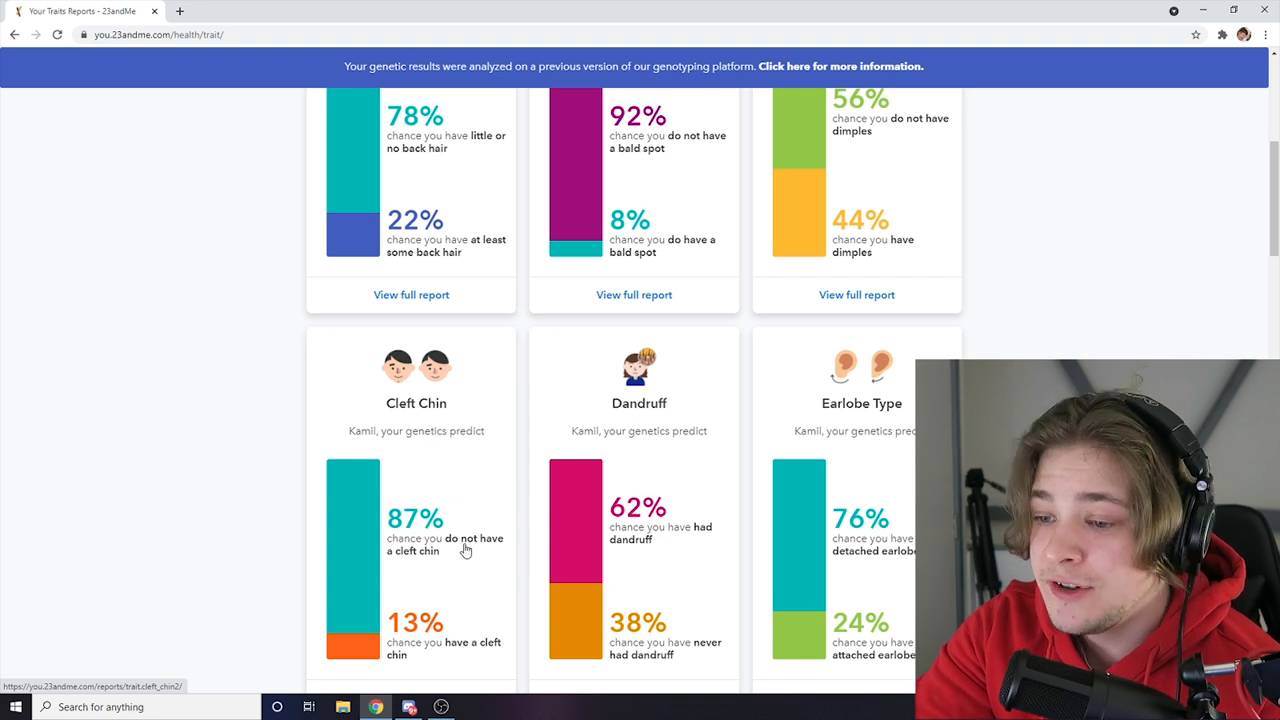
pyautogui.scroll(-3)
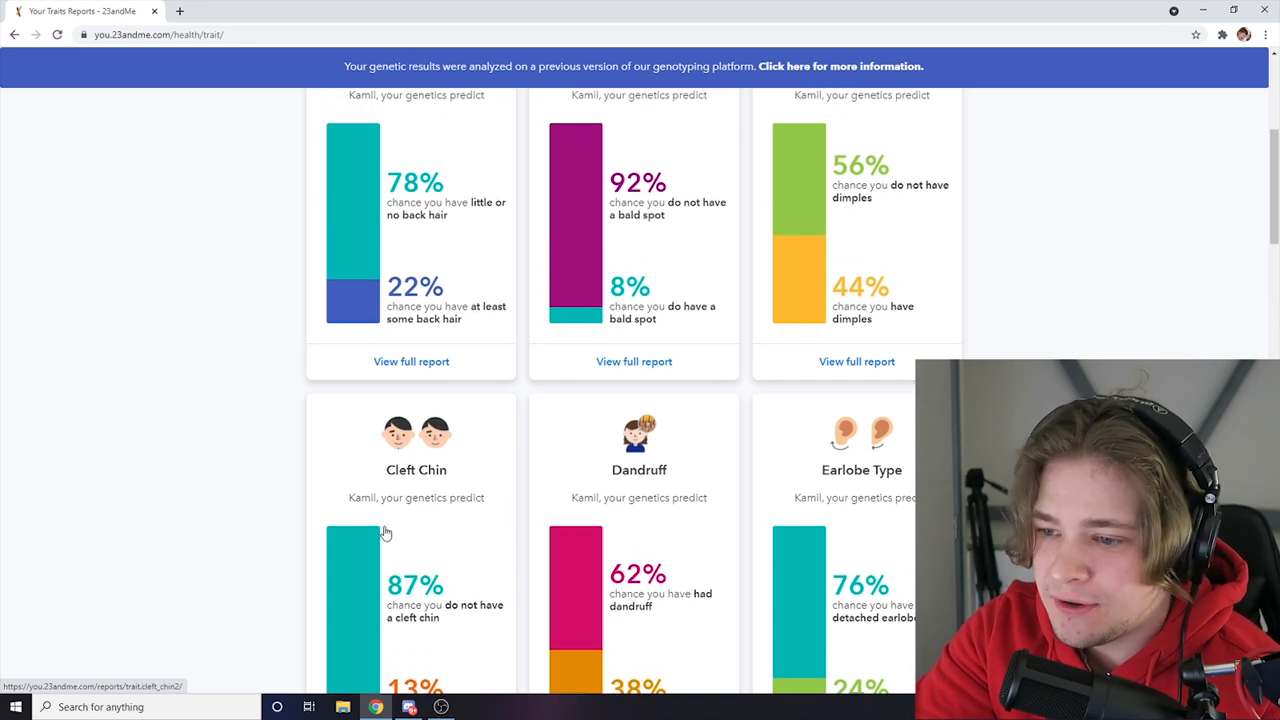
pyautogui.scroll(-3)
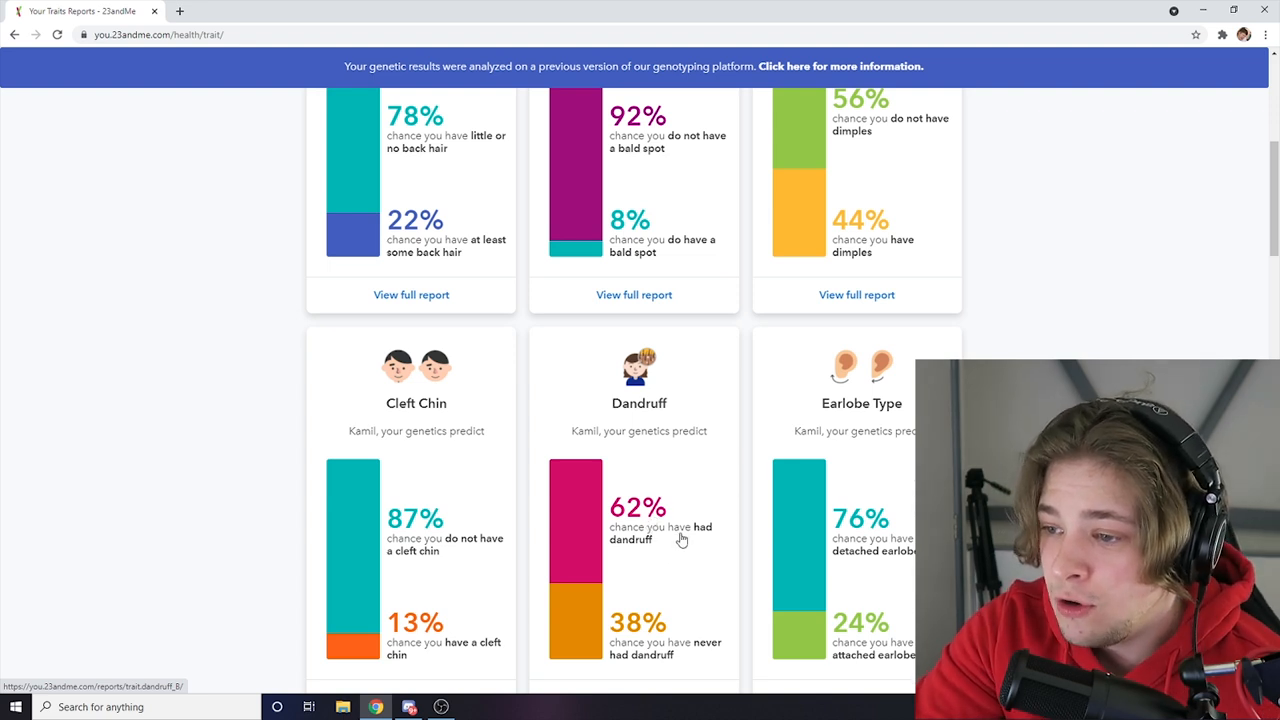
pyautogui.scroll(-3)
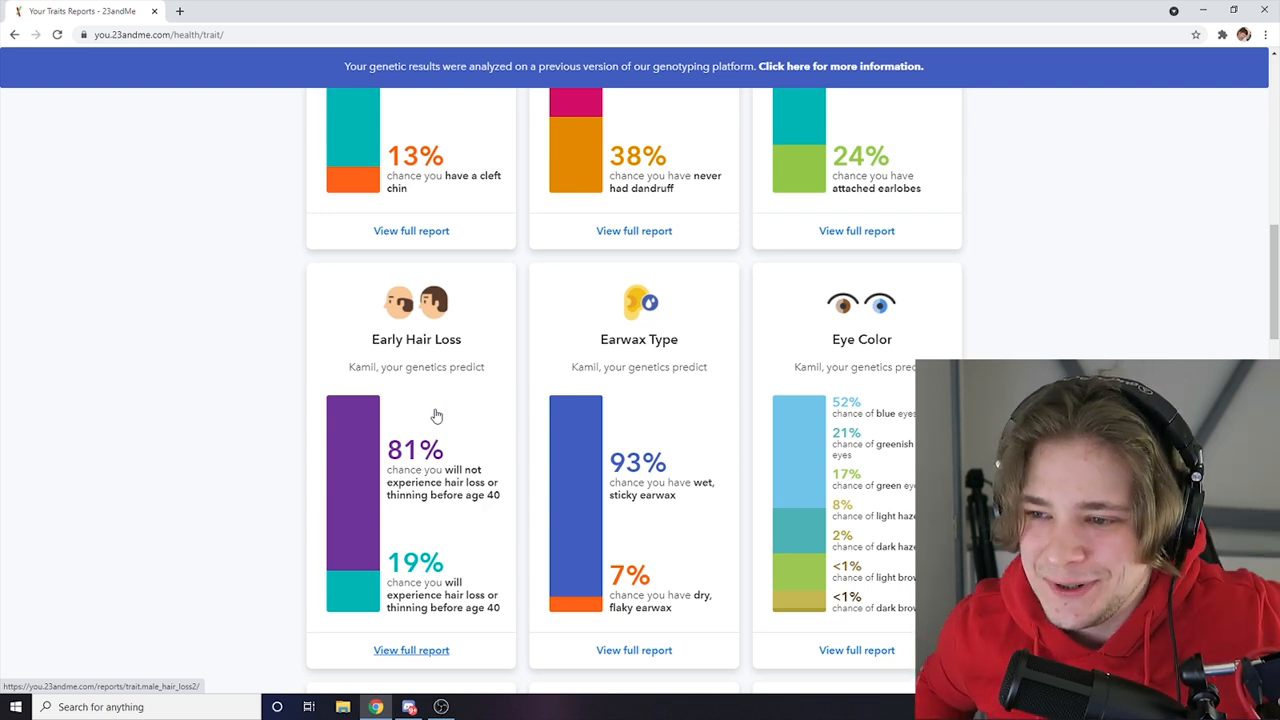
pyautogui.moveTo(890, 427)
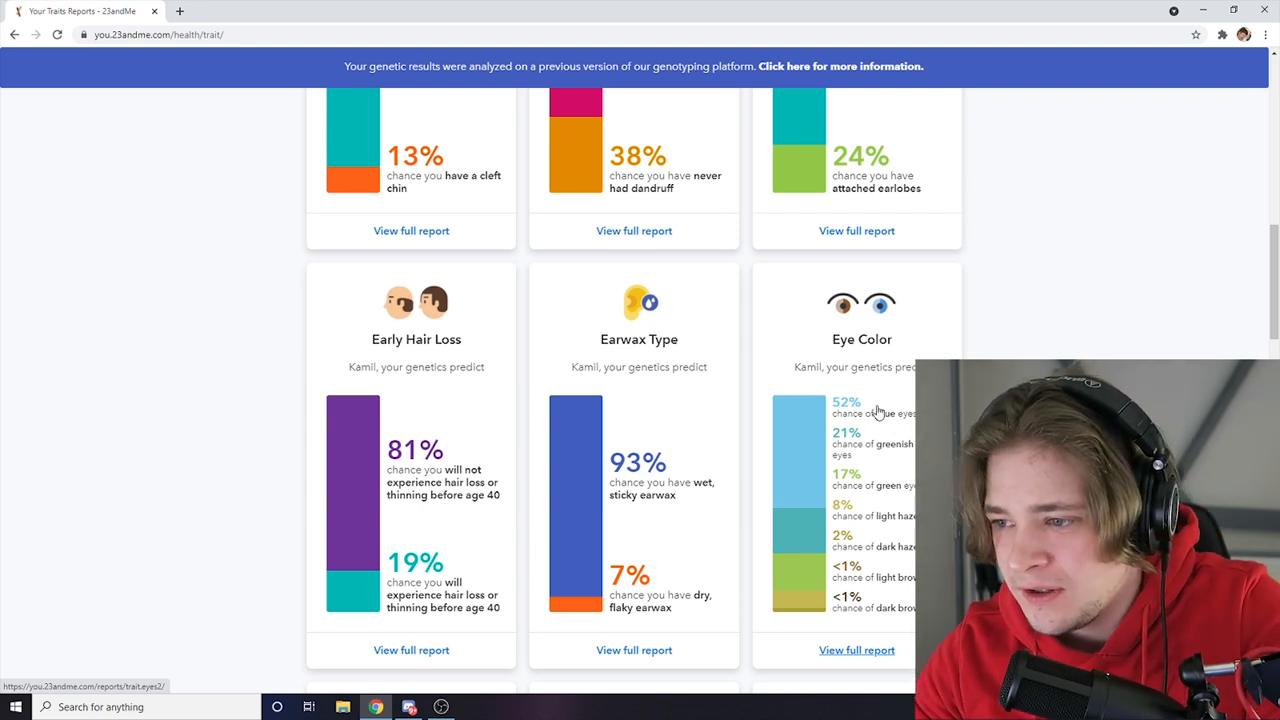
pyautogui.scroll(-3)
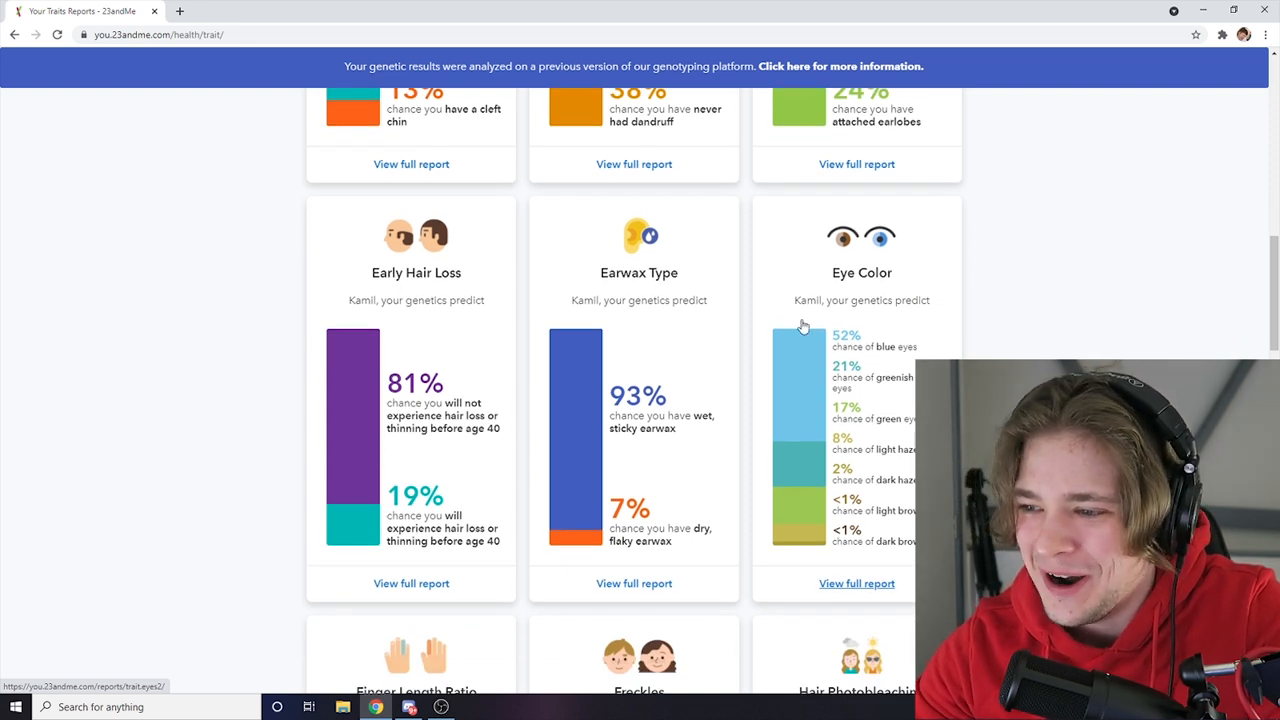
pyautogui.moveTo(905, 365)
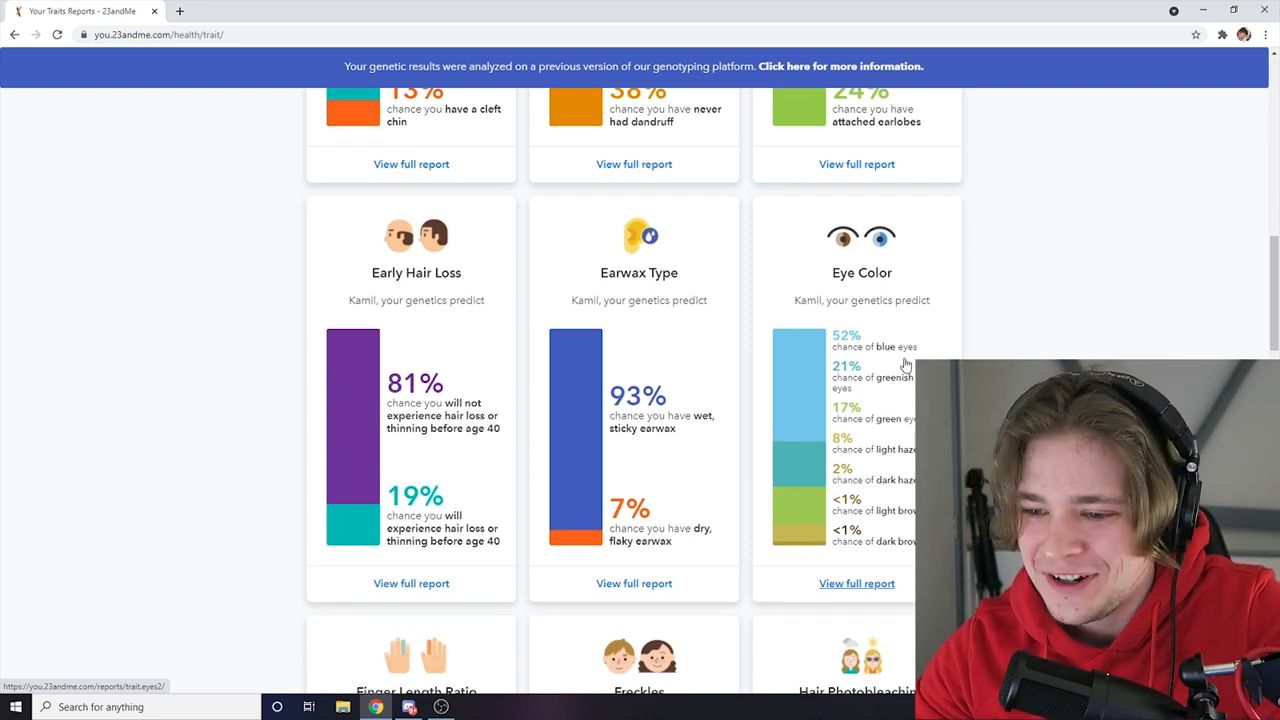
pyautogui.scroll(-3)
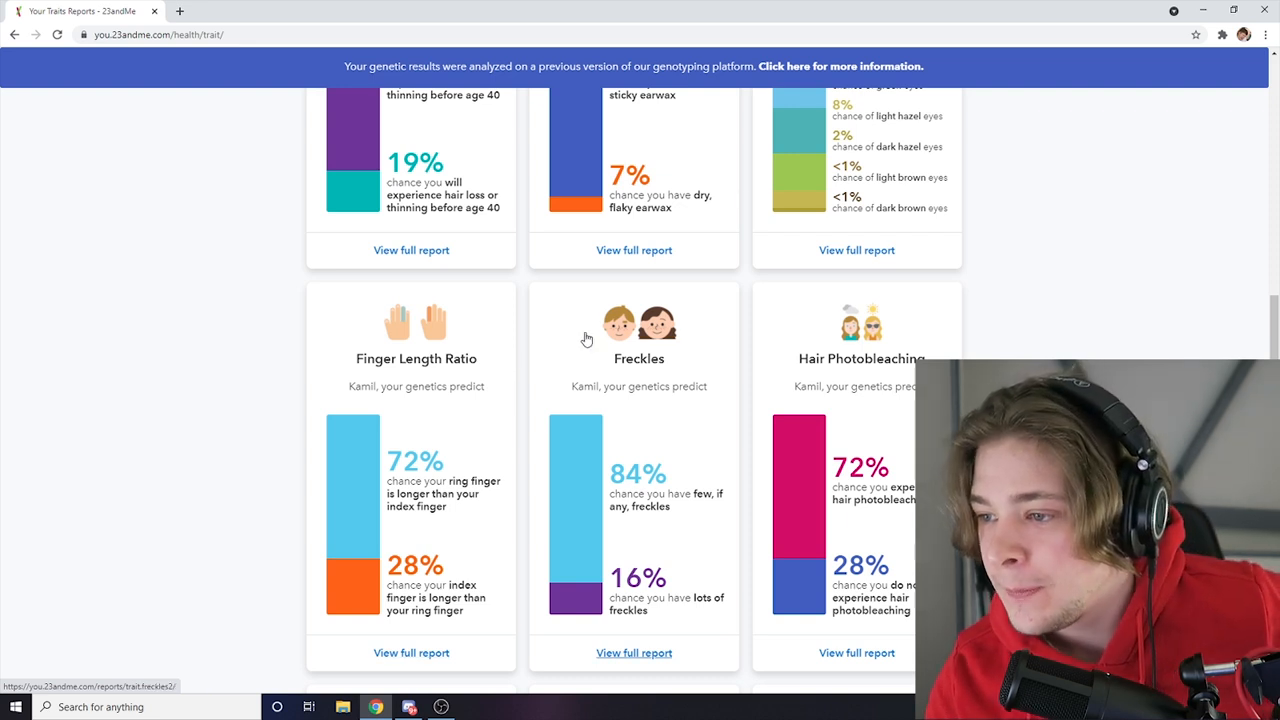
# - Scroll through the remaining hair and skin Physical Features trait cards
pyautogui.scroll(-3)
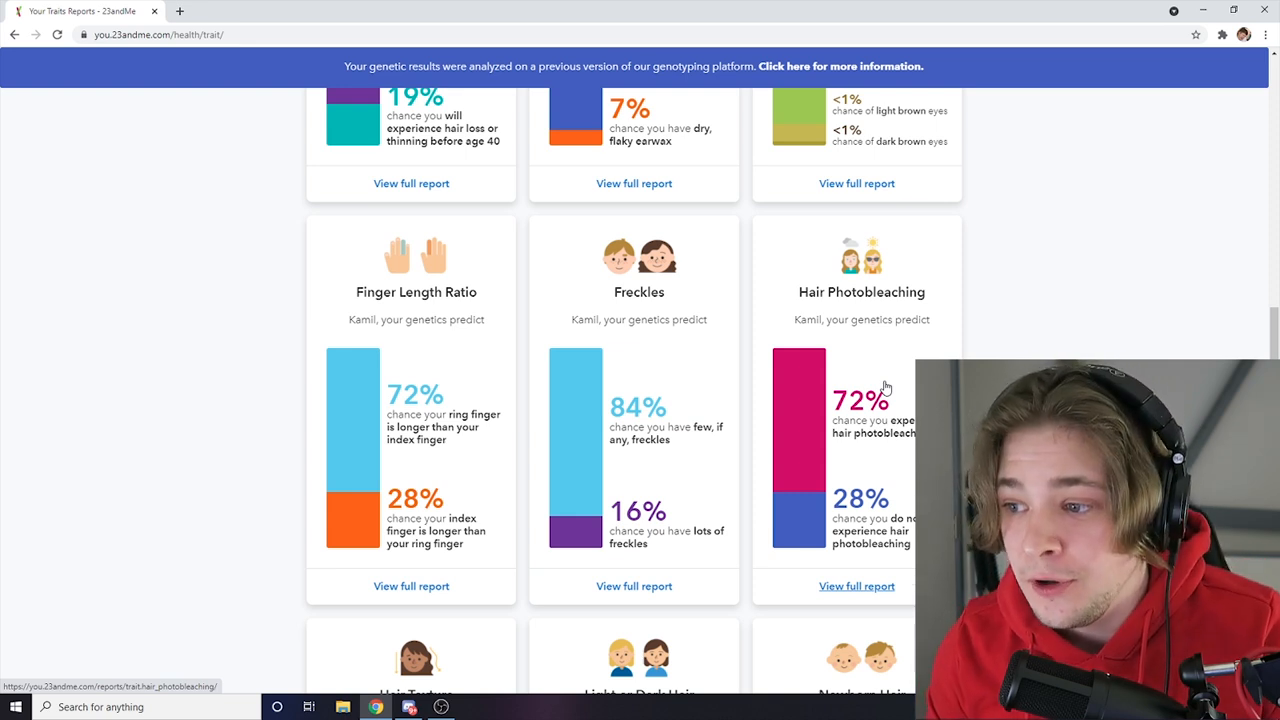
pyautogui.scroll(-3)
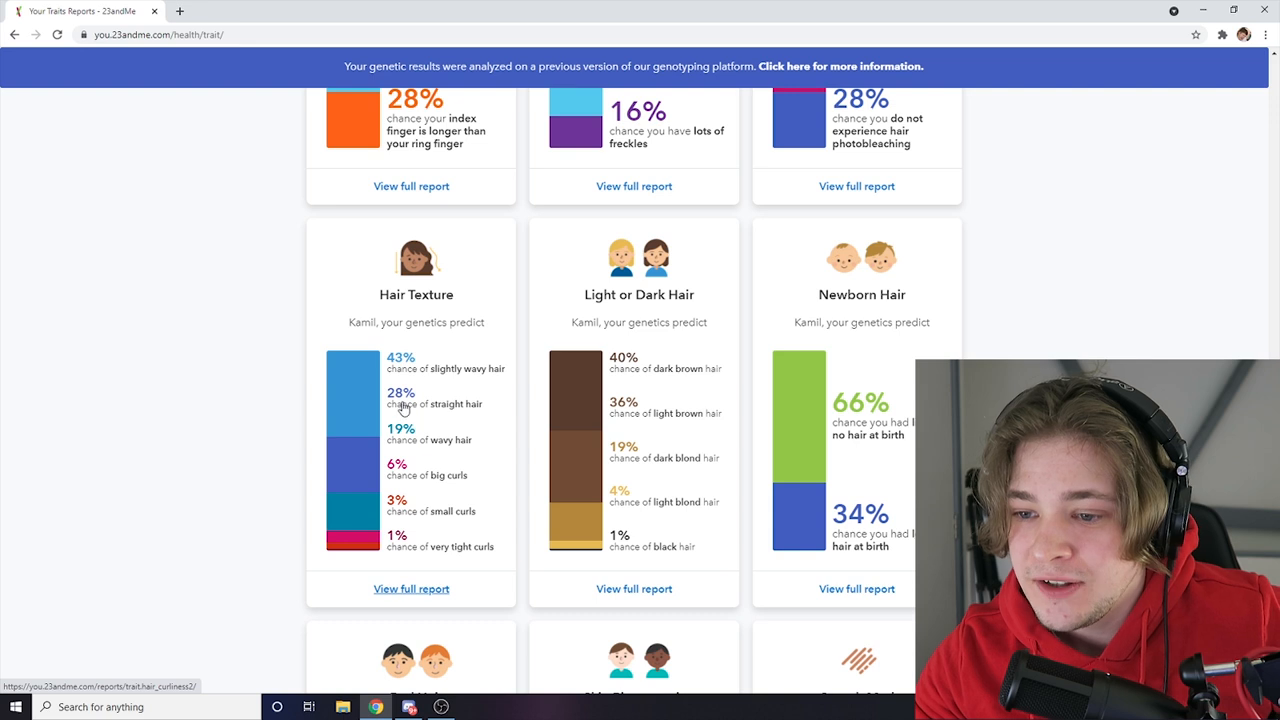
pyautogui.moveTo(480, 436)
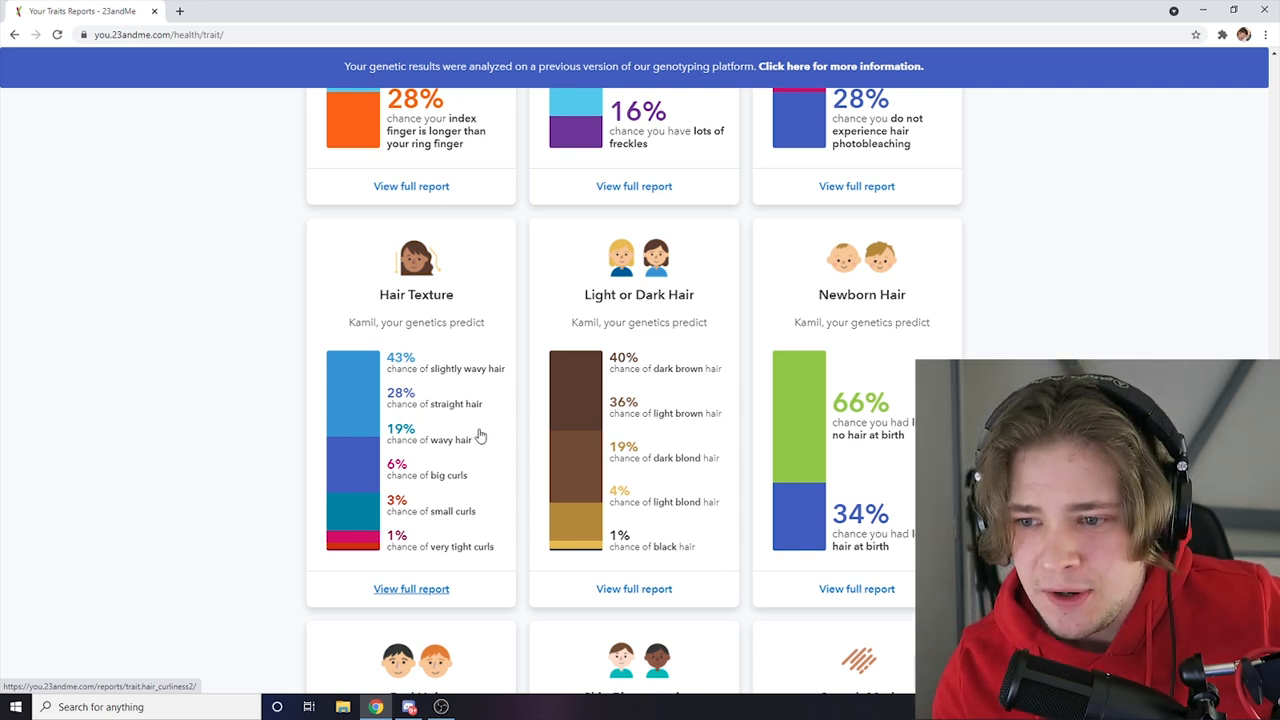
pyautogui.moveTo(479, 421)
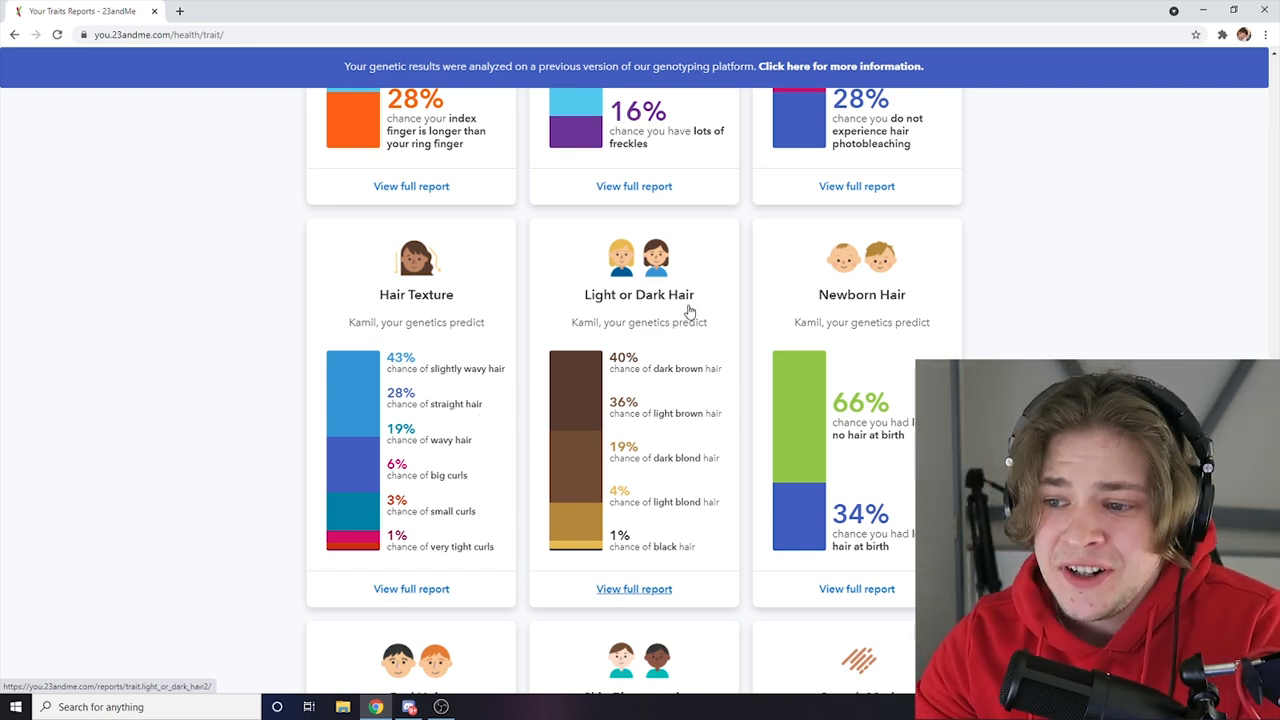
pyautogui.moveTo(657, 388)
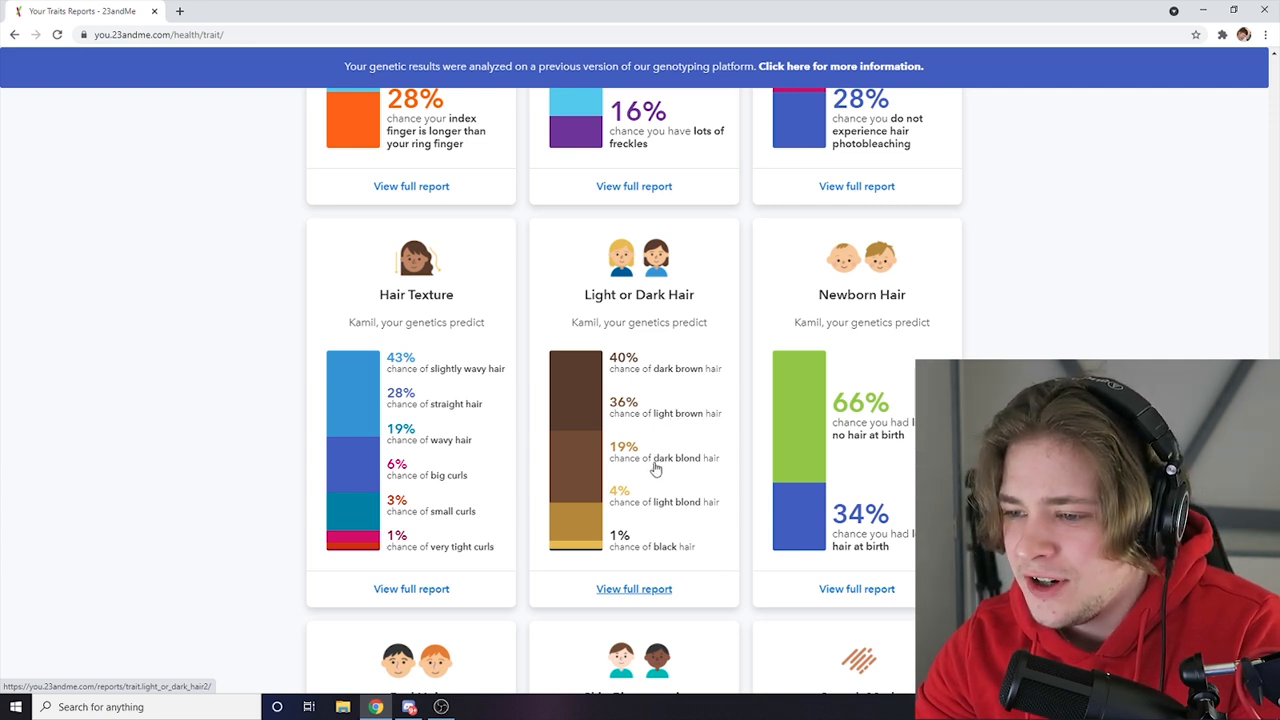
pyautogui.moveTo(594, 387)
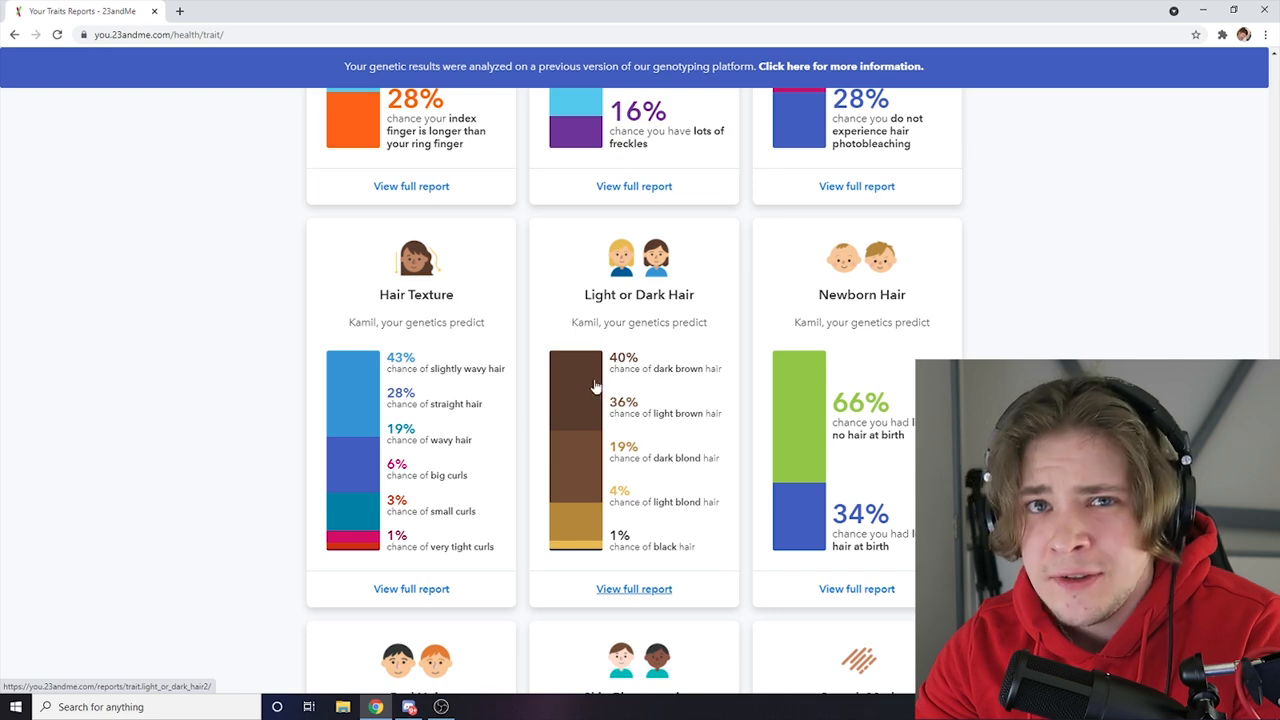
pyautogui.scroll(-3)
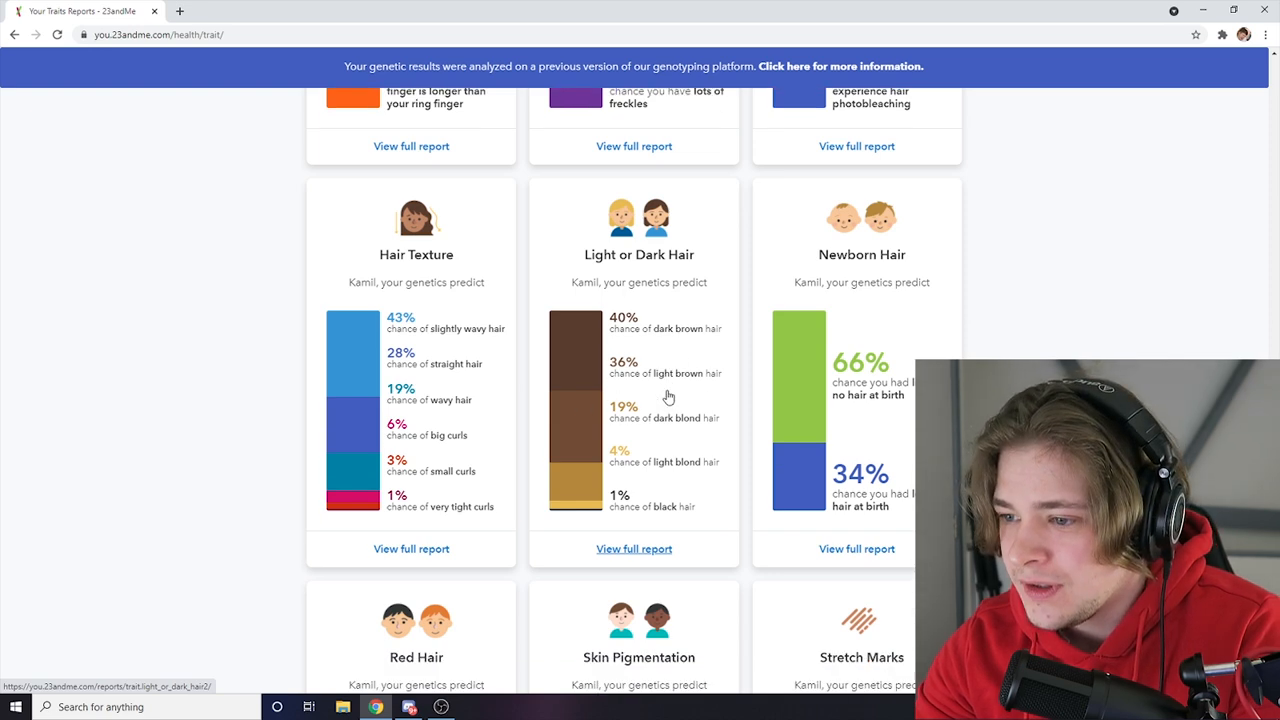
pyautogui.scroll(-3)
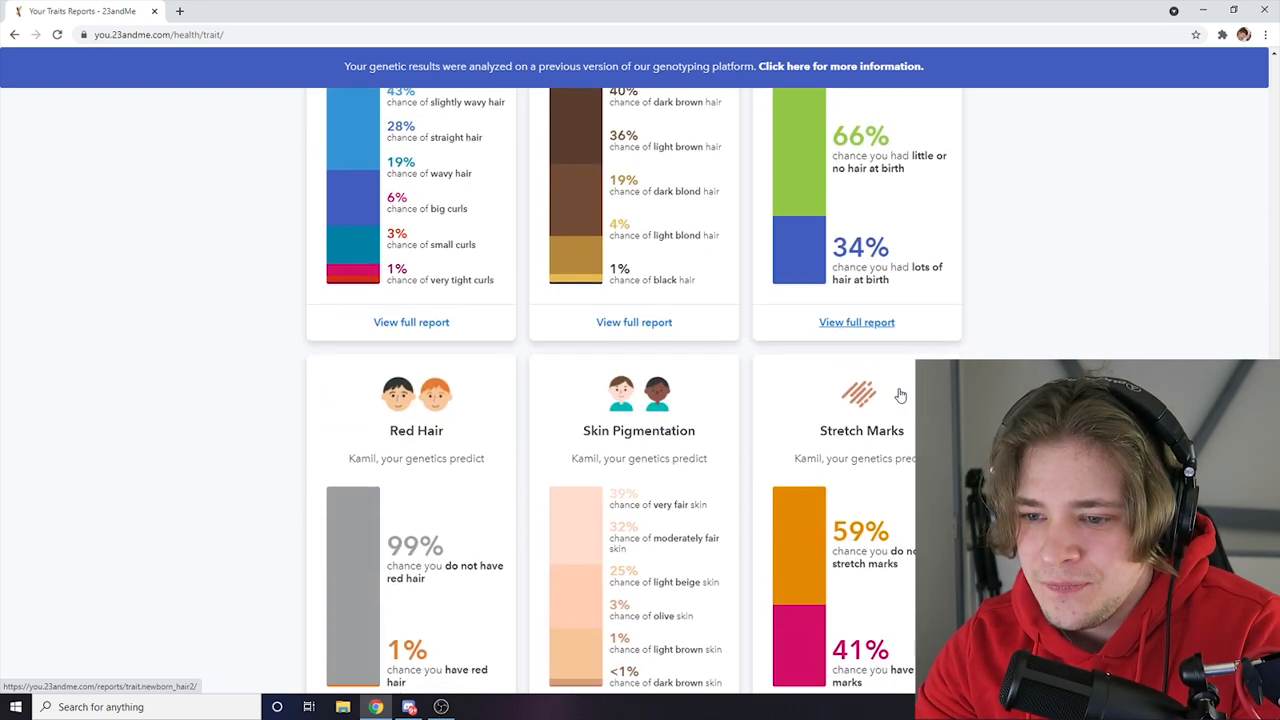
pyautogui.scroll(-3)
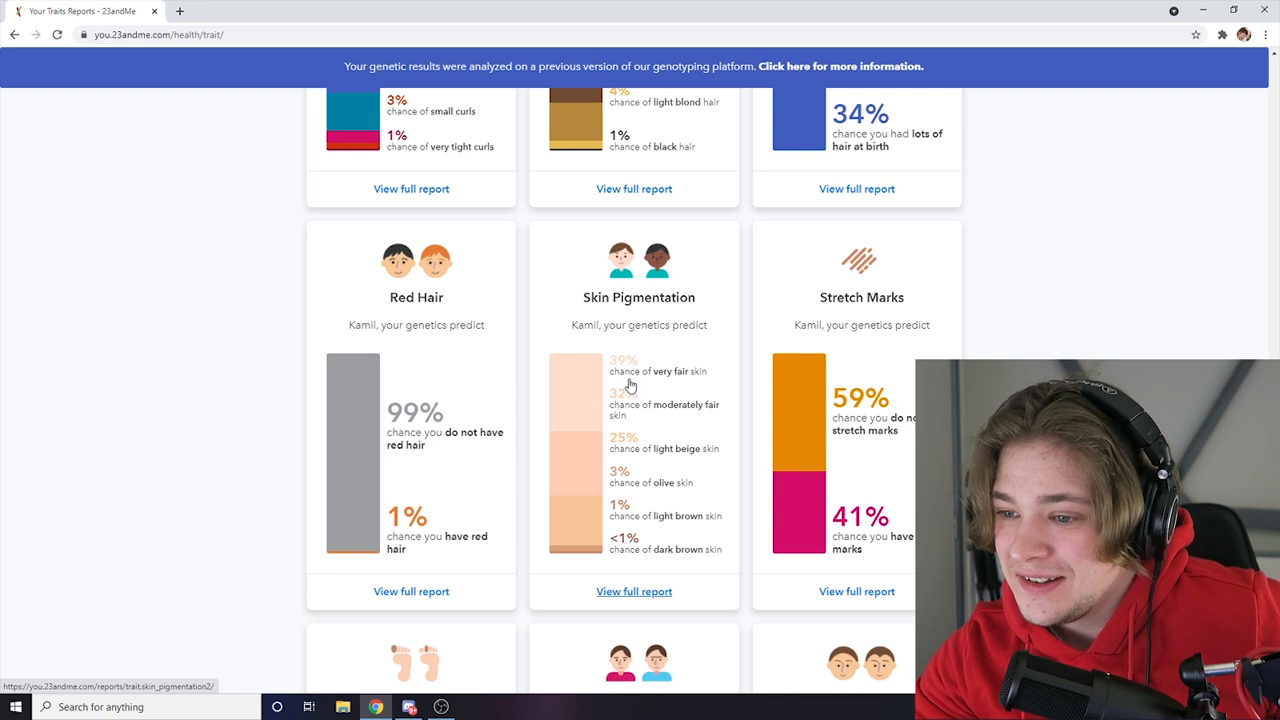
pyautogui.moveTo(528, 330)
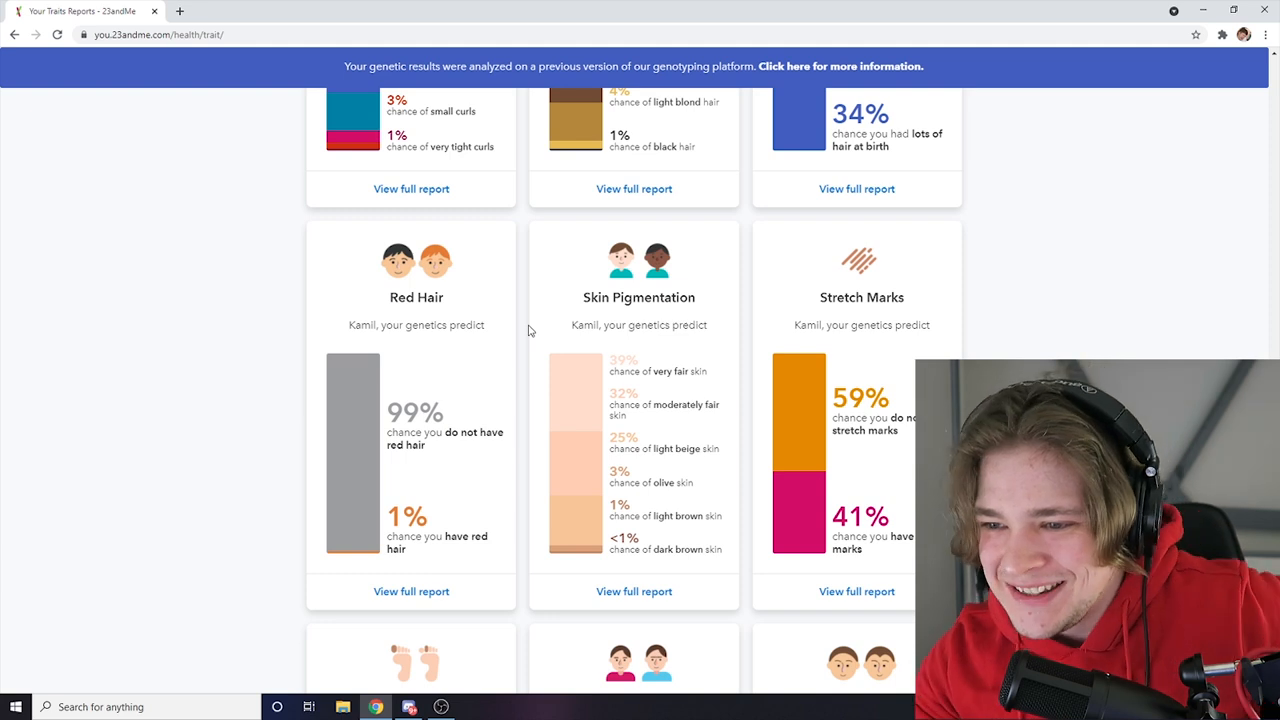
pyautogui.scroll(-3)
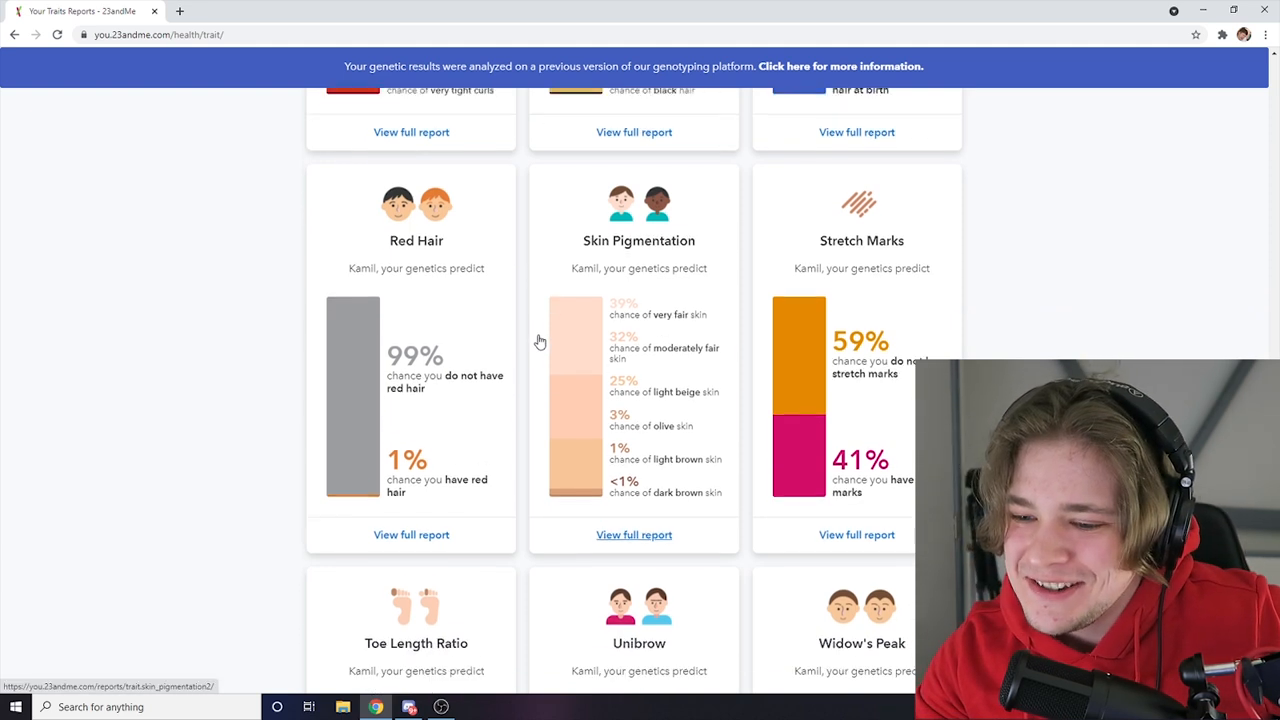
pyautogui.scroll(-3)
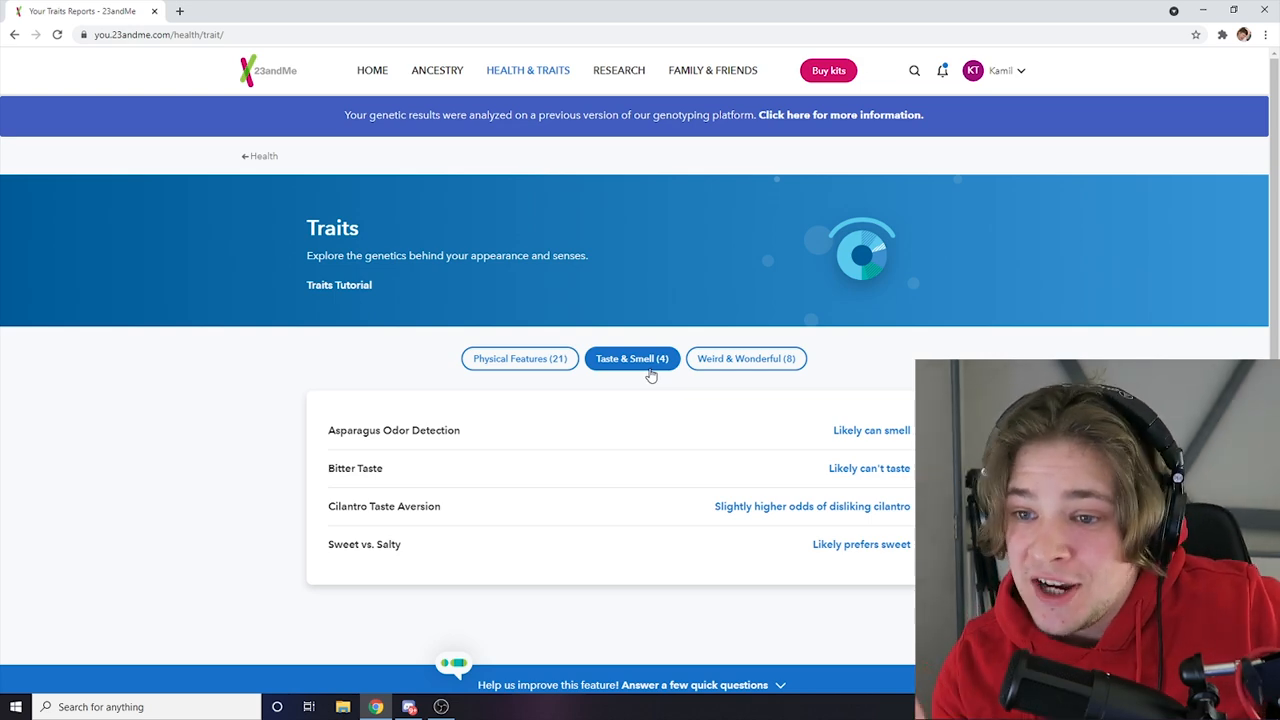
pyautogui.click(394, 430)
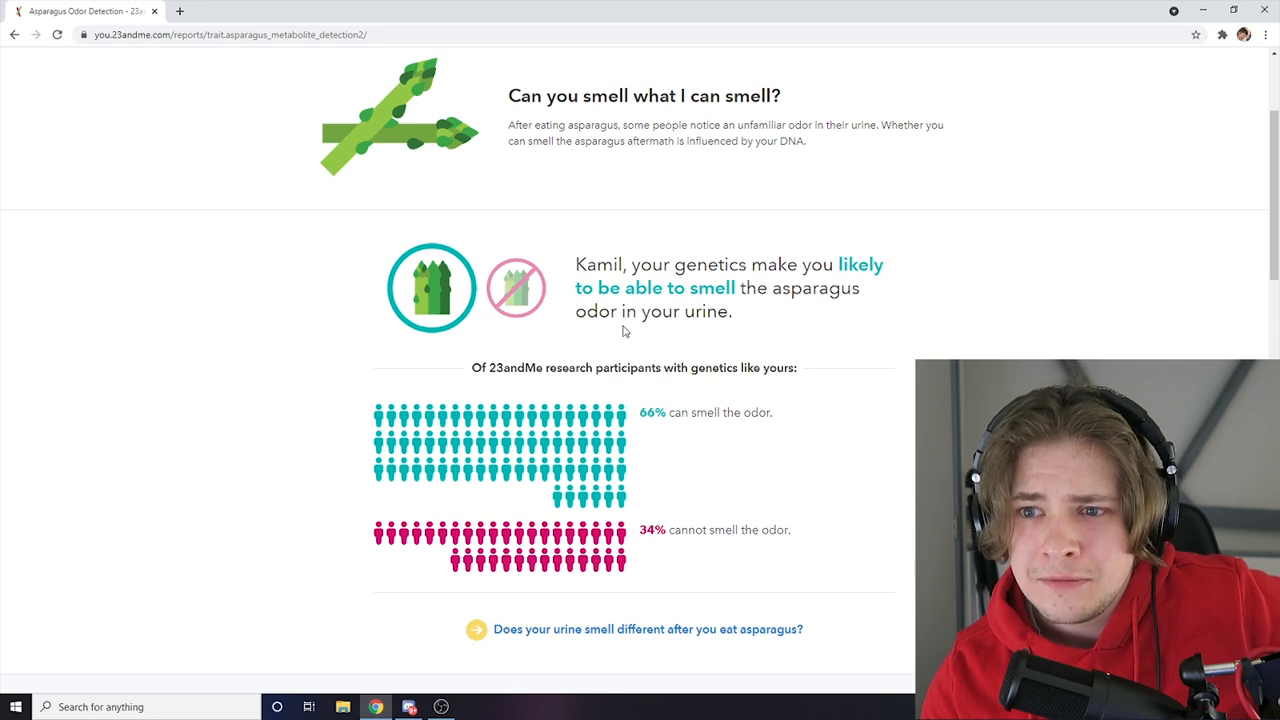
pyautogui.click(14, 34)
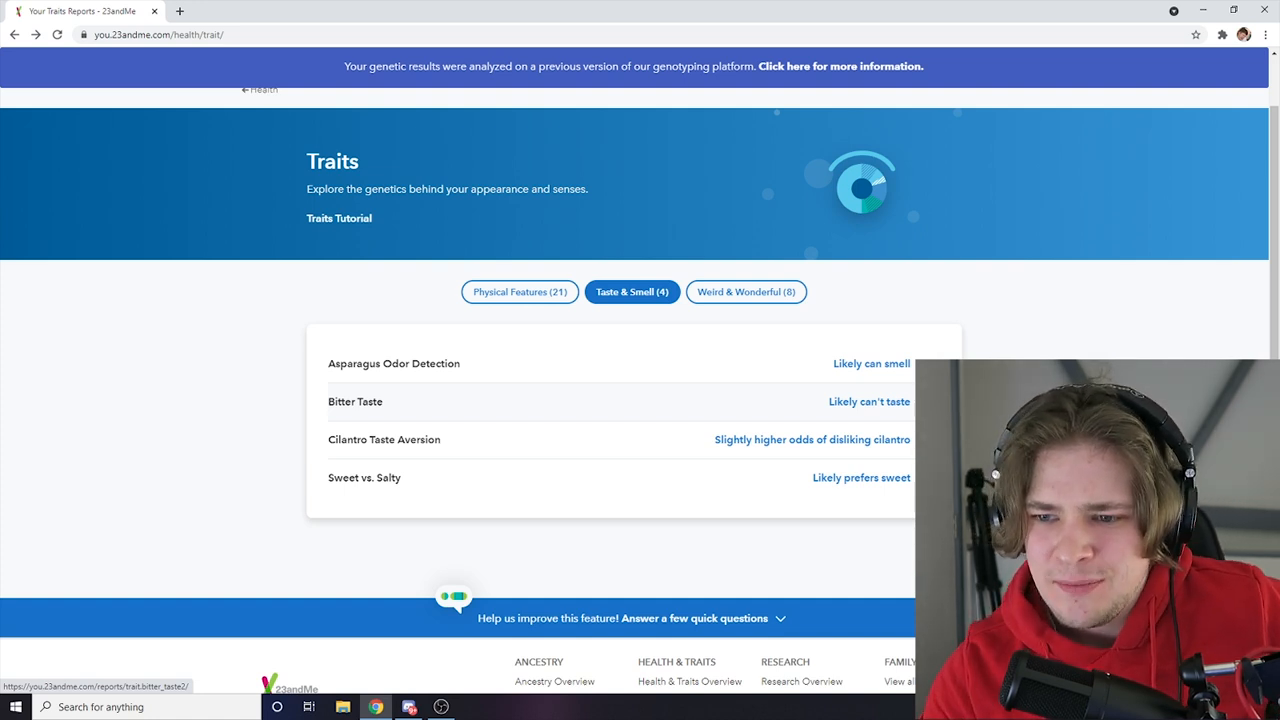
pyautogui.moveTo(826, 455)
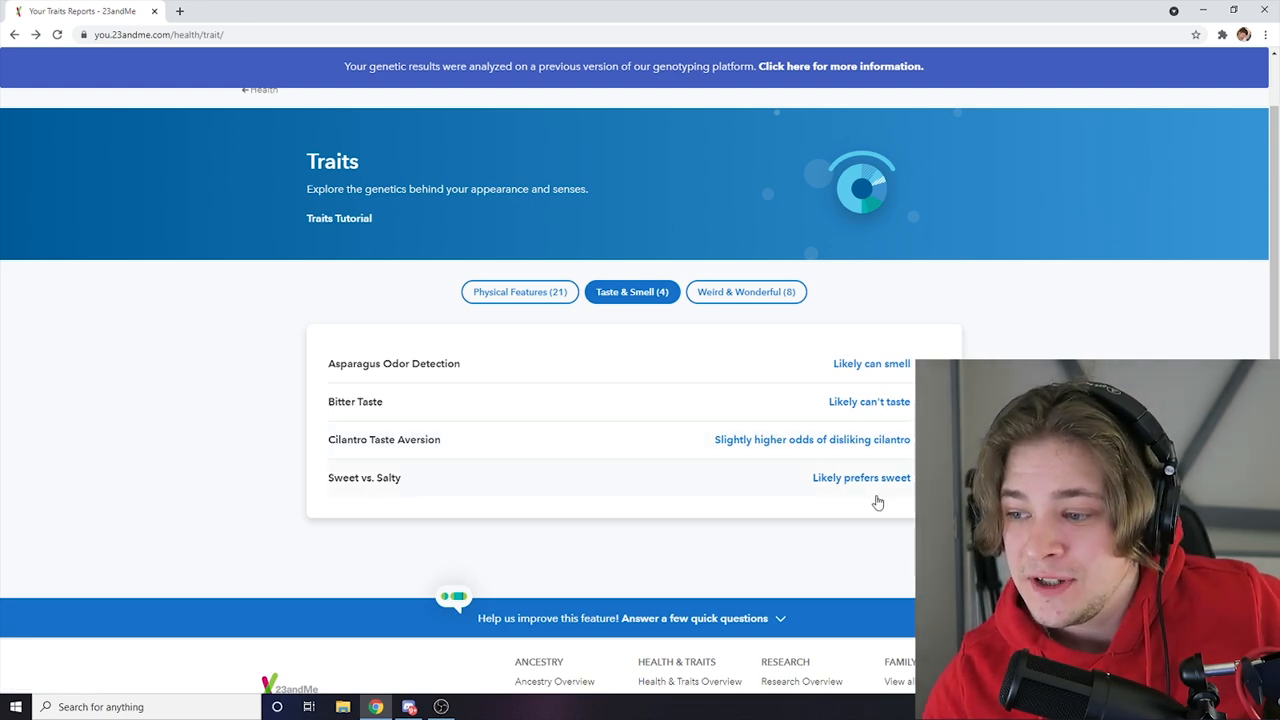
pyautogui.moveTo(861, 477)
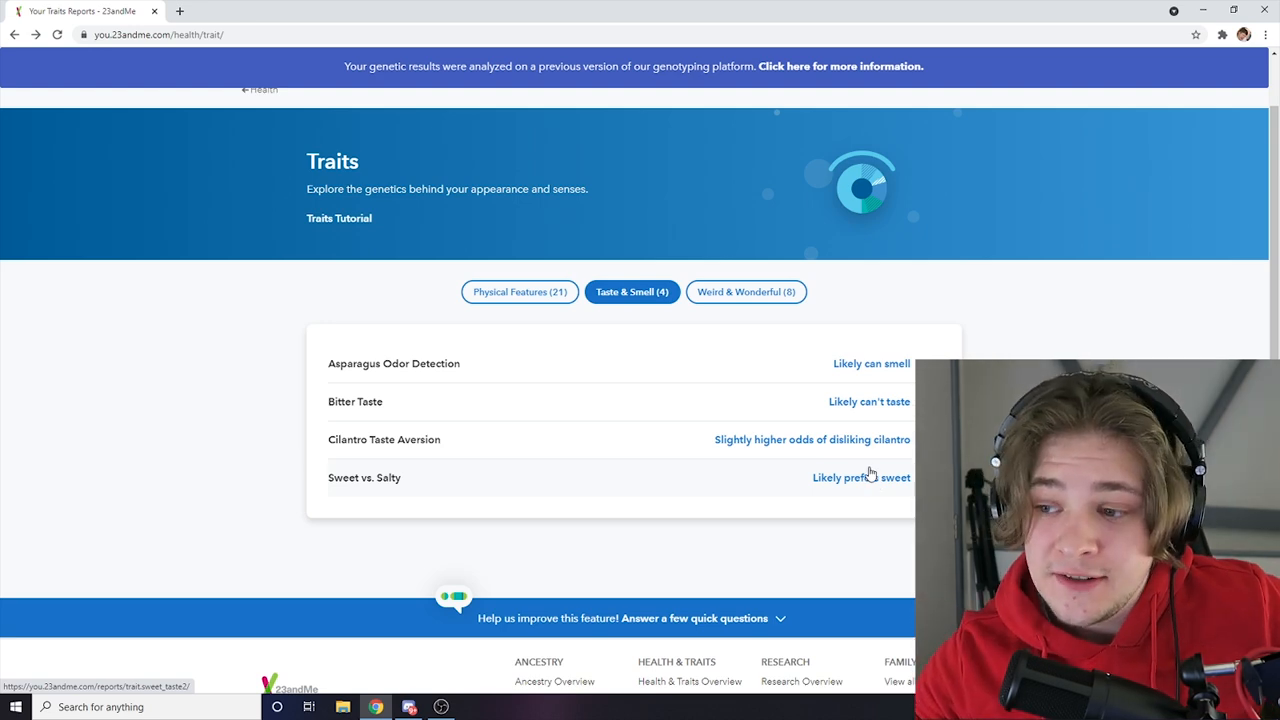
# - Browse the Weird & Wonderful (8) trait results, then move to the Family & Friends page
pyautogui.click(745, 291)
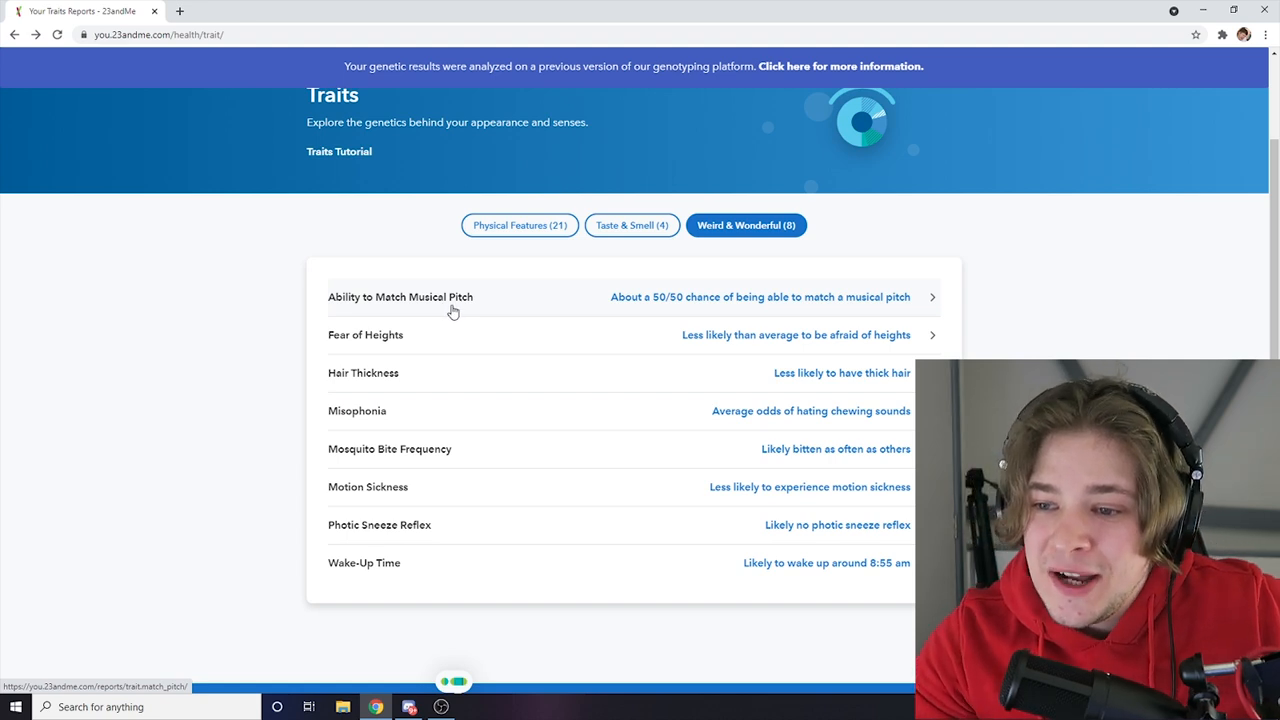
pyautogui.moveTo(662, 307)
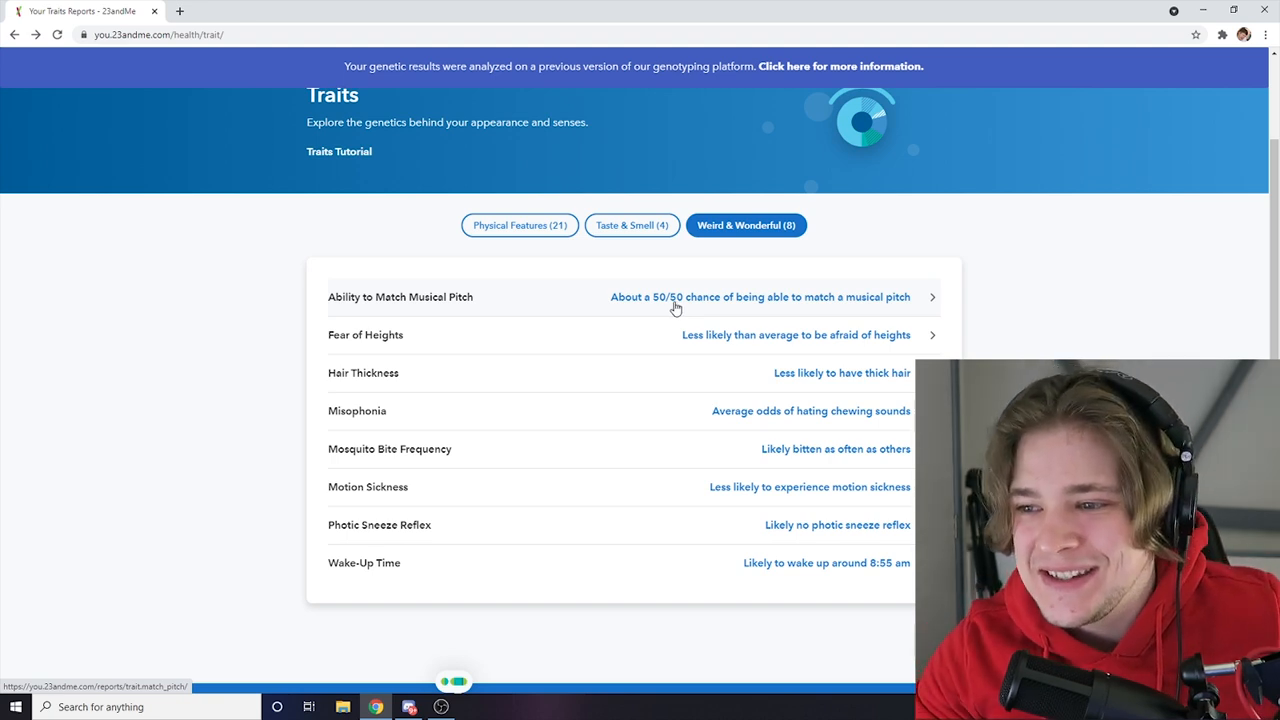
pyautogui.moveTo(588, 340)
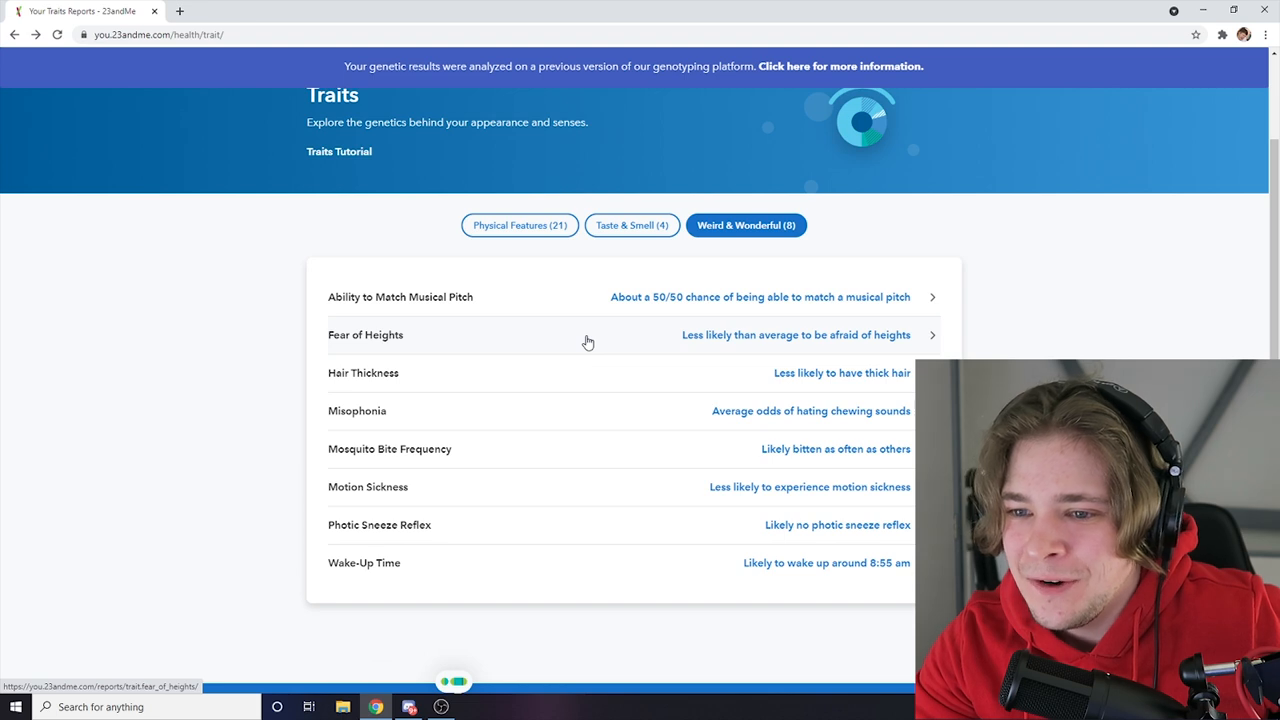
pyautogui.moveTo(724, 351)
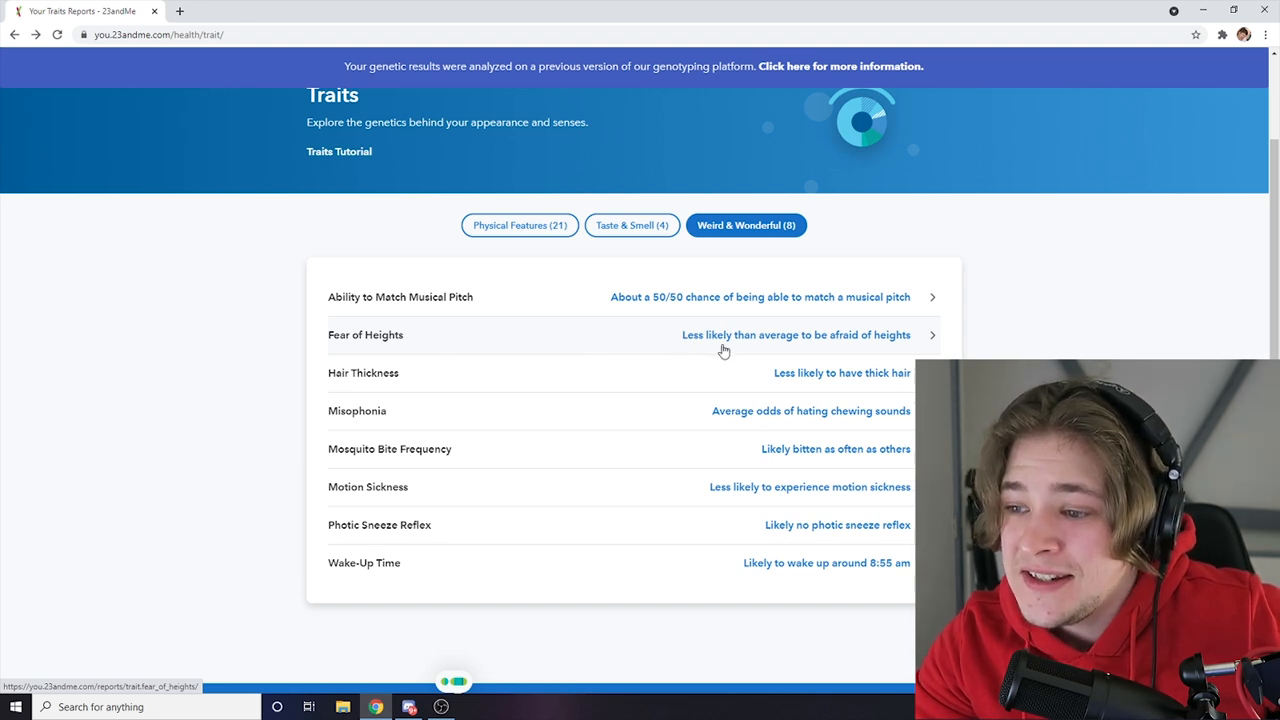
pyautogui.moveTo(767, 351)
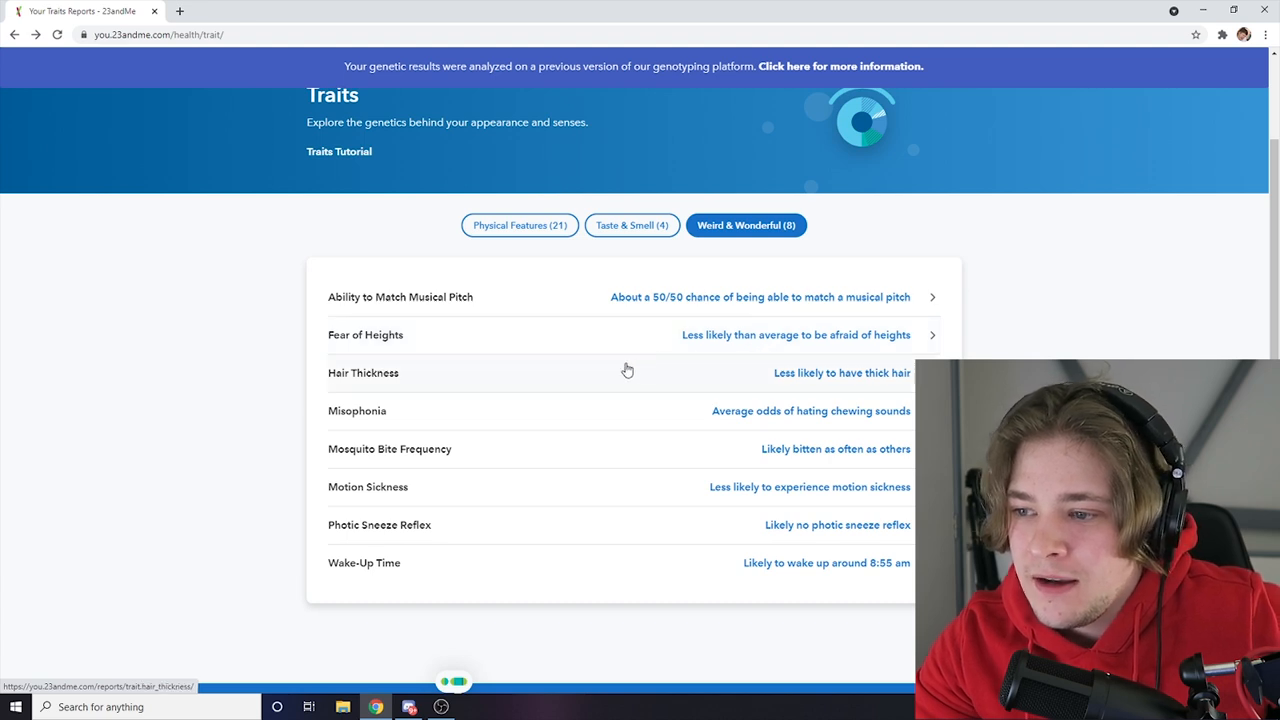
pyautogui.moveTo(808, 385)
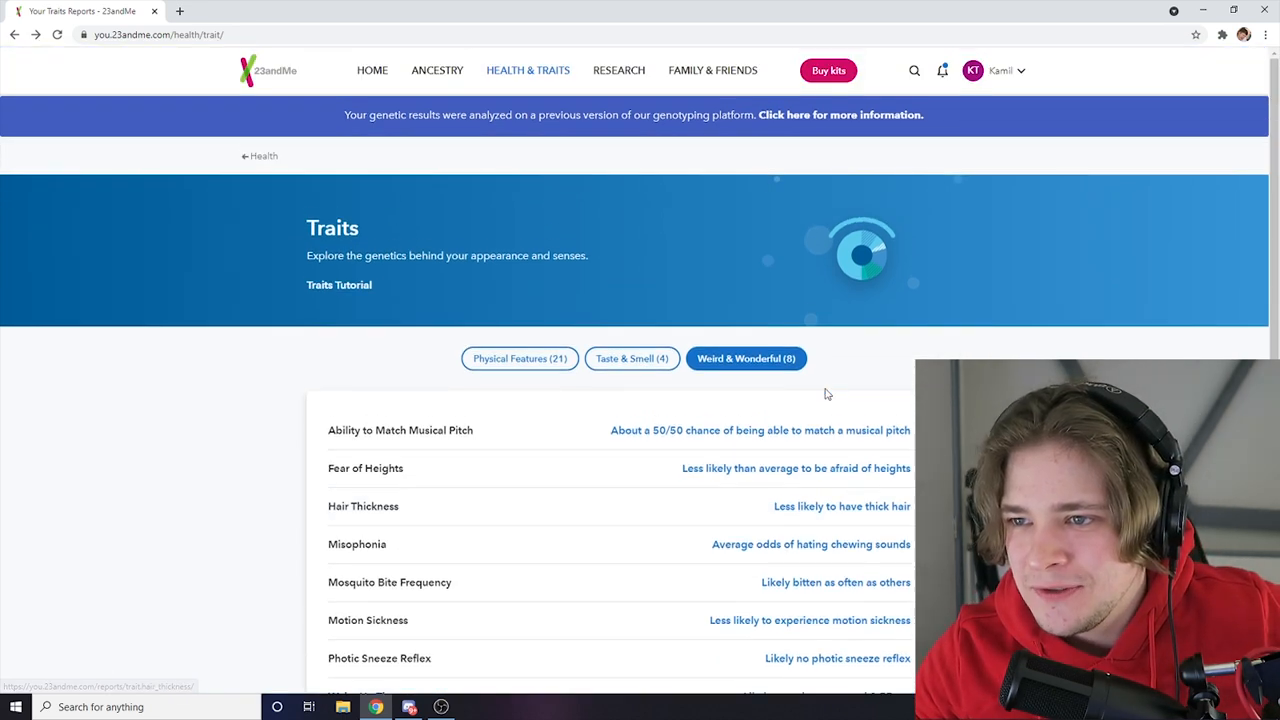
pyautogui.click(712, 70)
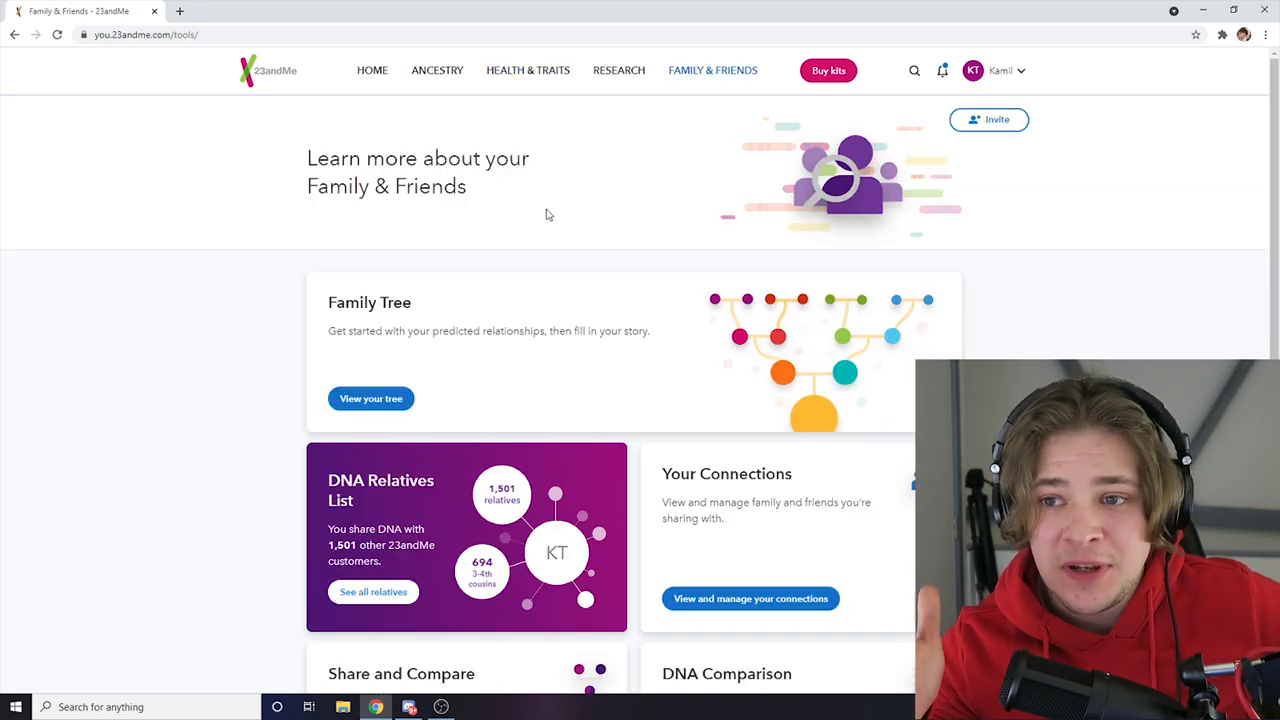